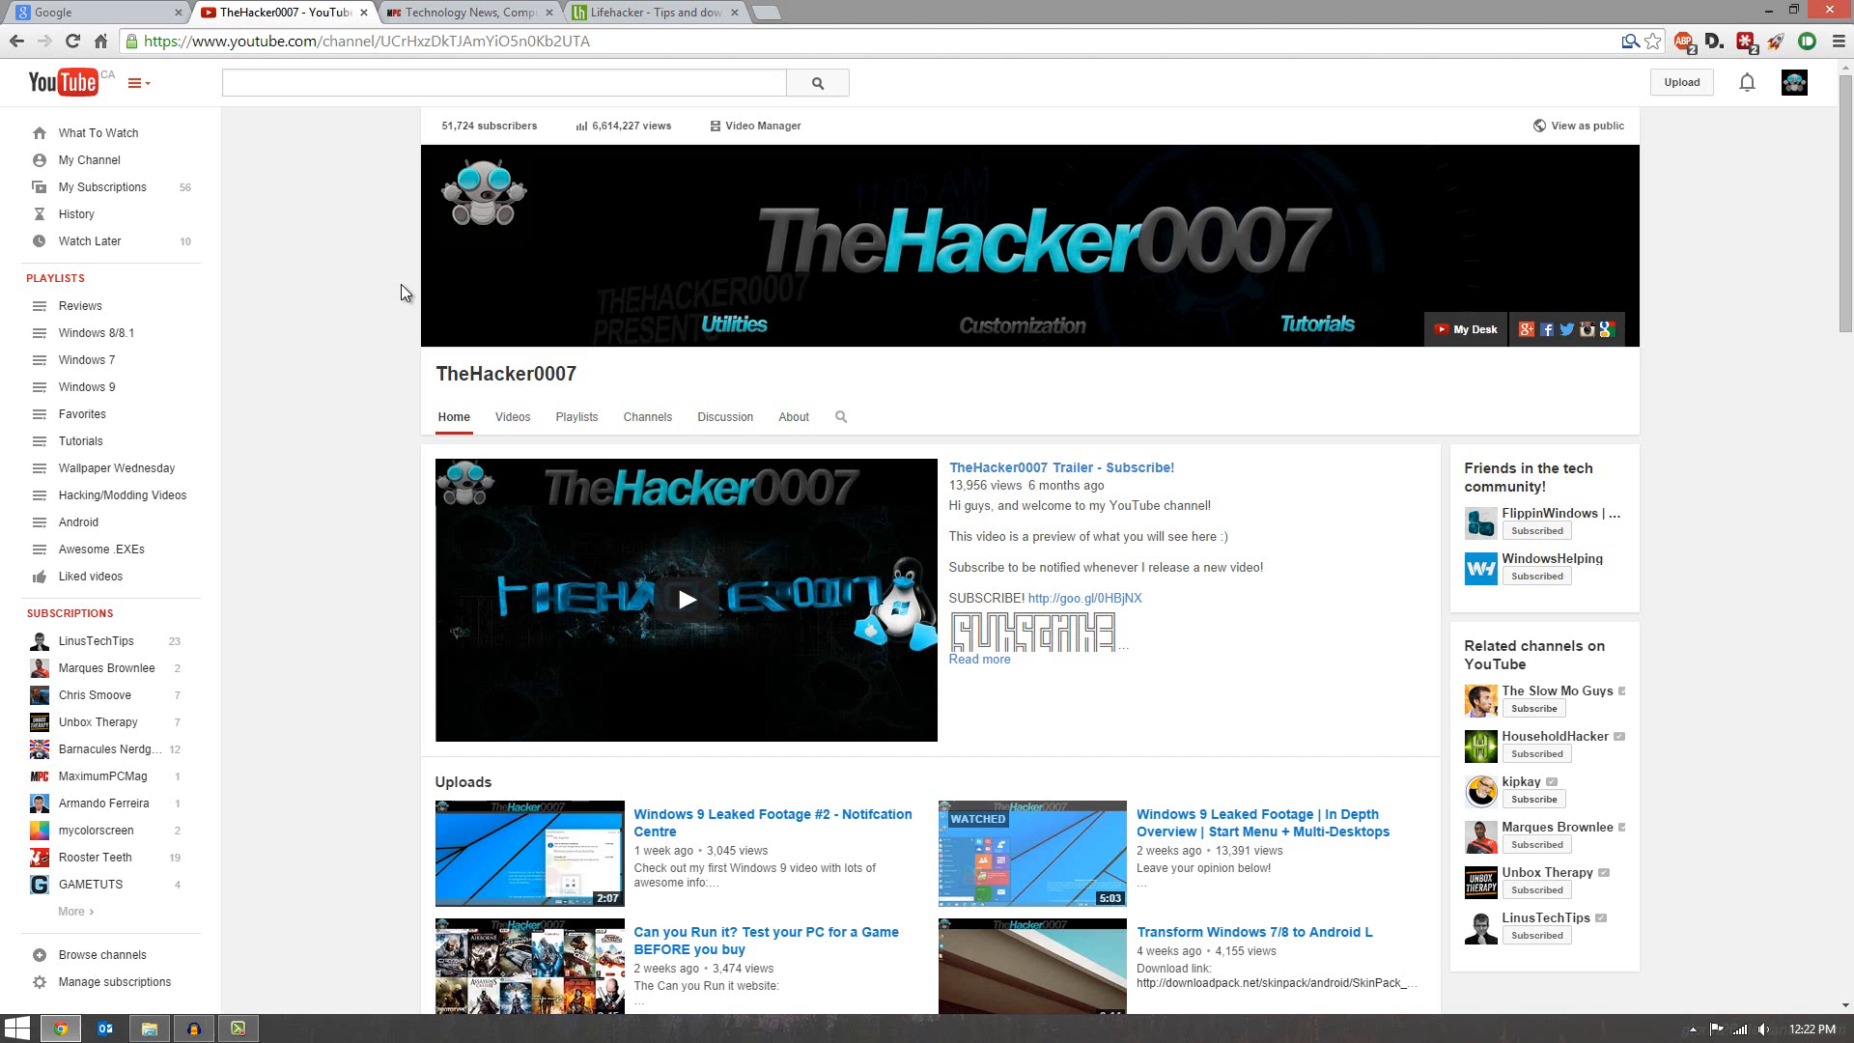
- Open two new blank tabs with Ctrl+T, then close them again with Ctrl+W
key("ctrl+t")
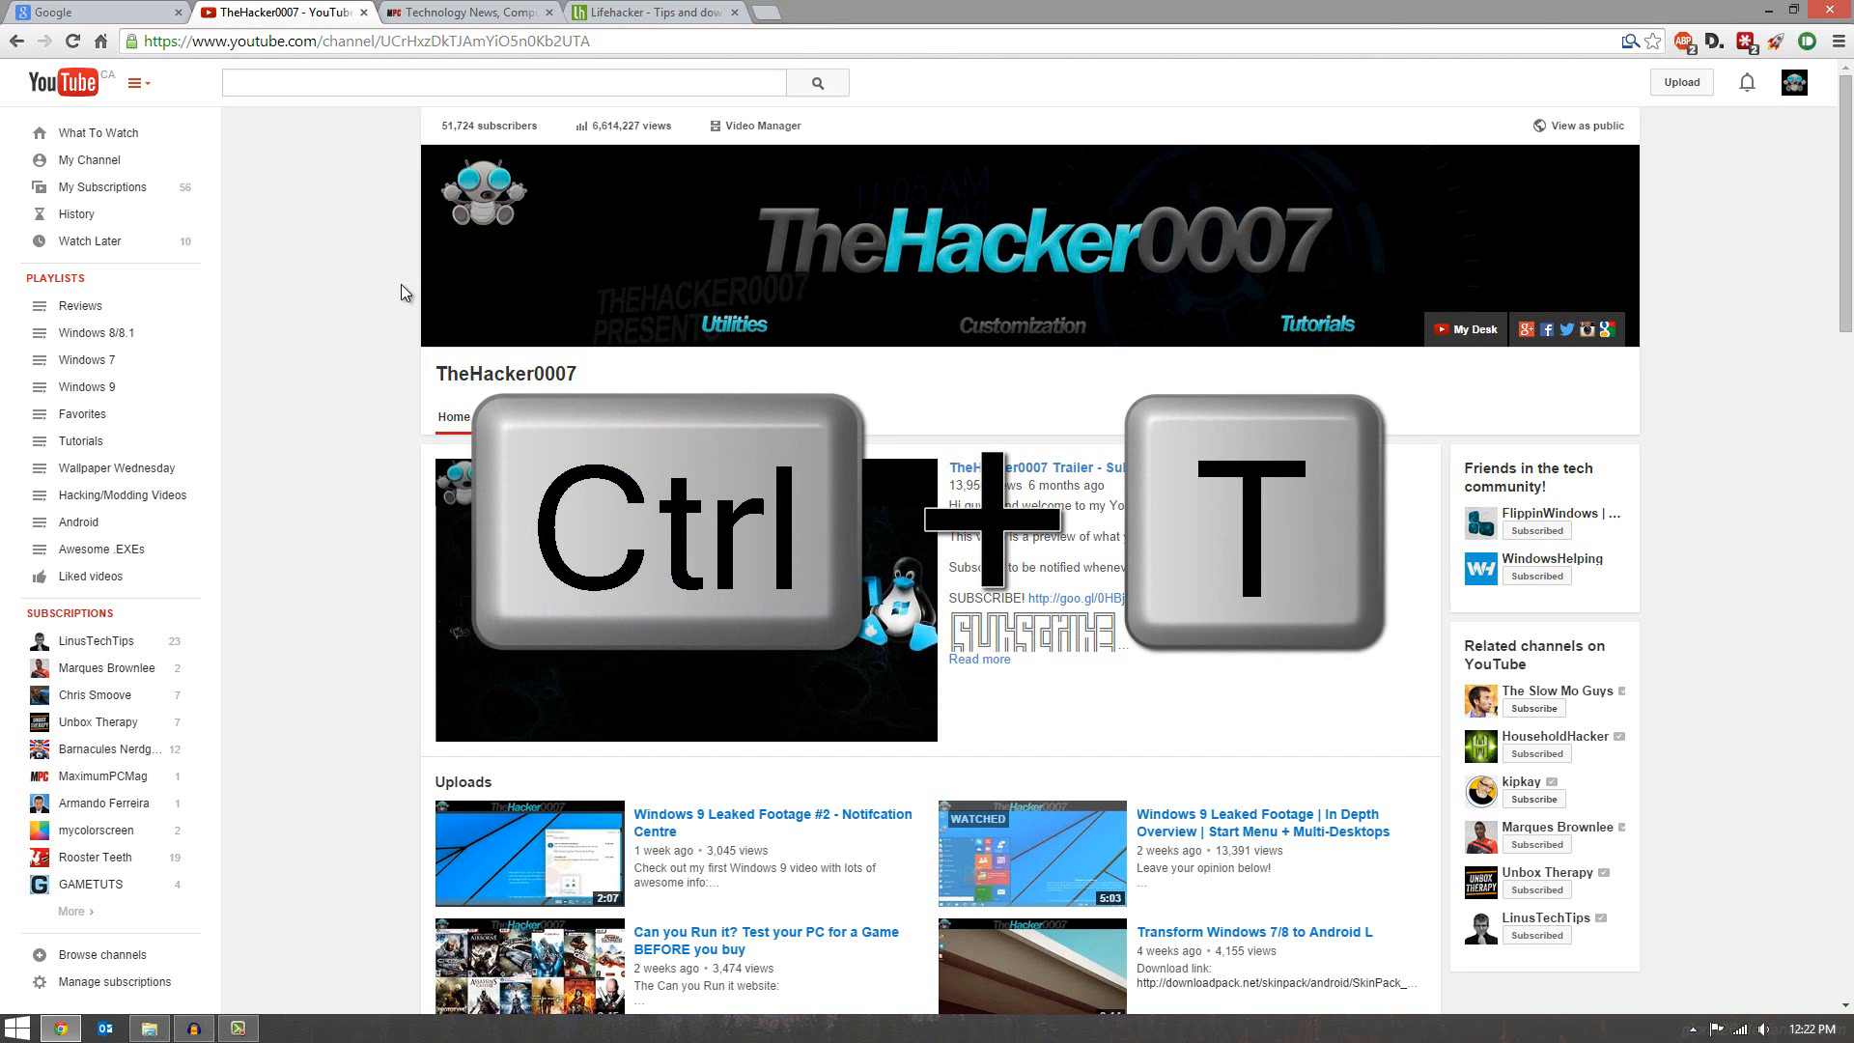
key("ctrl+t")
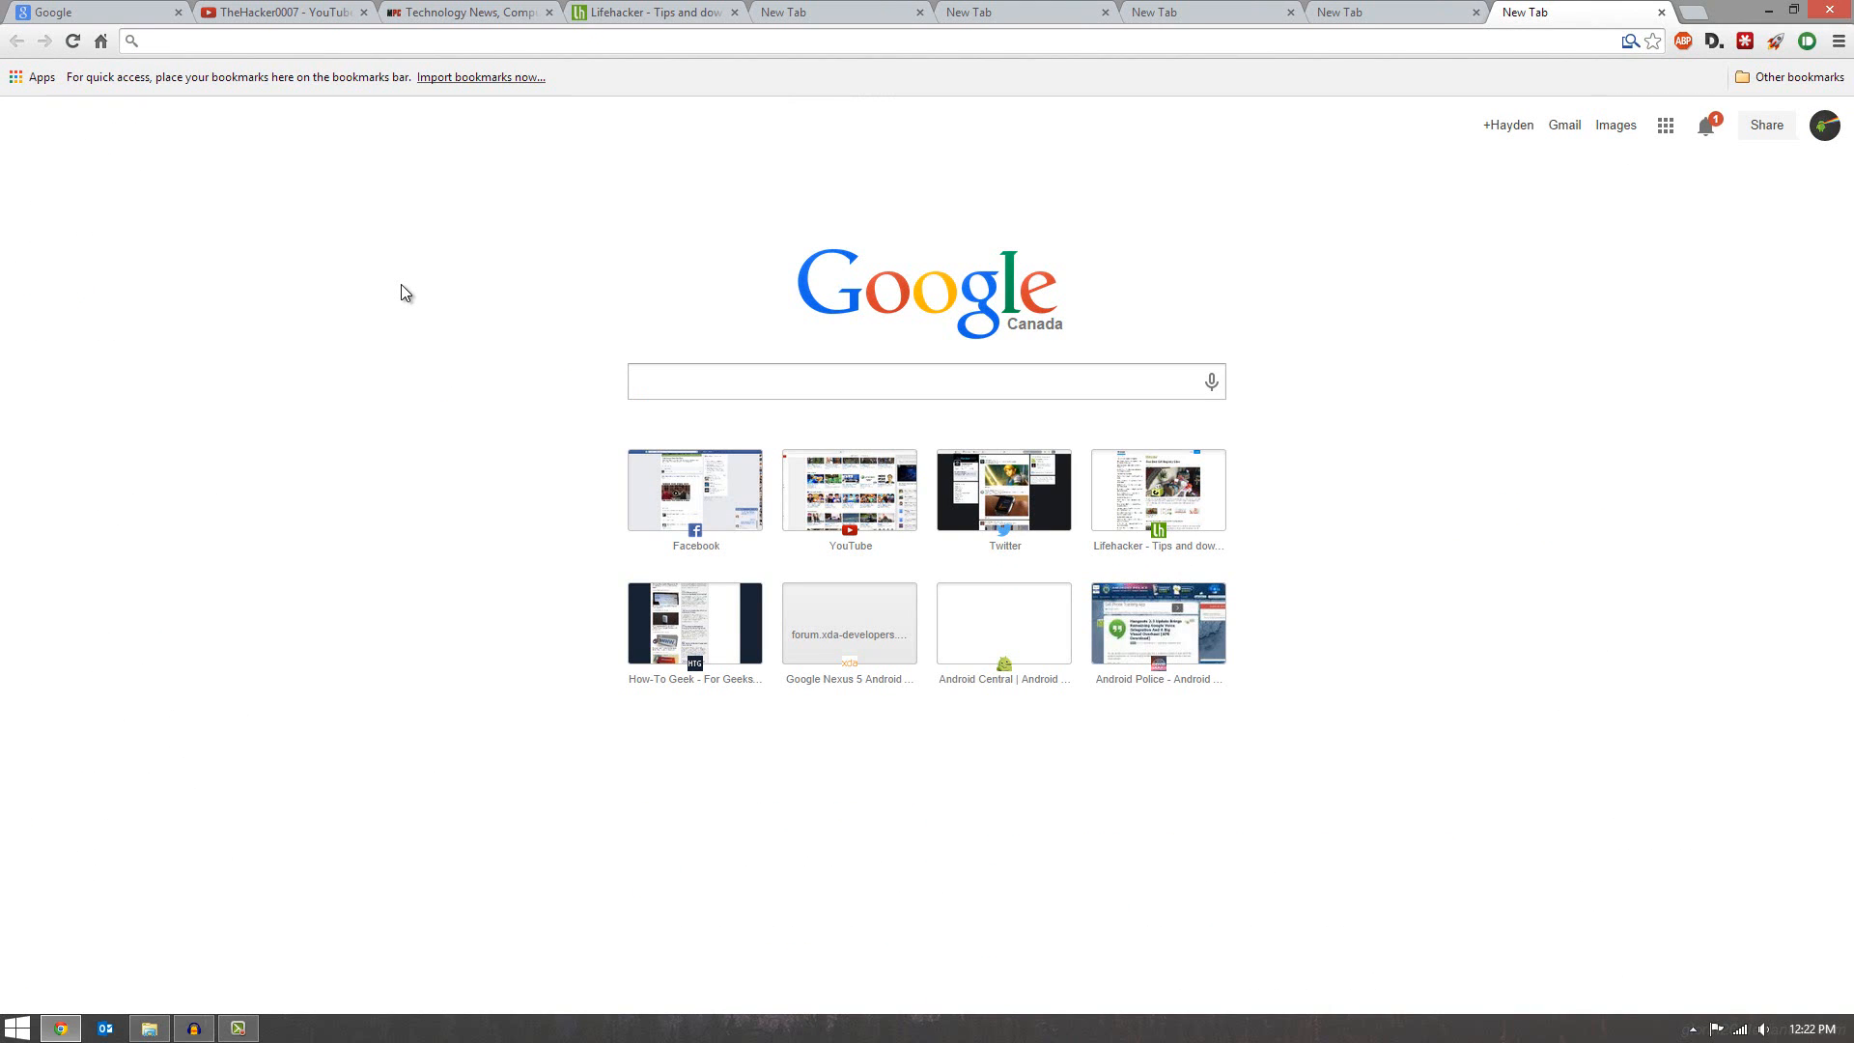
key("ctrl+w")
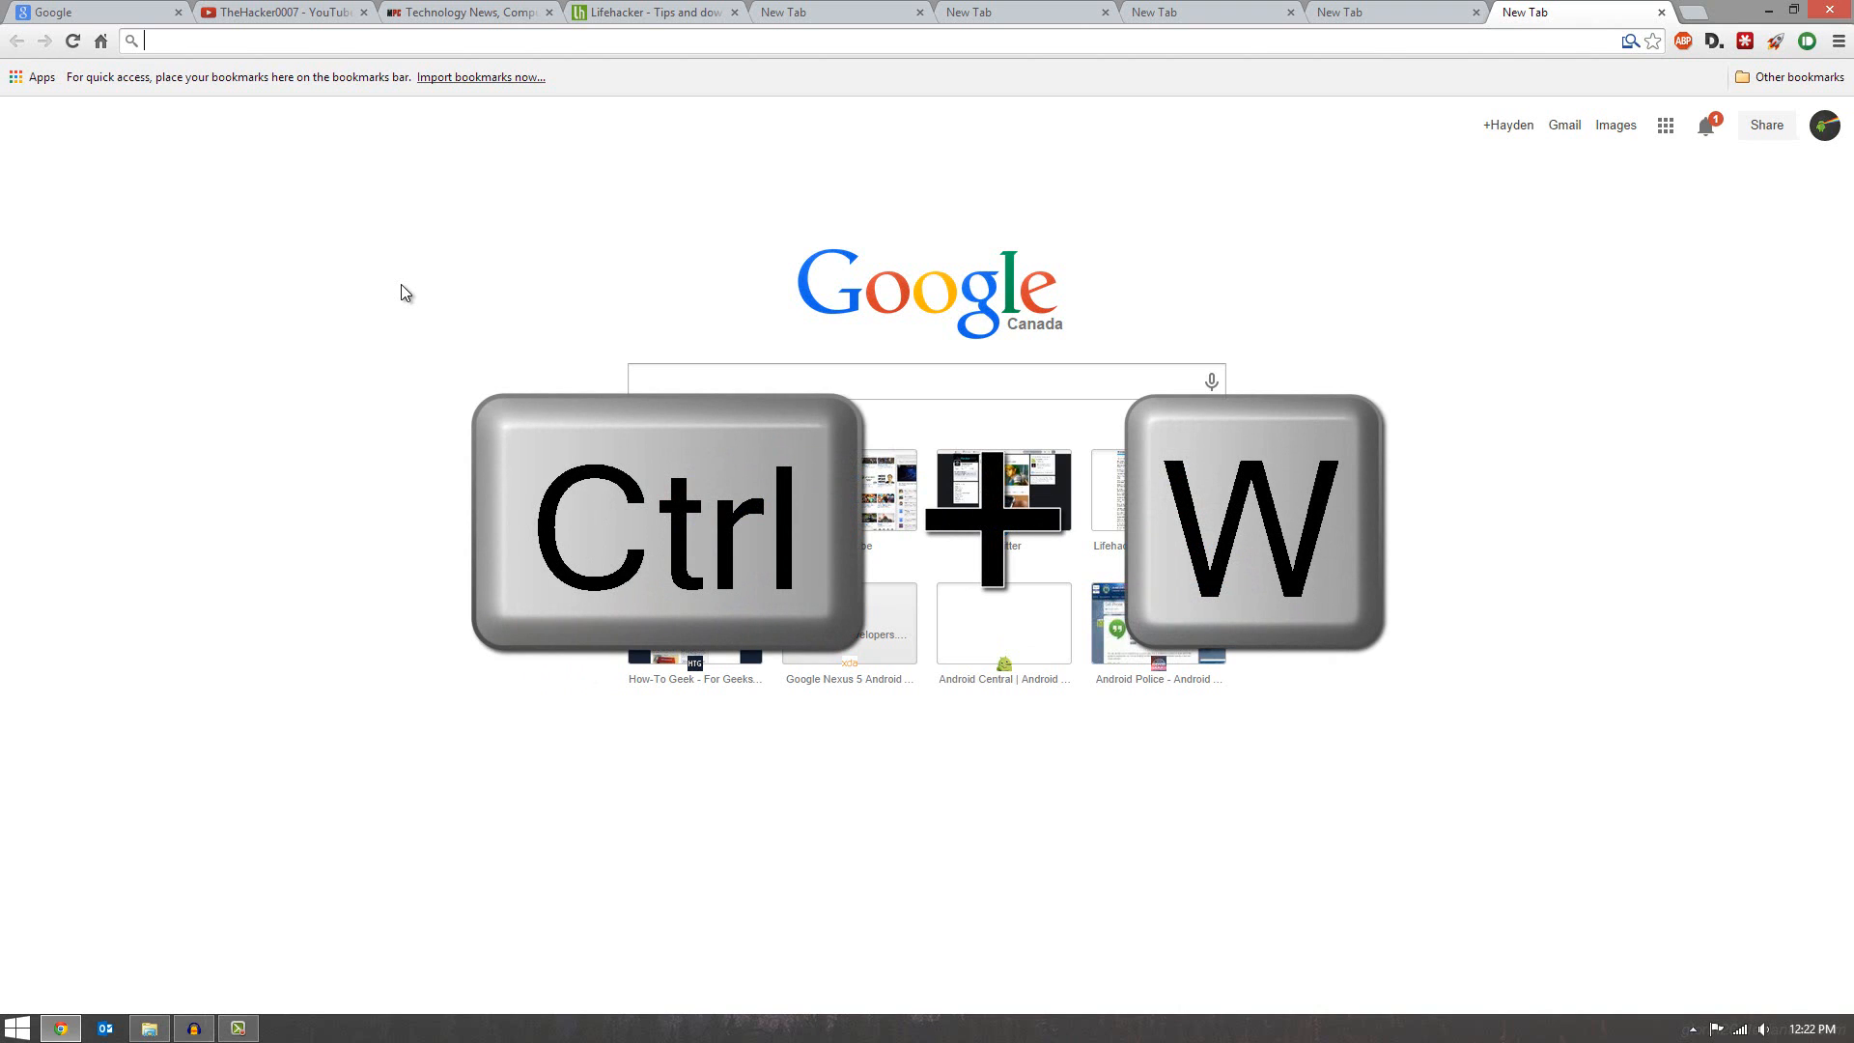
key("ctrl+w")
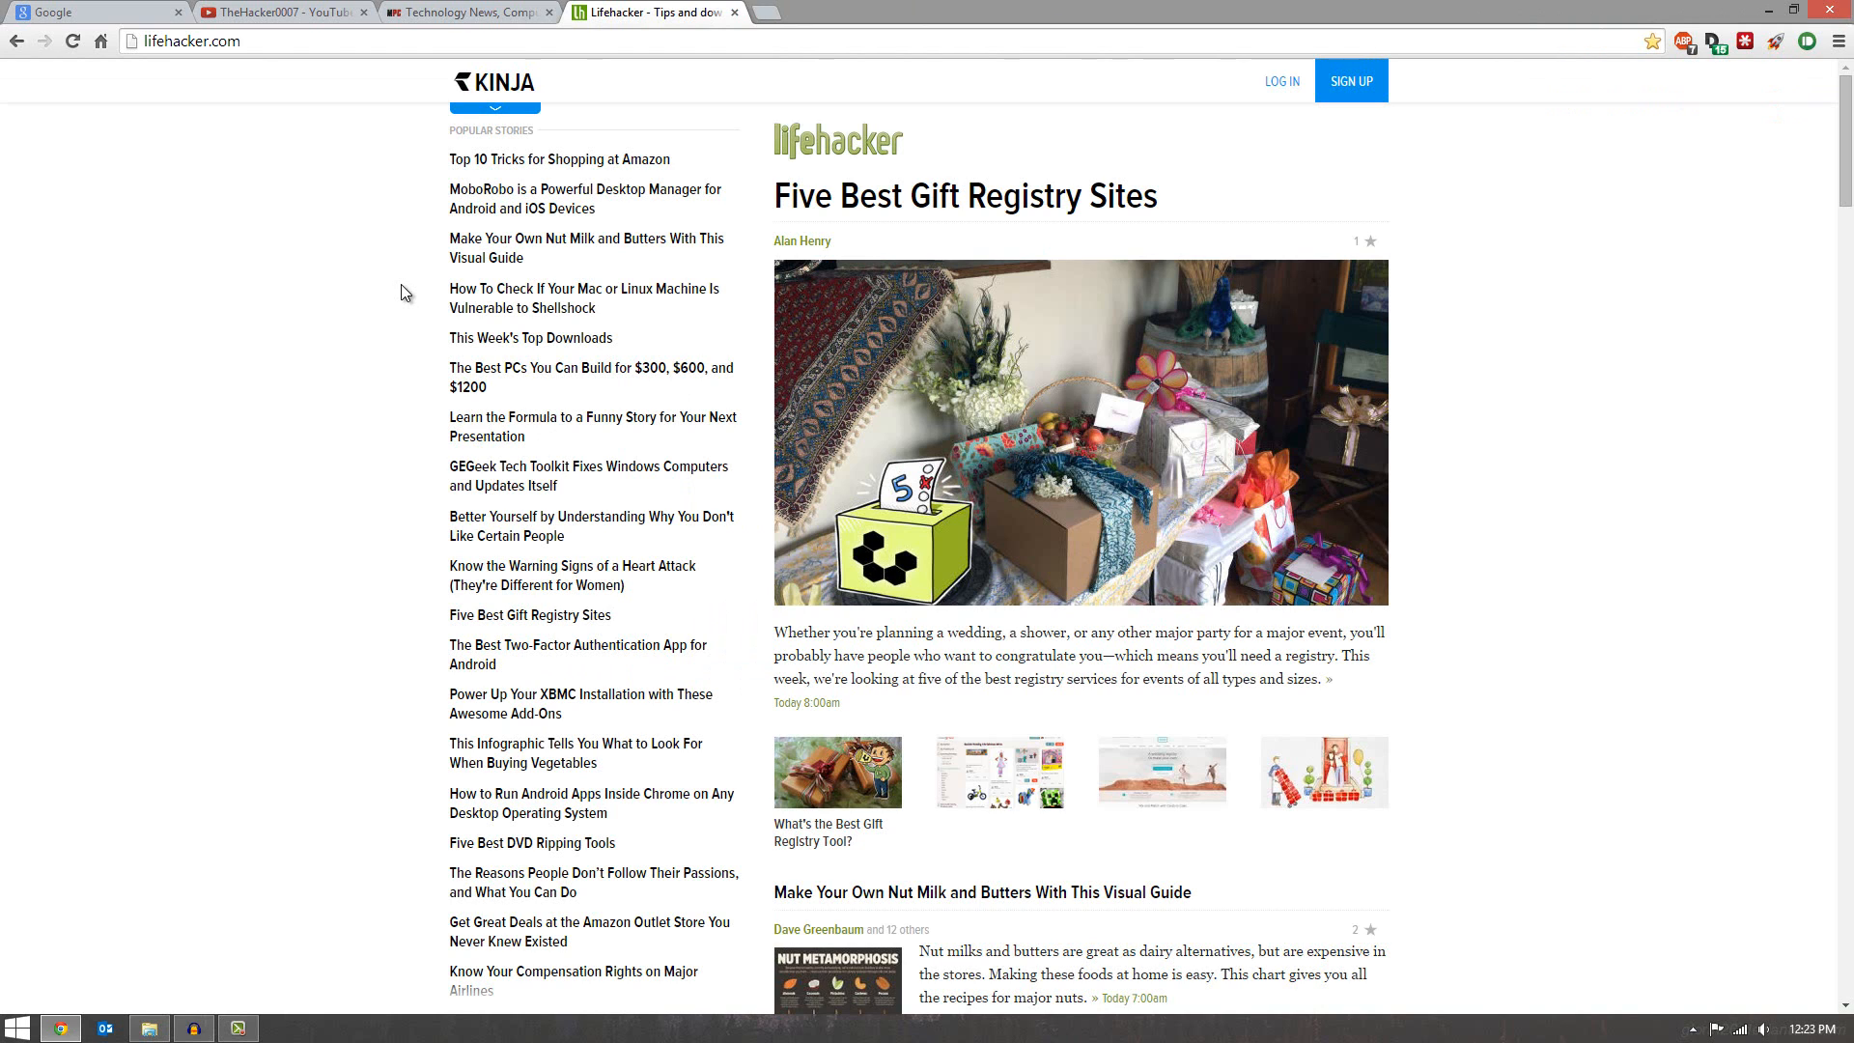
- Restore the closed tab with Ctrl+Shift+T and switch back to the Lifehacker page
key("ctrl+shift+t")
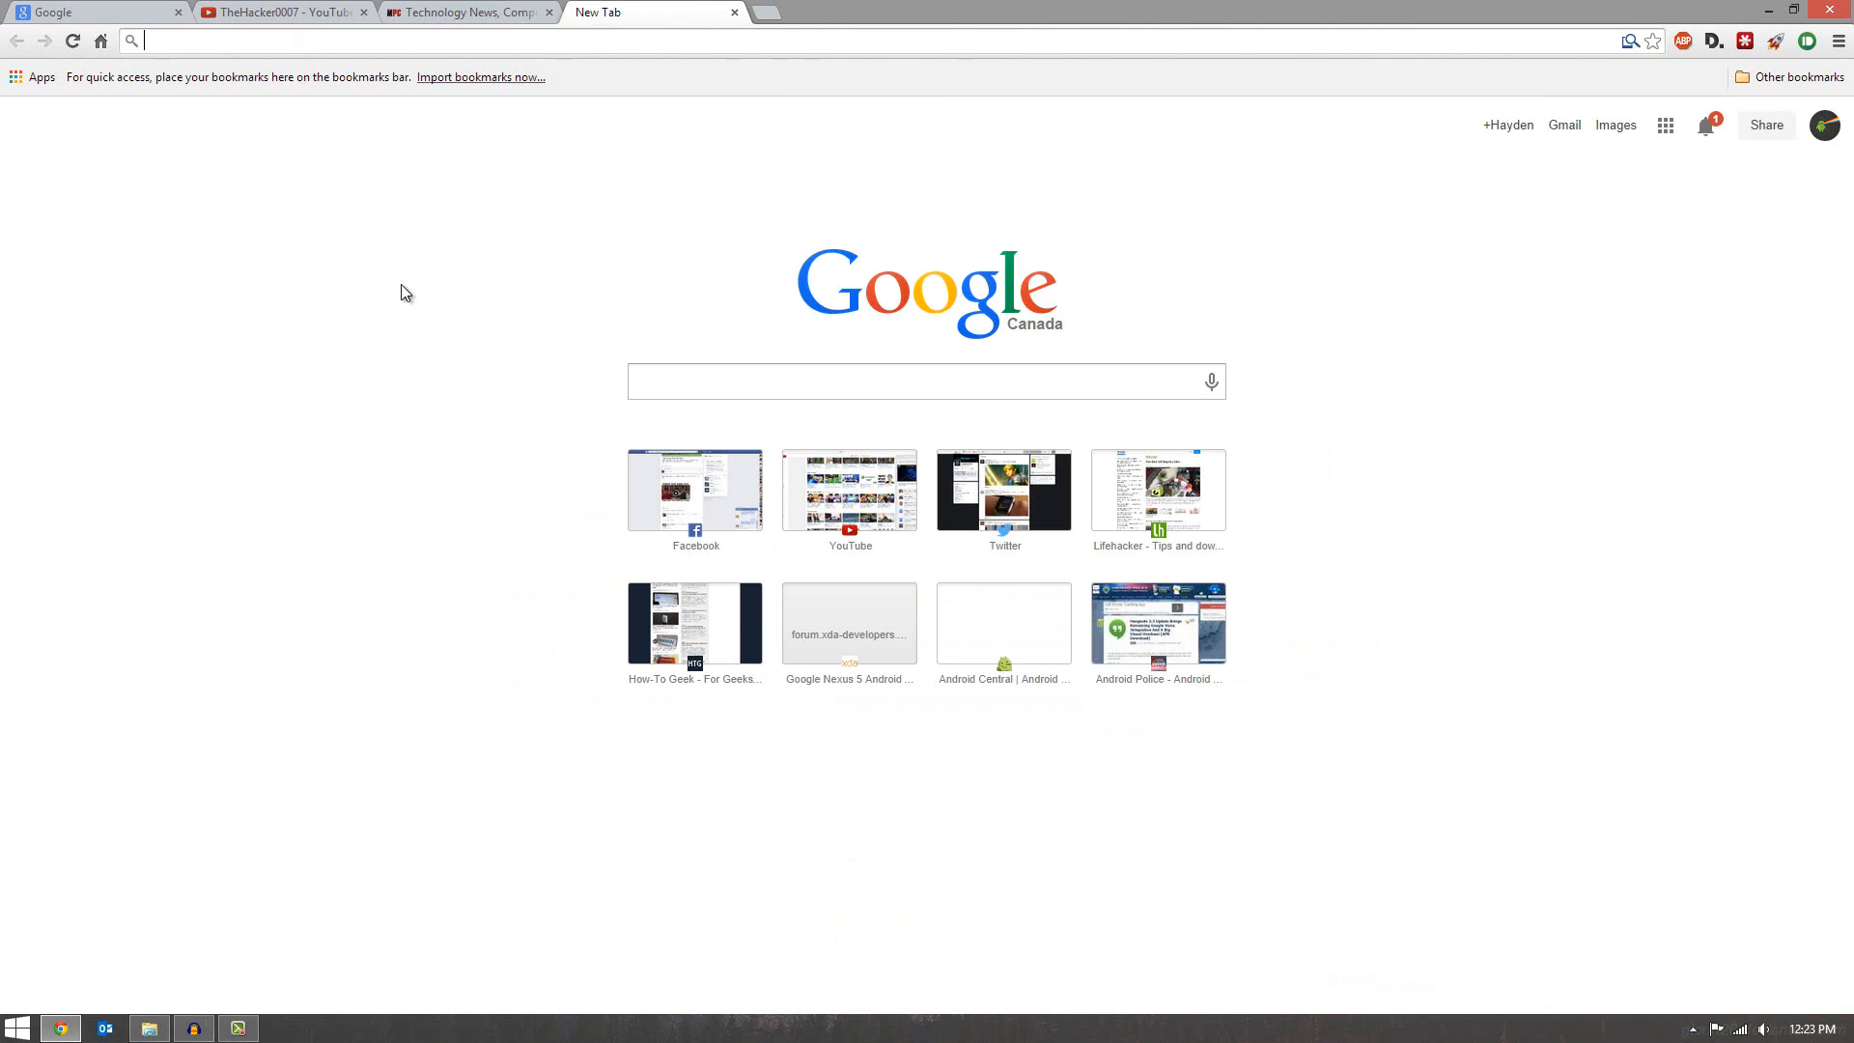
left_click(1157, 489)
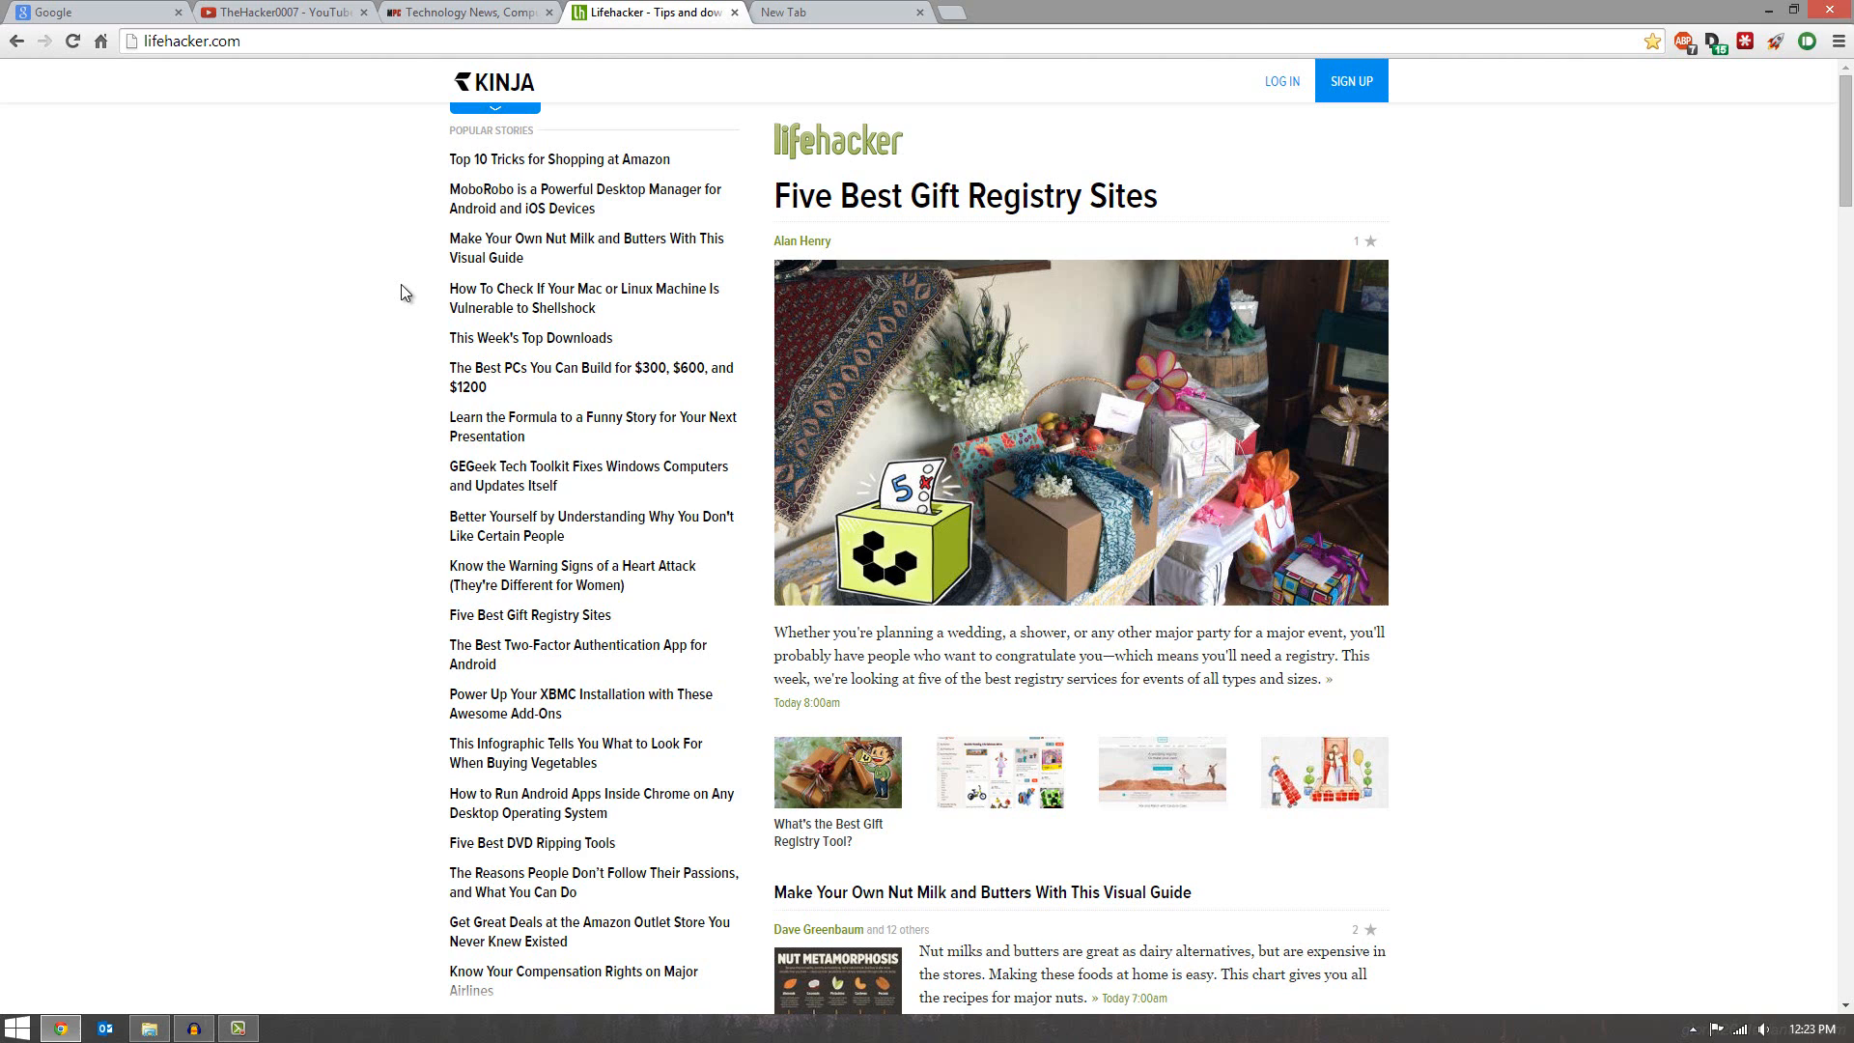
key("ctrl+n")
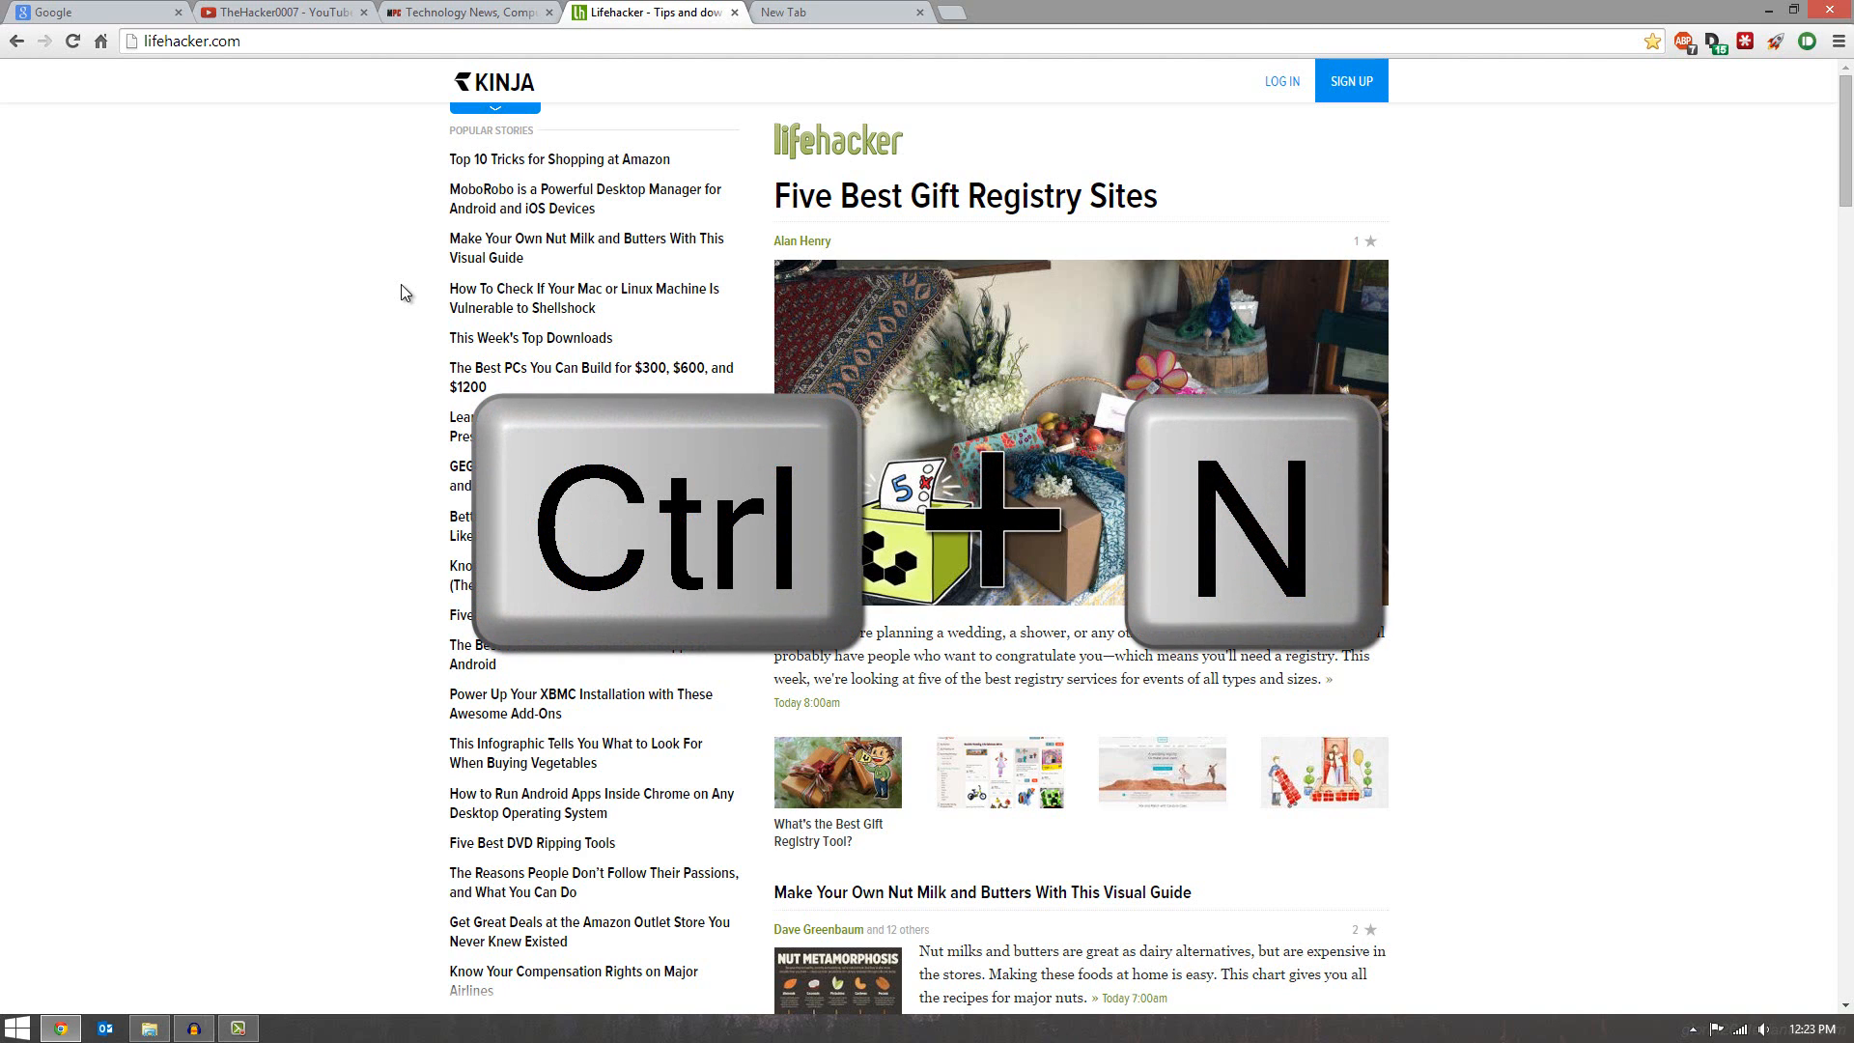
key("ctrl+n")
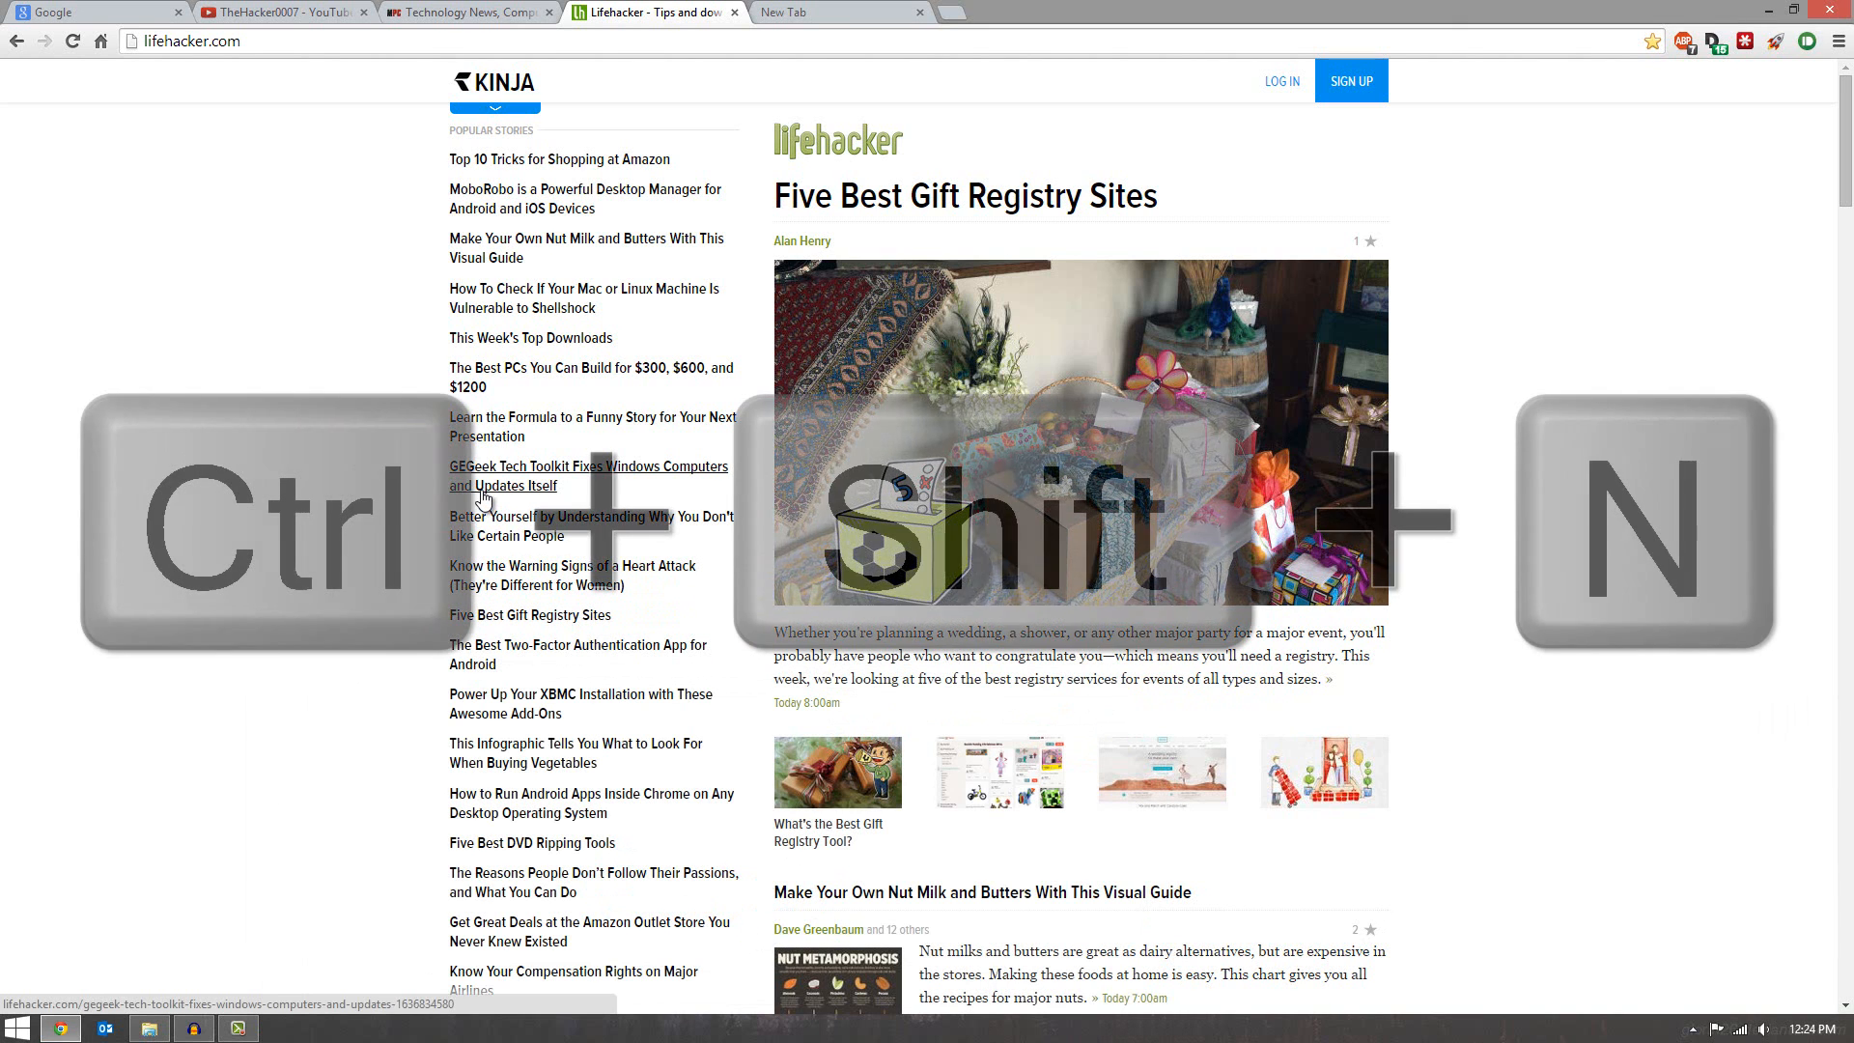
key("ctrl+shift+n")
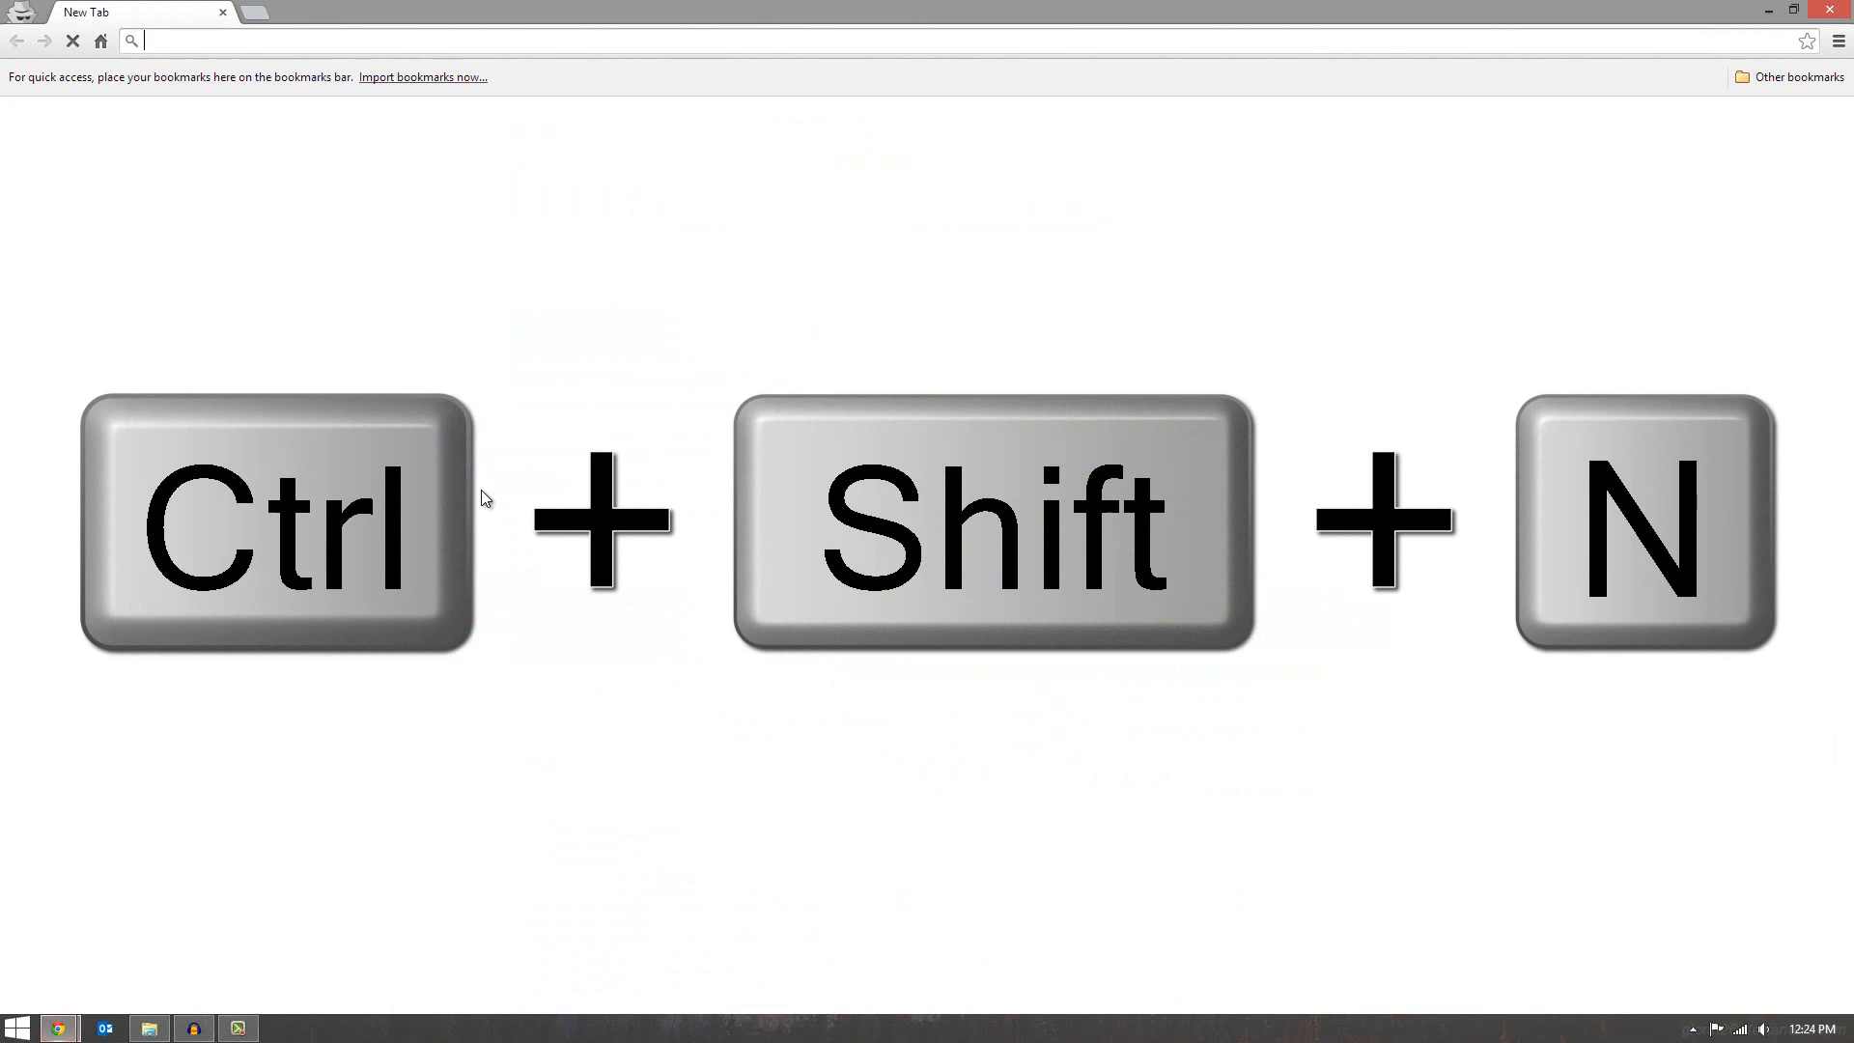
key("ctrl+shift+n")
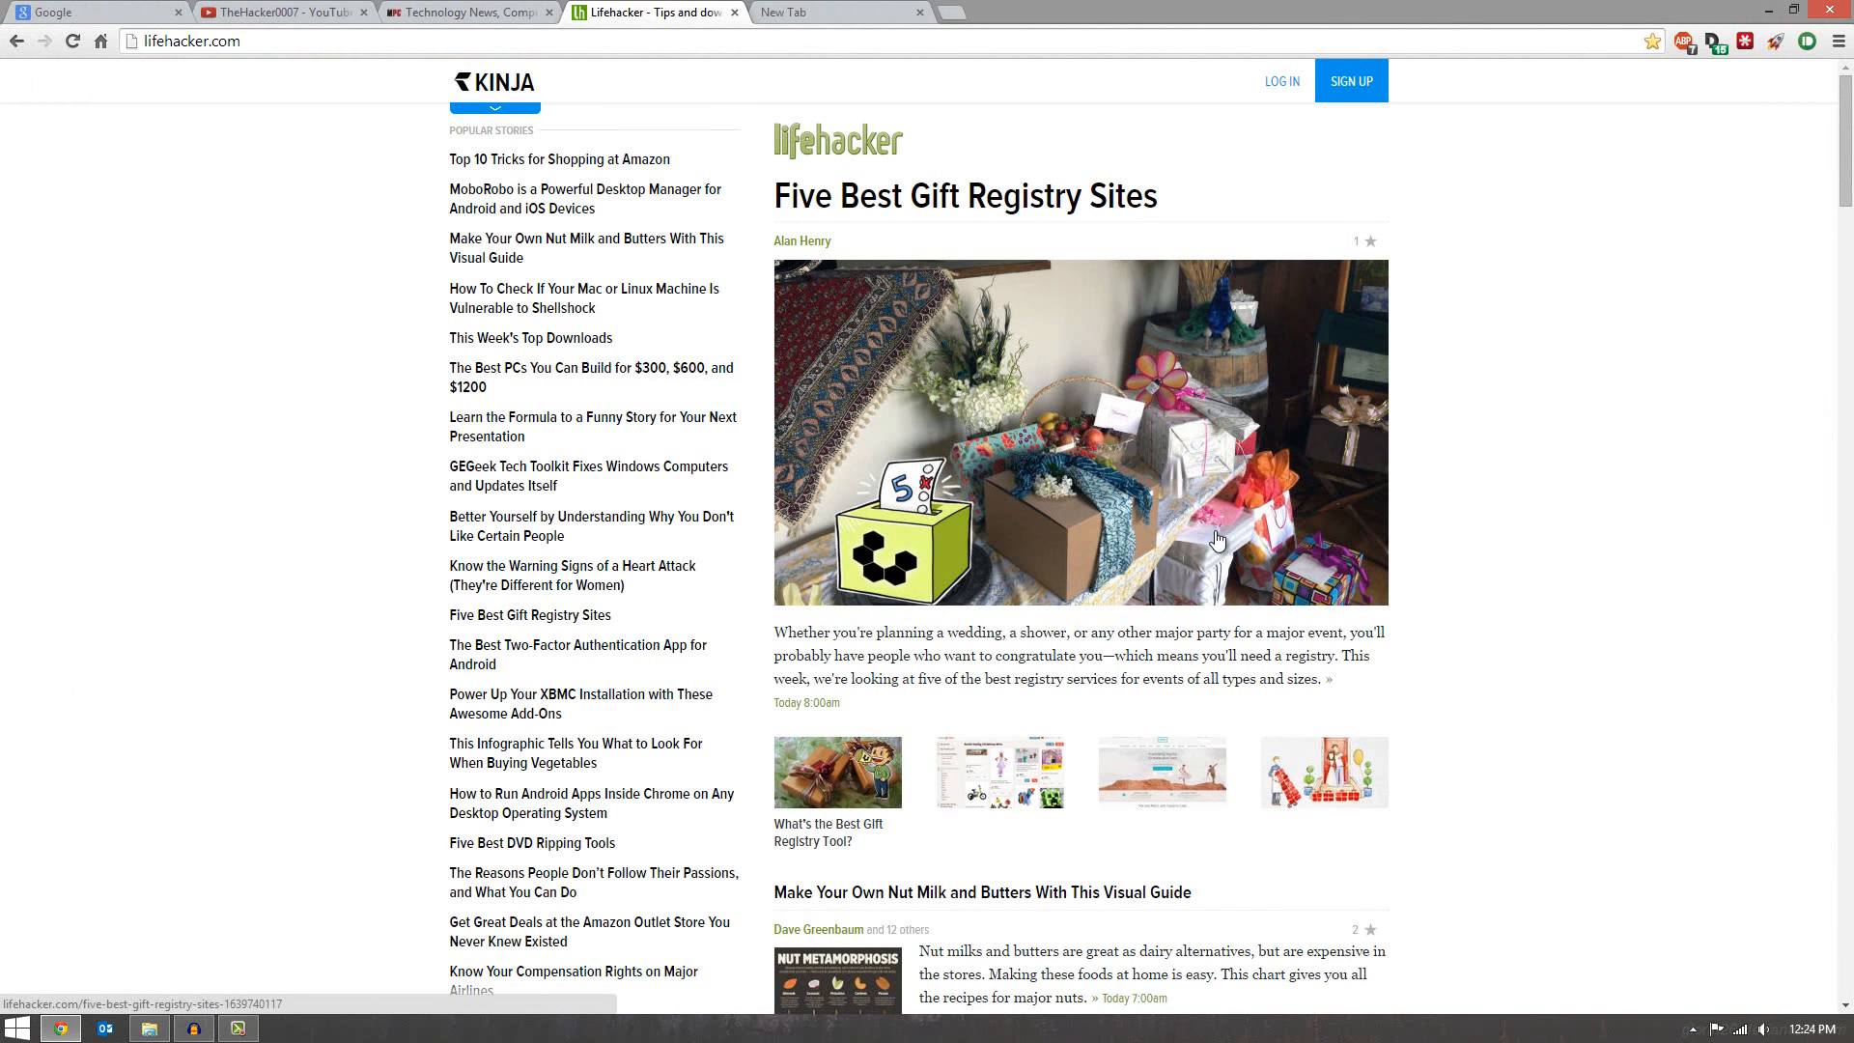
- Toggle the bookmarks bar on with Ctrl+Shift+B and switch to the TheHacker0007 YouTube tab
key("ctrl+shift+b")
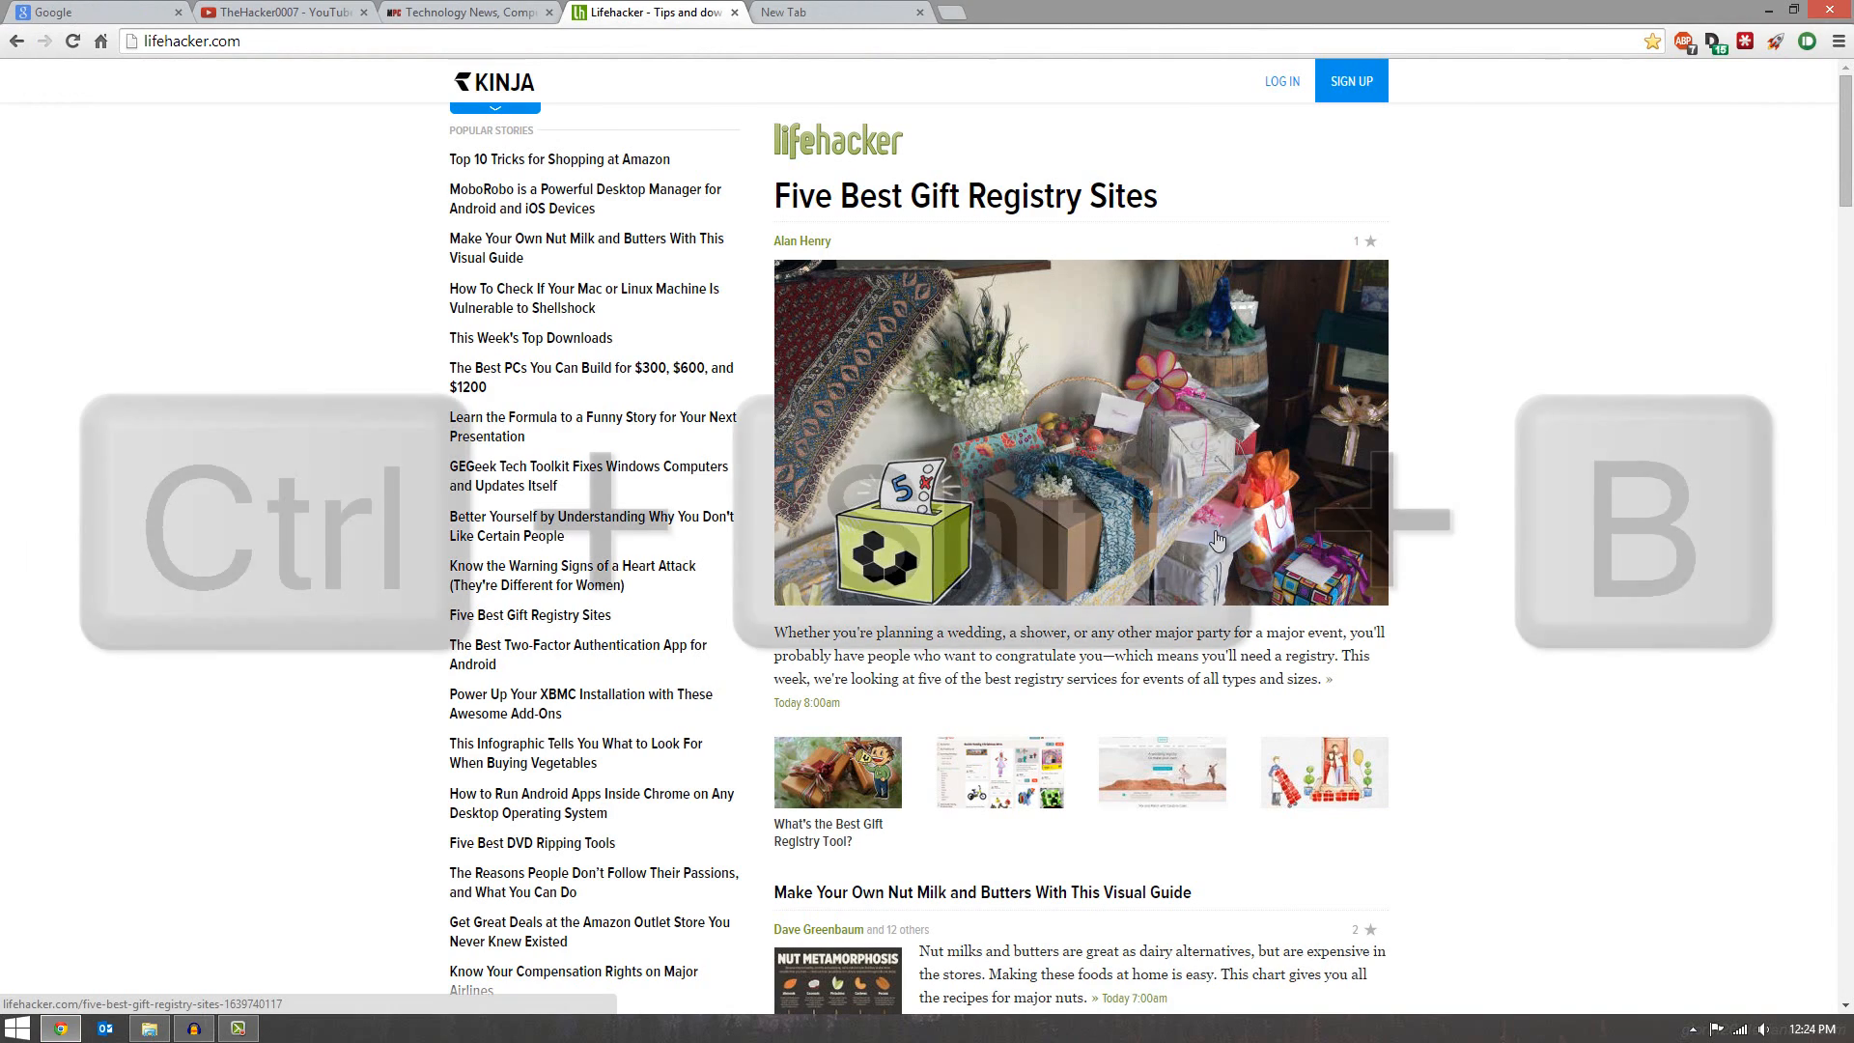
key("ctrl+shift+b")
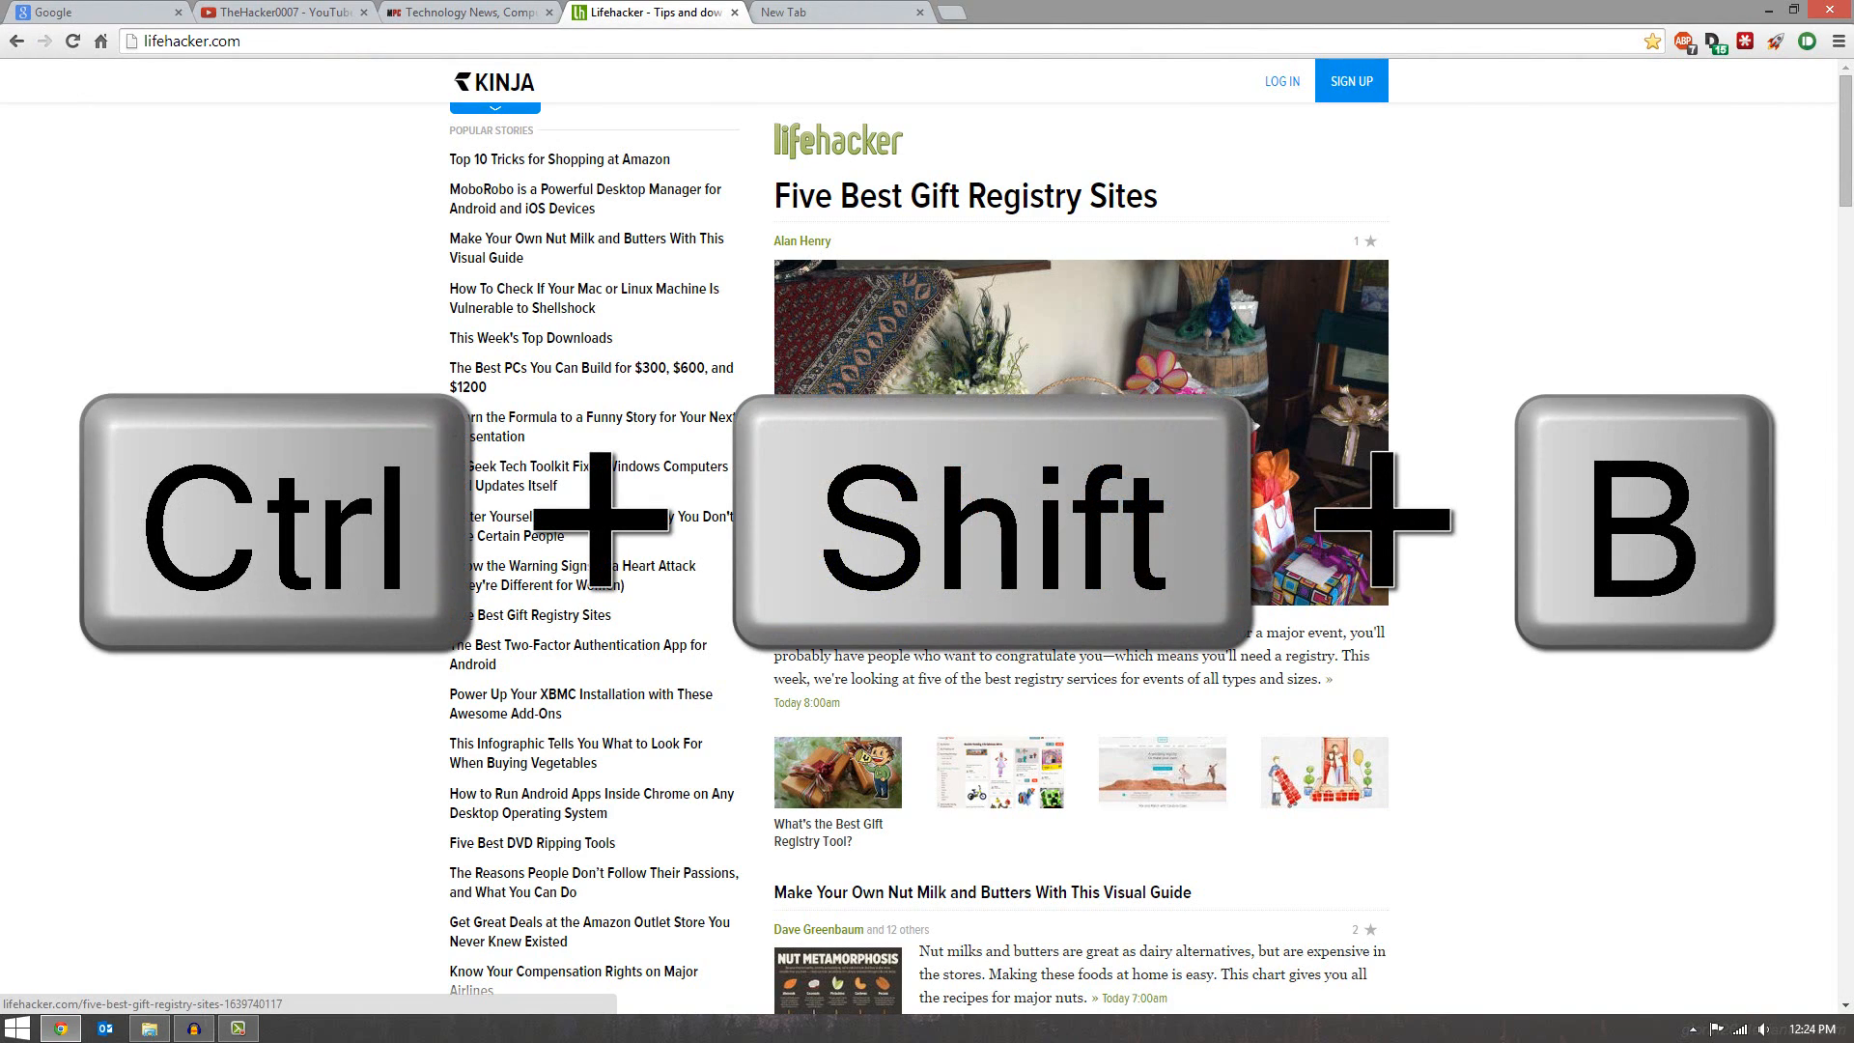
key("ctrl+shift+b")
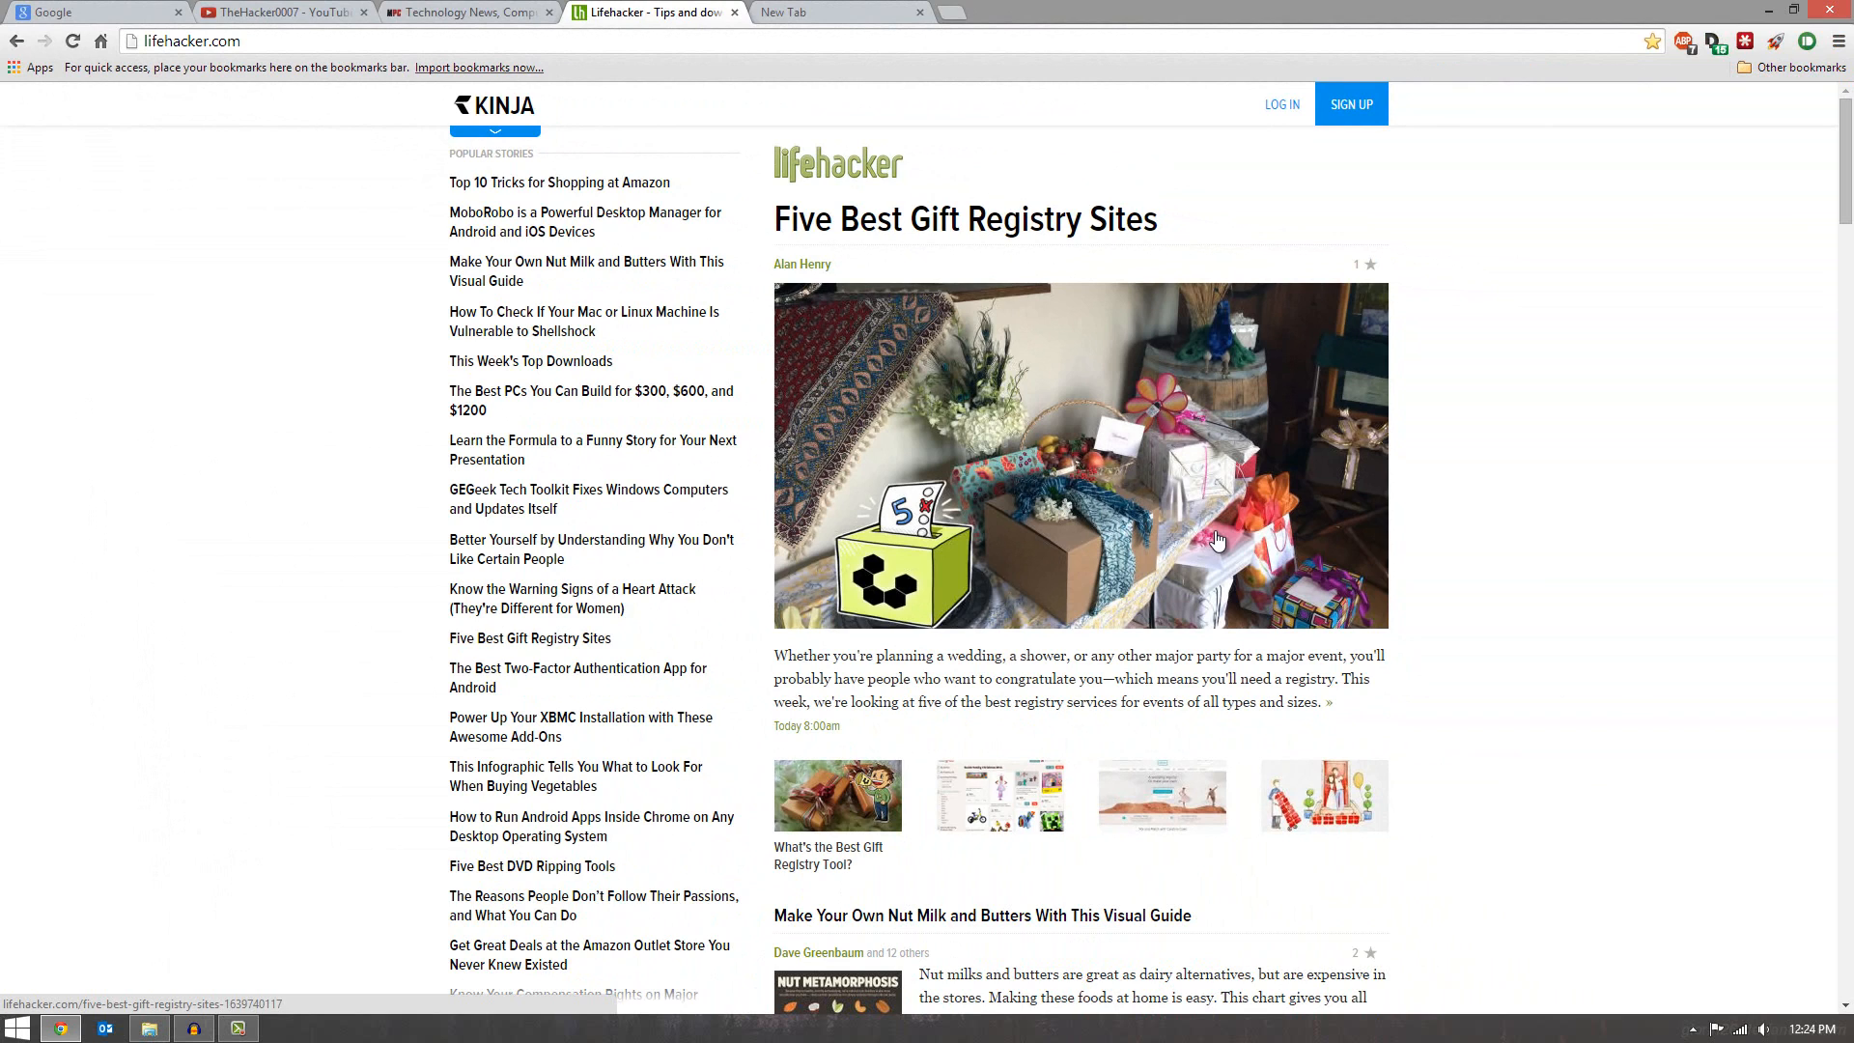
left_click(284, 14)
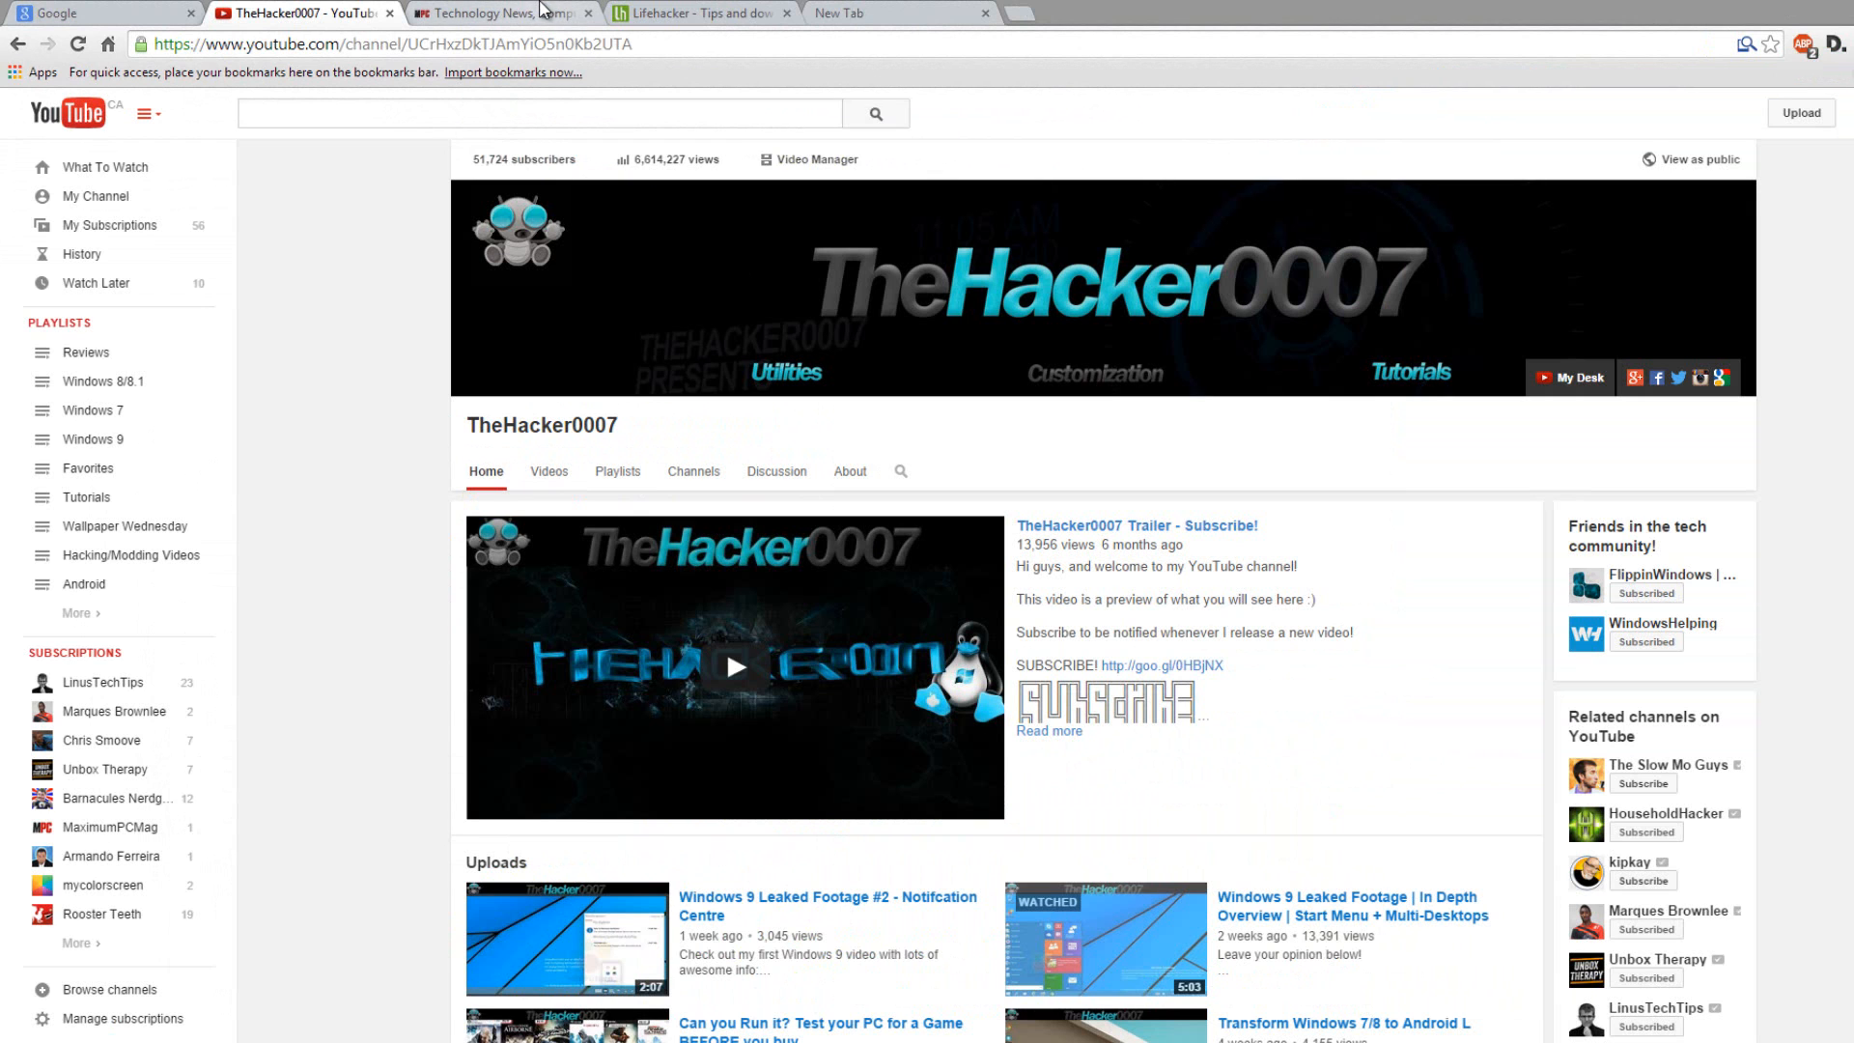
- Bookmark the TheHacker0007 channel and edit the bookmark to remove its name
left_click(1767, 44)
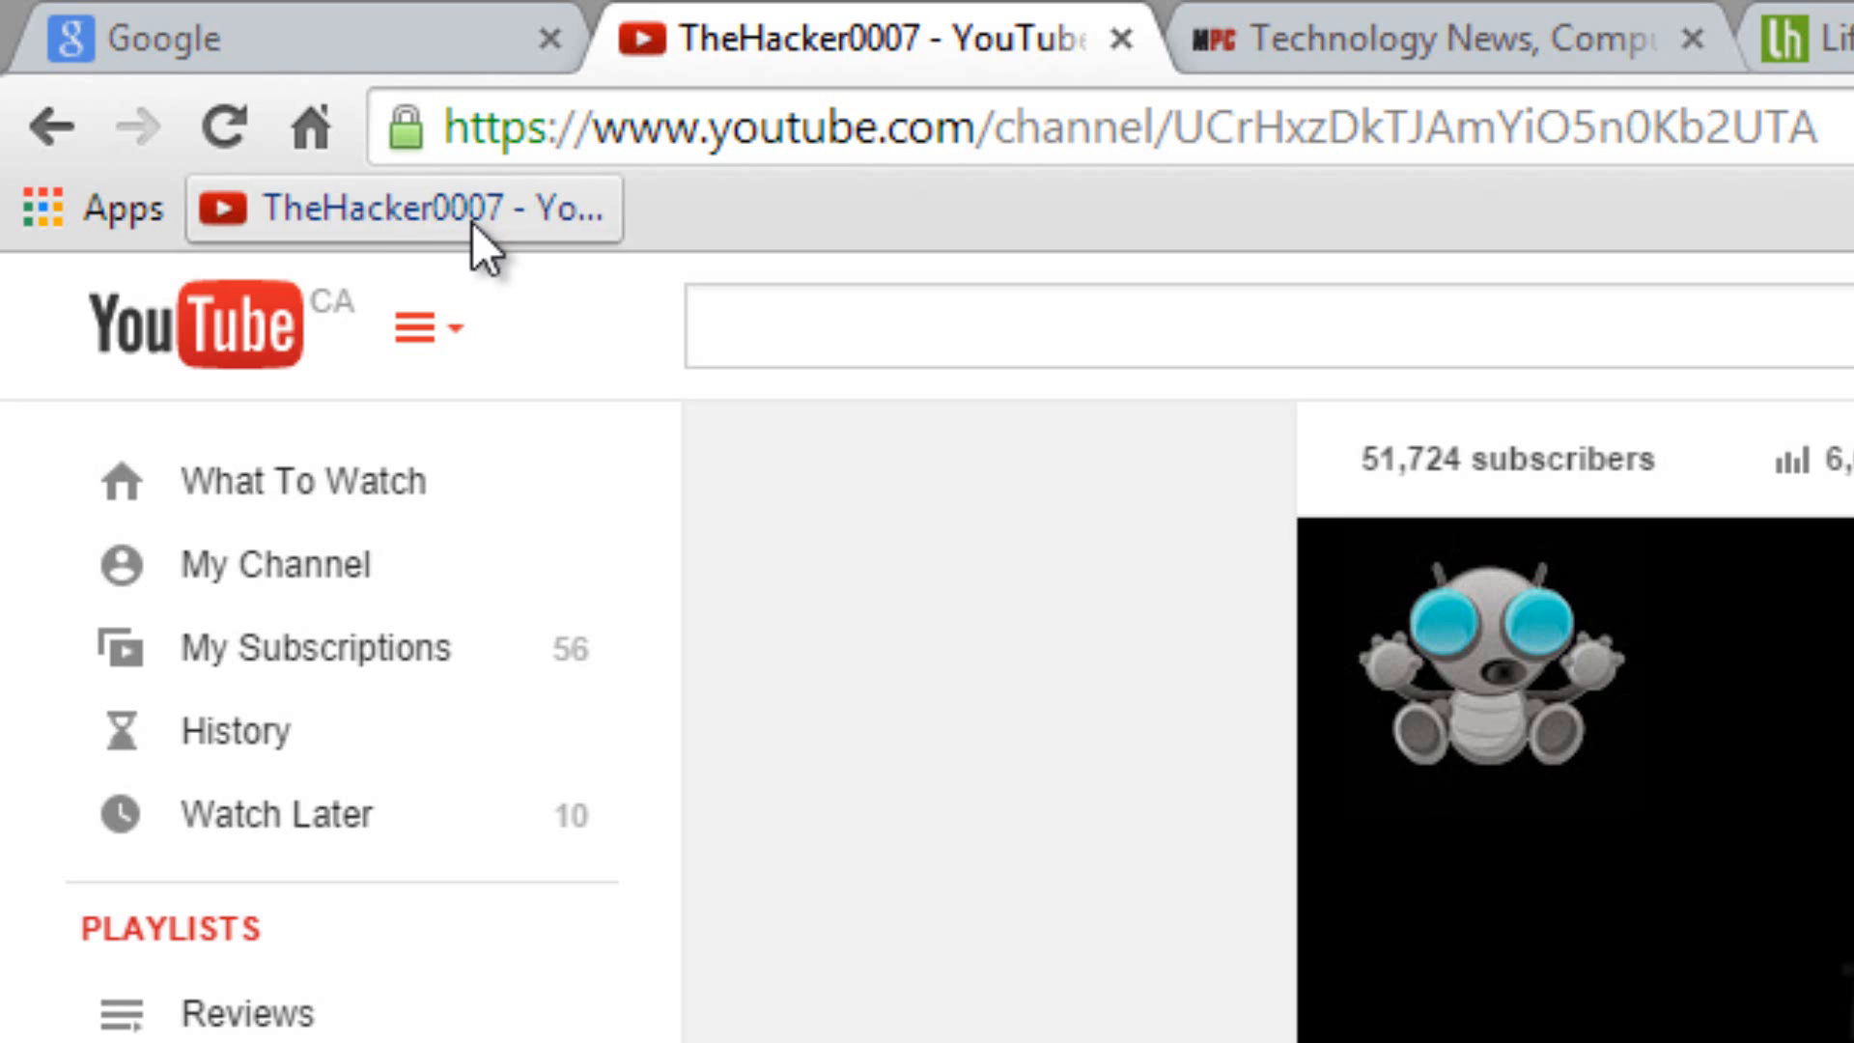
mouse_move(221, 249)
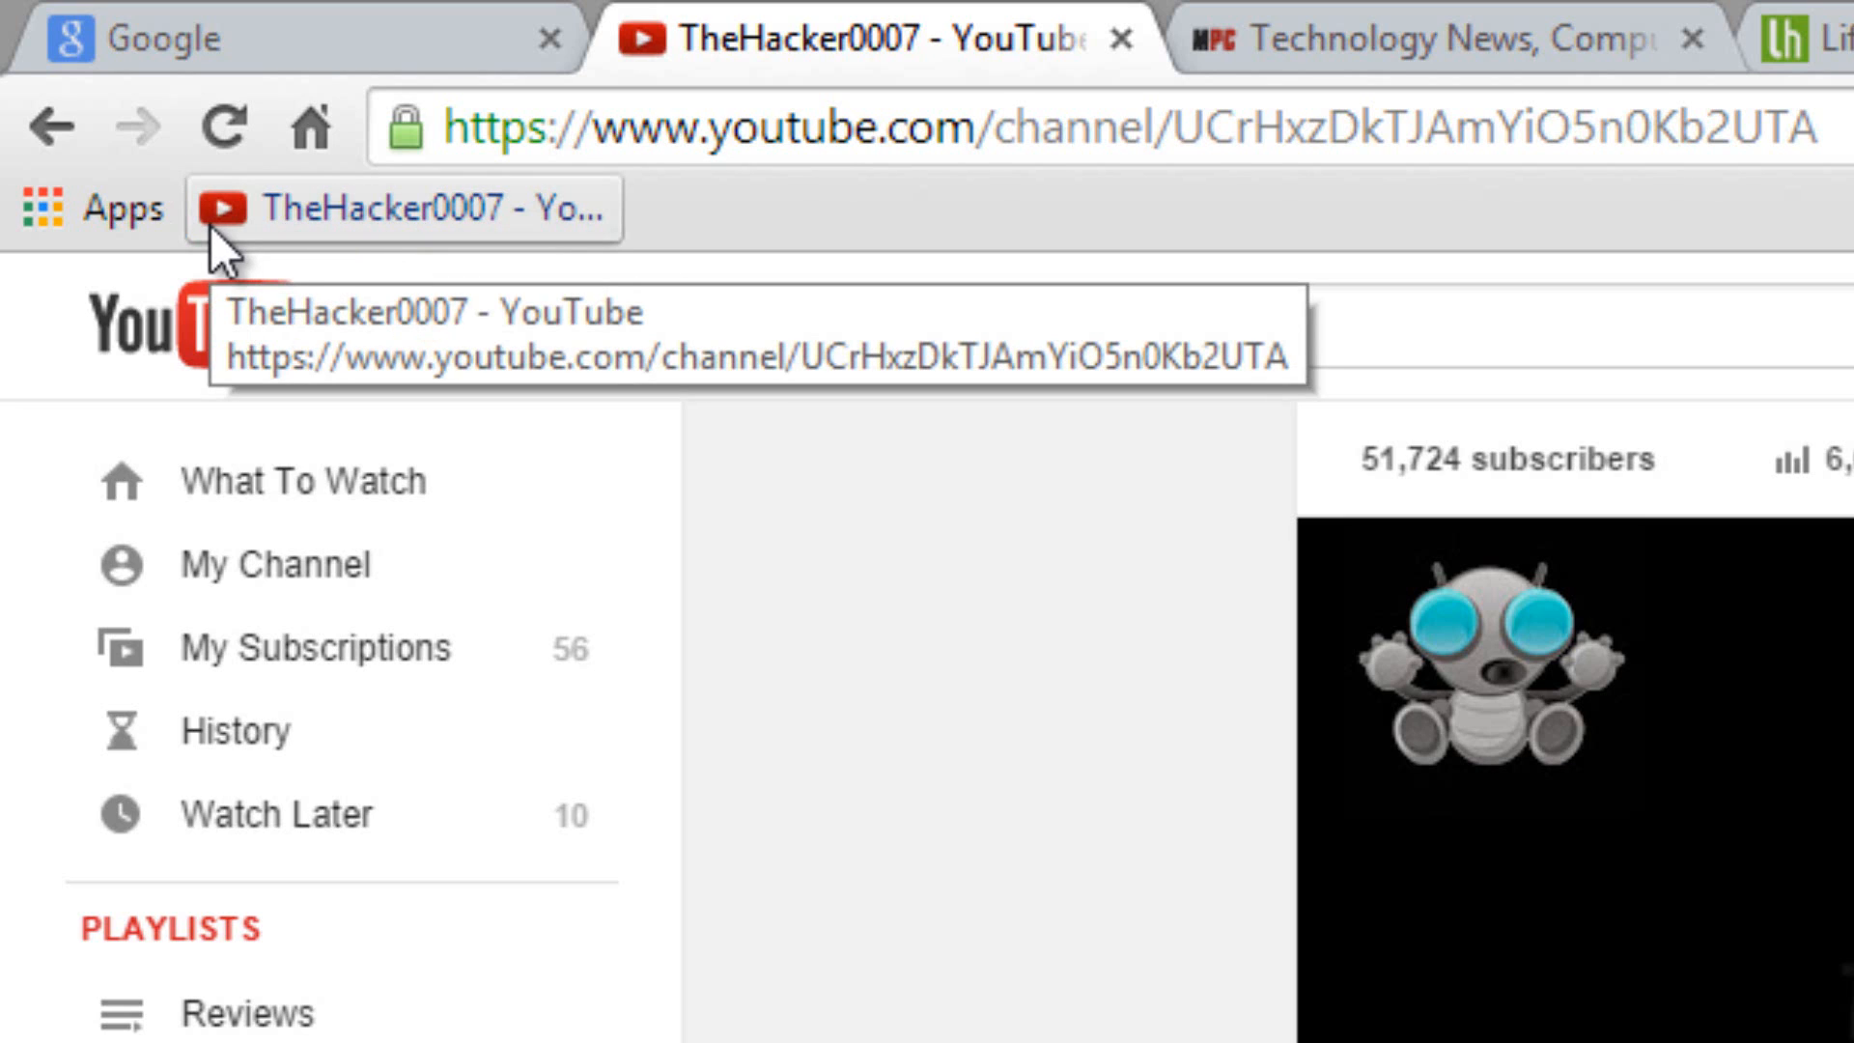
mouse_move(1469, 288)
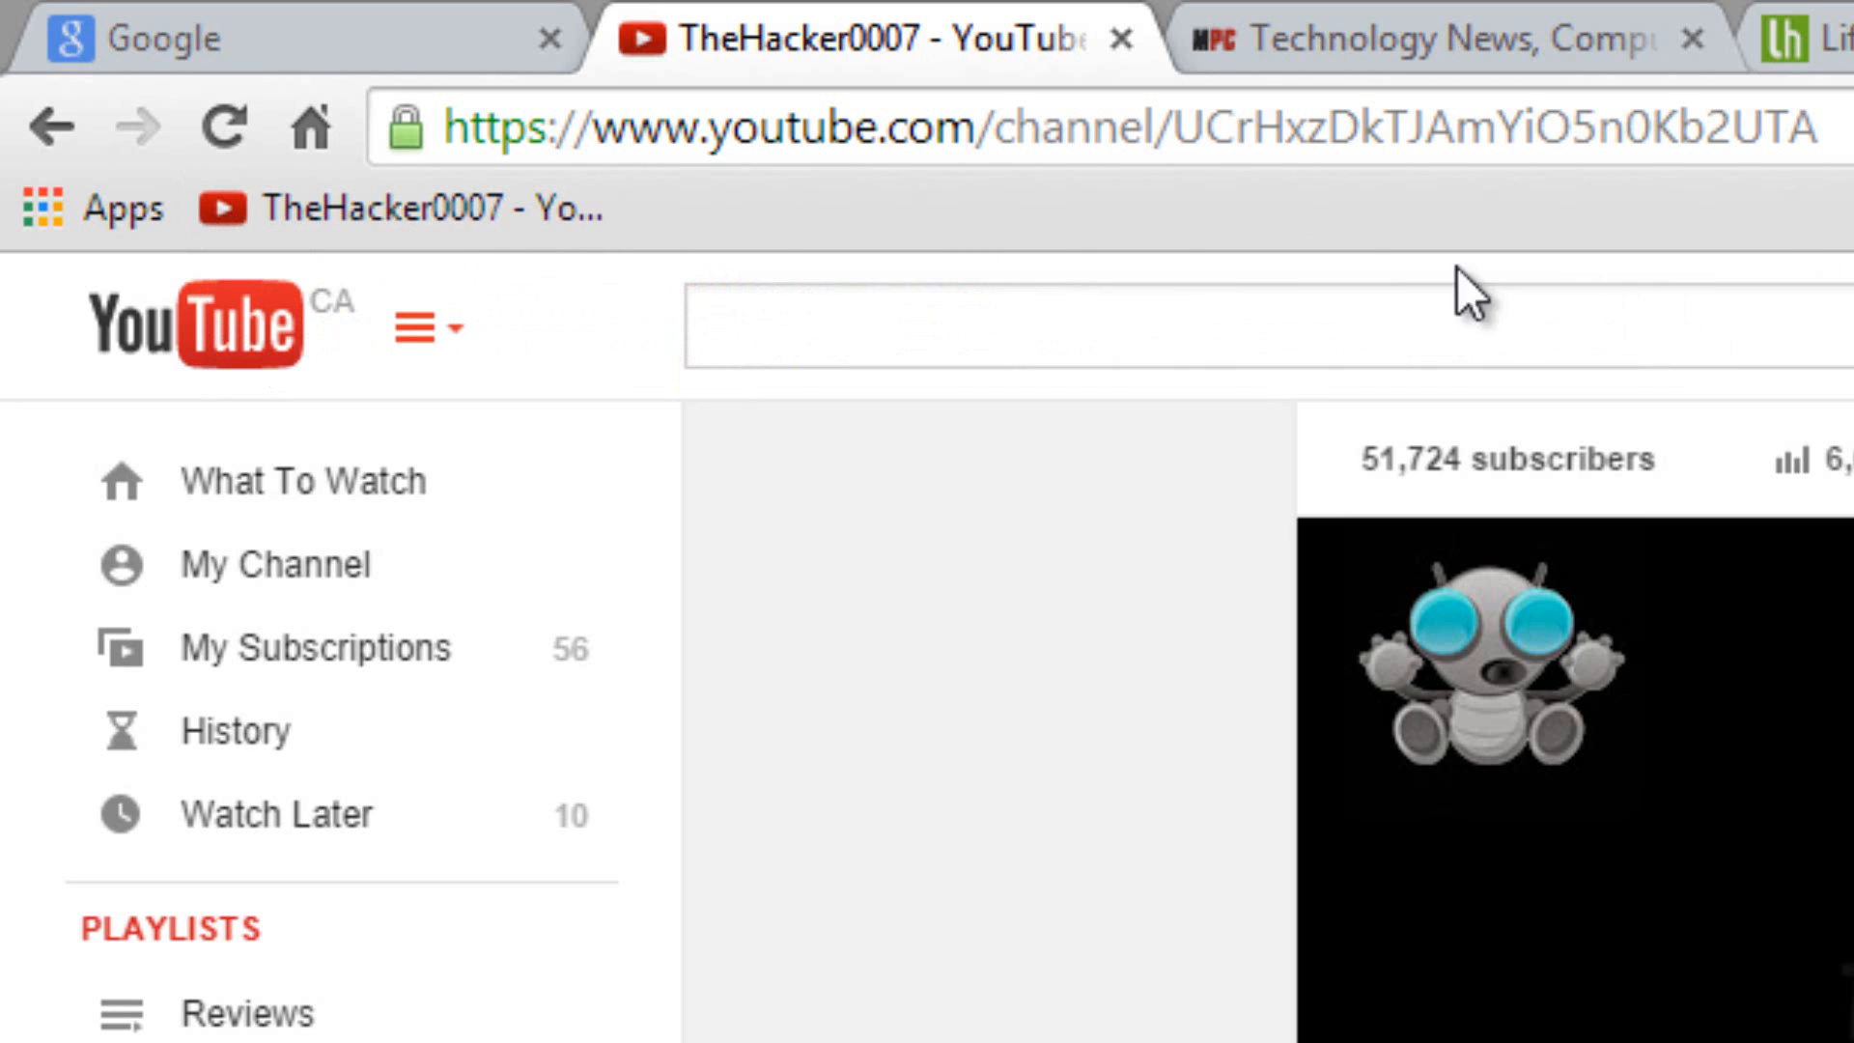
mouse_move(413, 209)
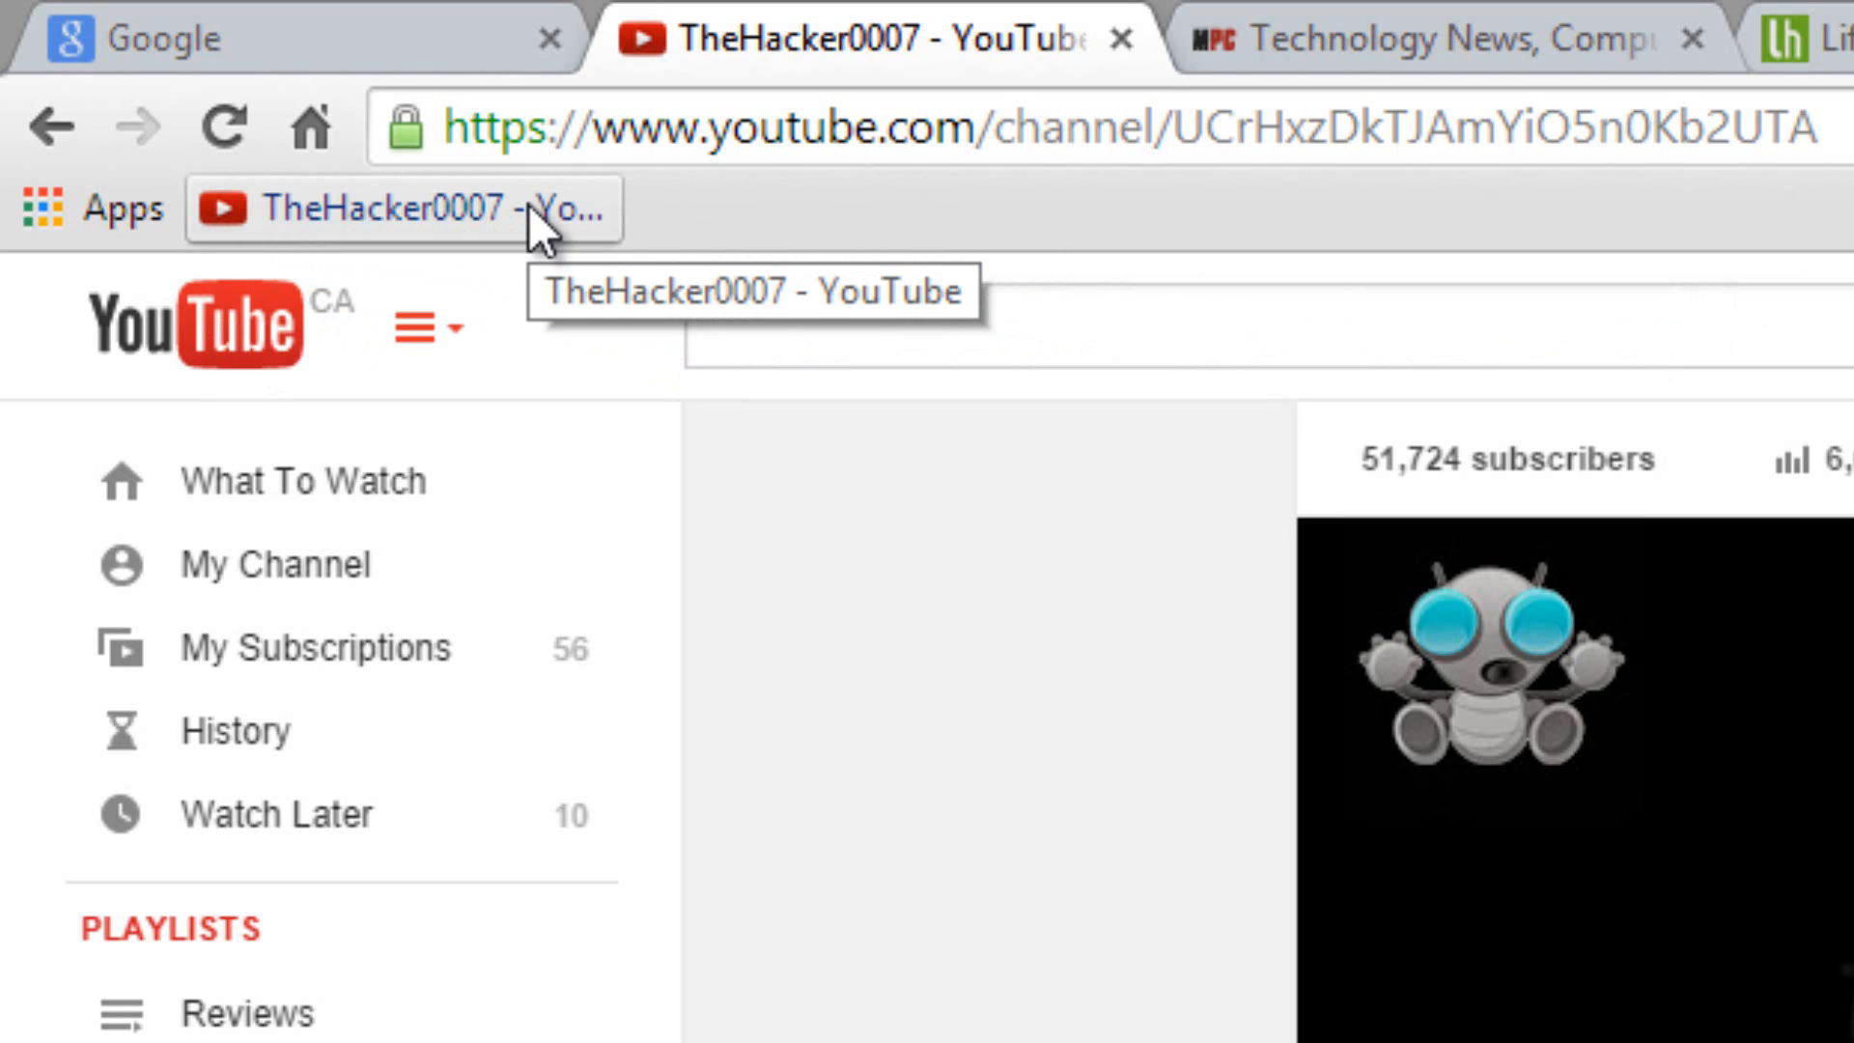
right_click(407, 209)
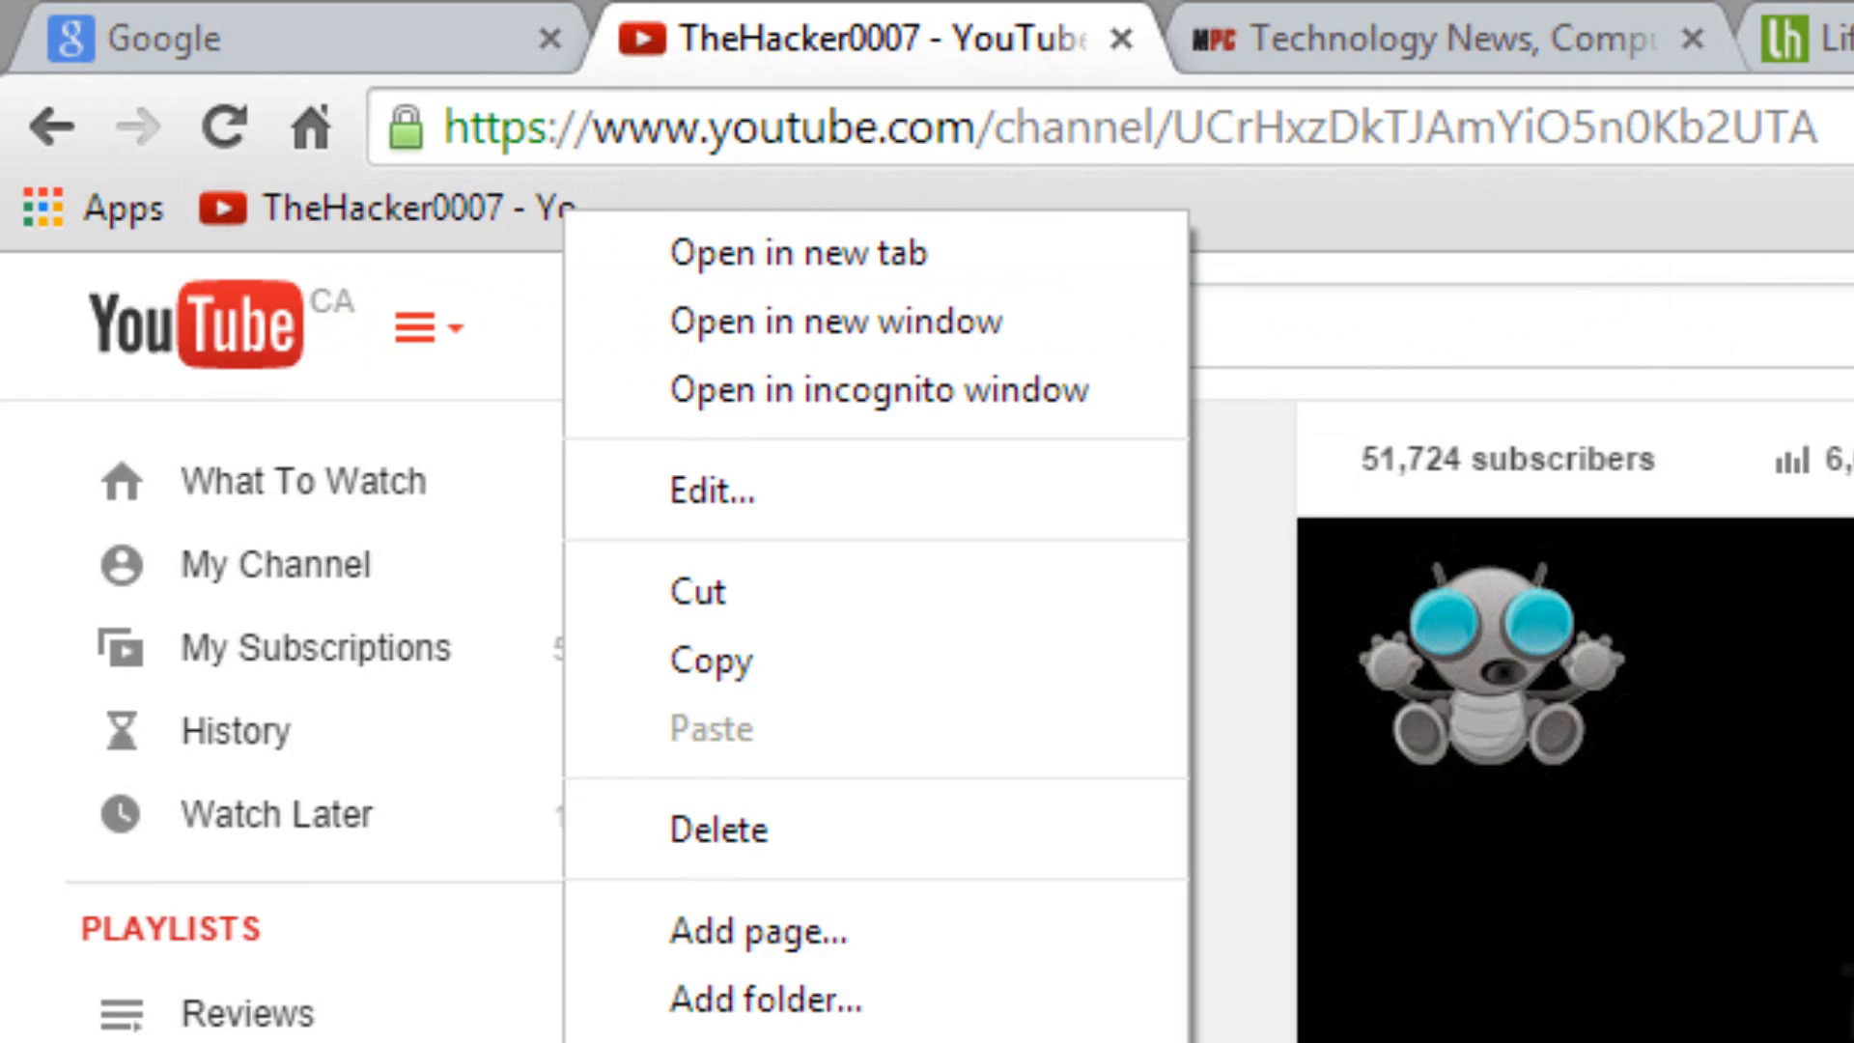
left_click(1233, 123)
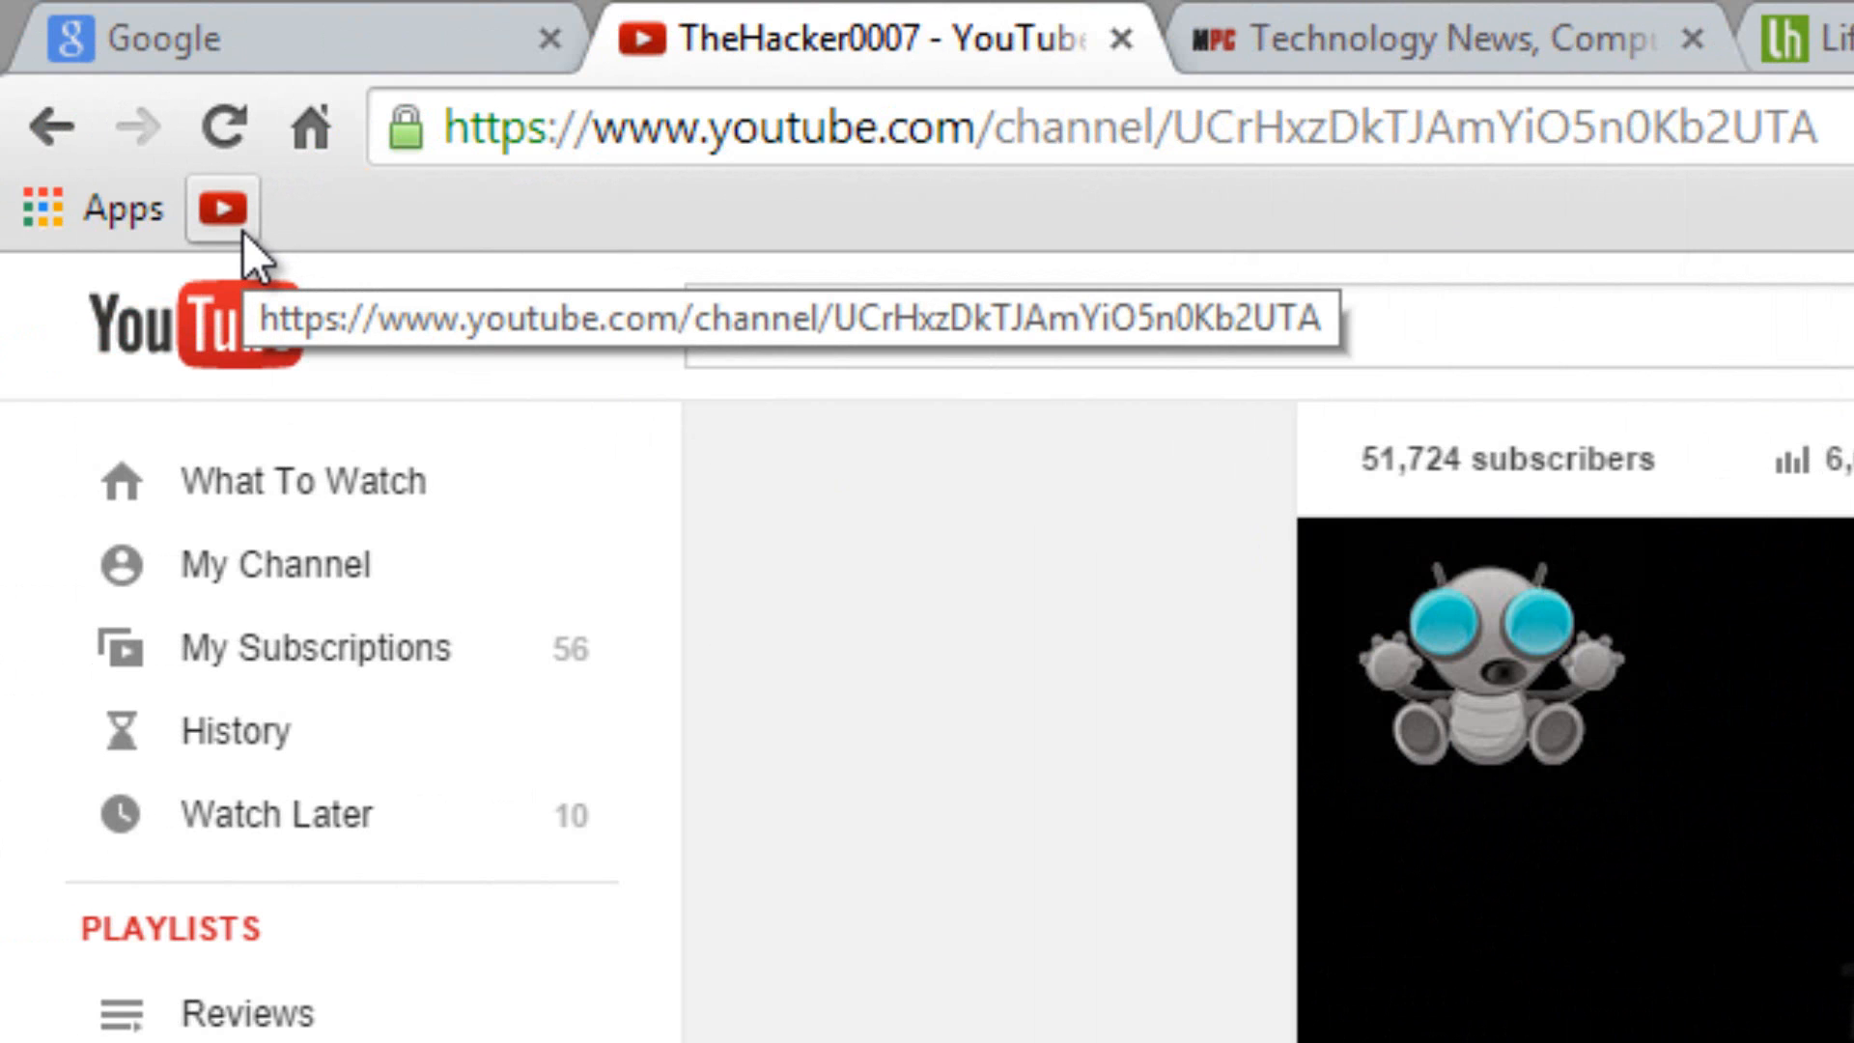
- Bookmark Maximum PC and Lifehacker as icon-only bookmarks, then open Lifehacker from its bookmark
left_click(639, 17)
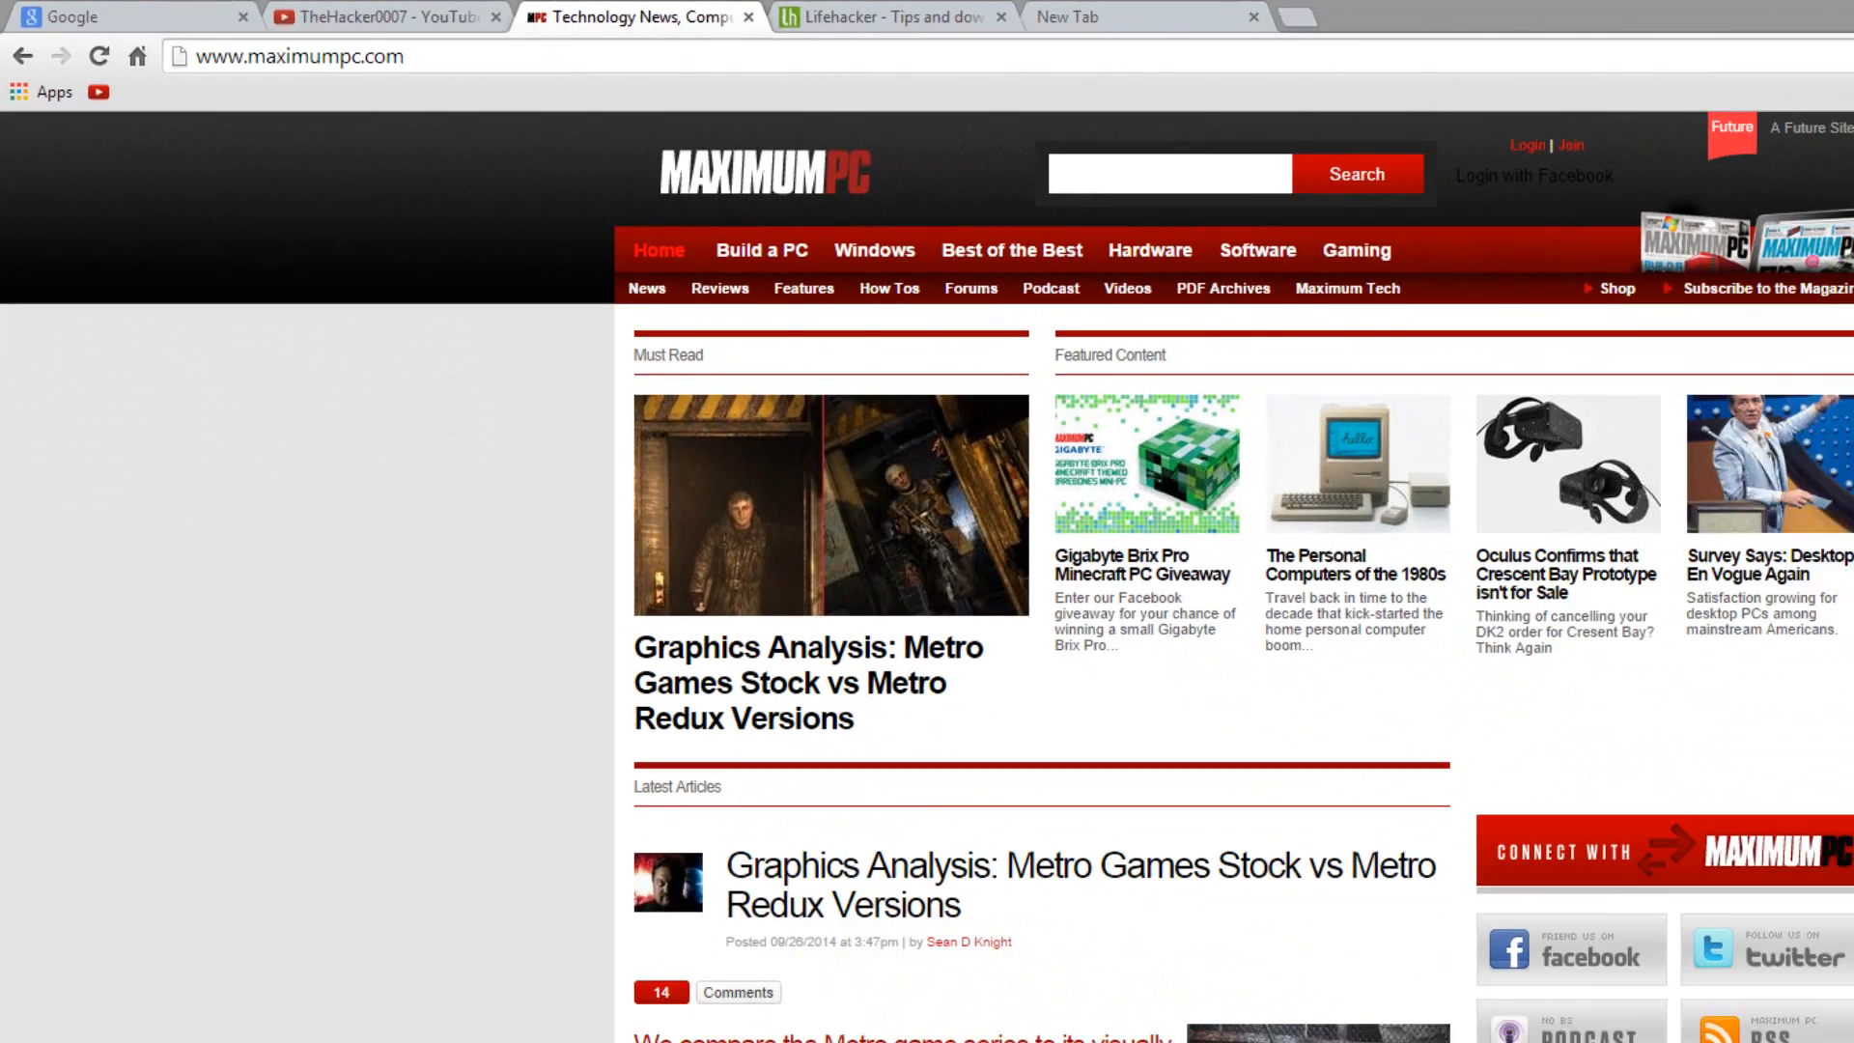
left_click(1825, 44)
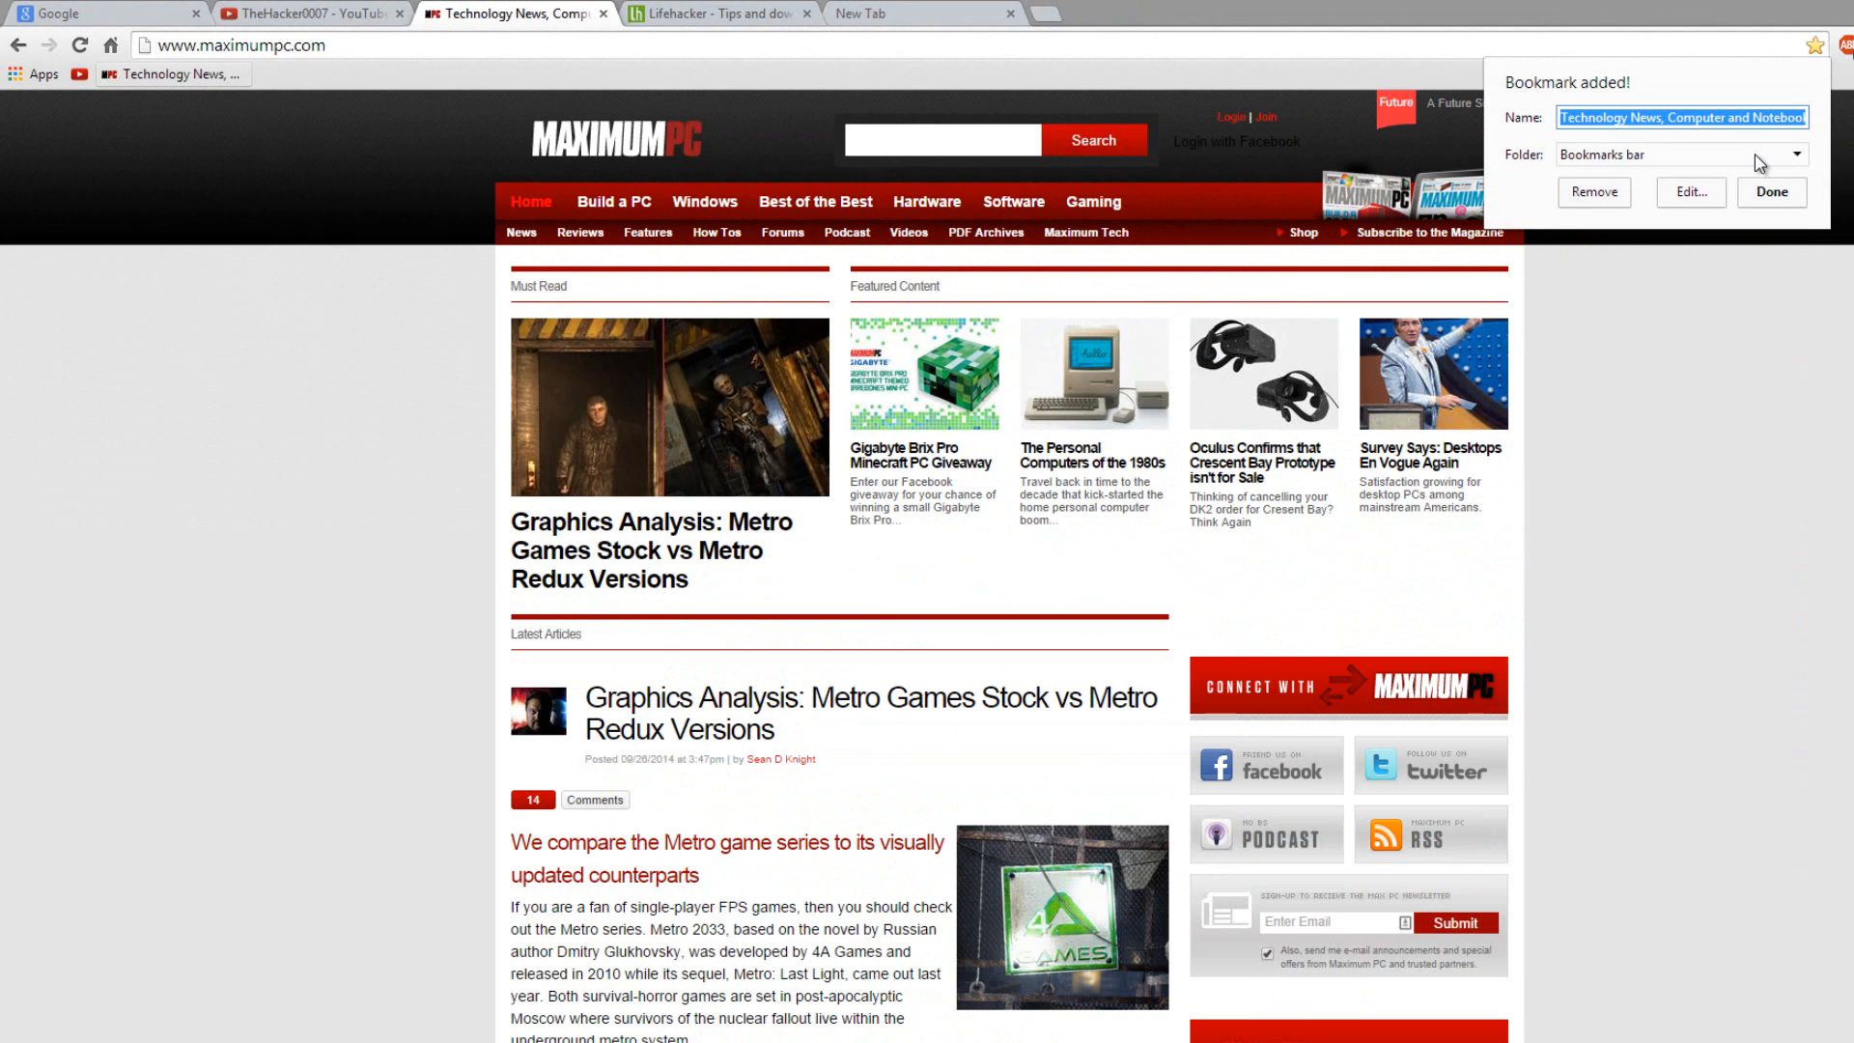
left_click(709, 14)
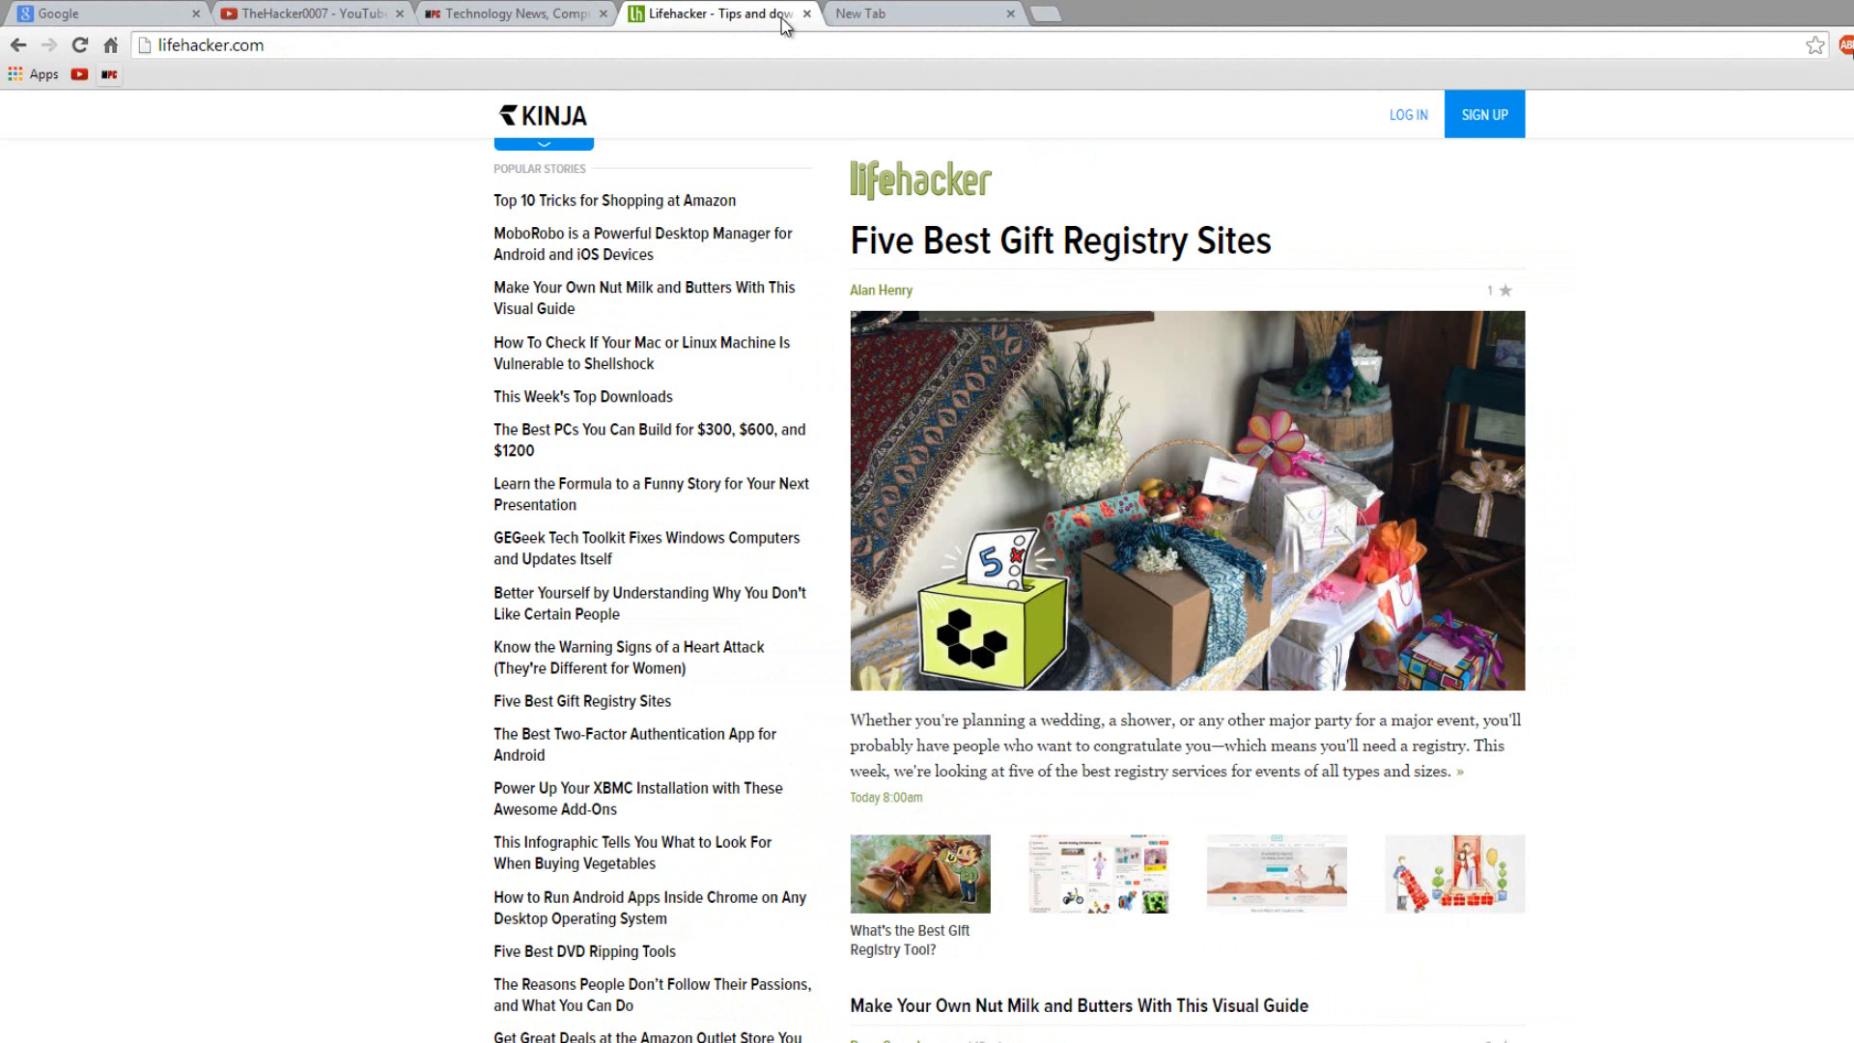
left_click(1815, 45)
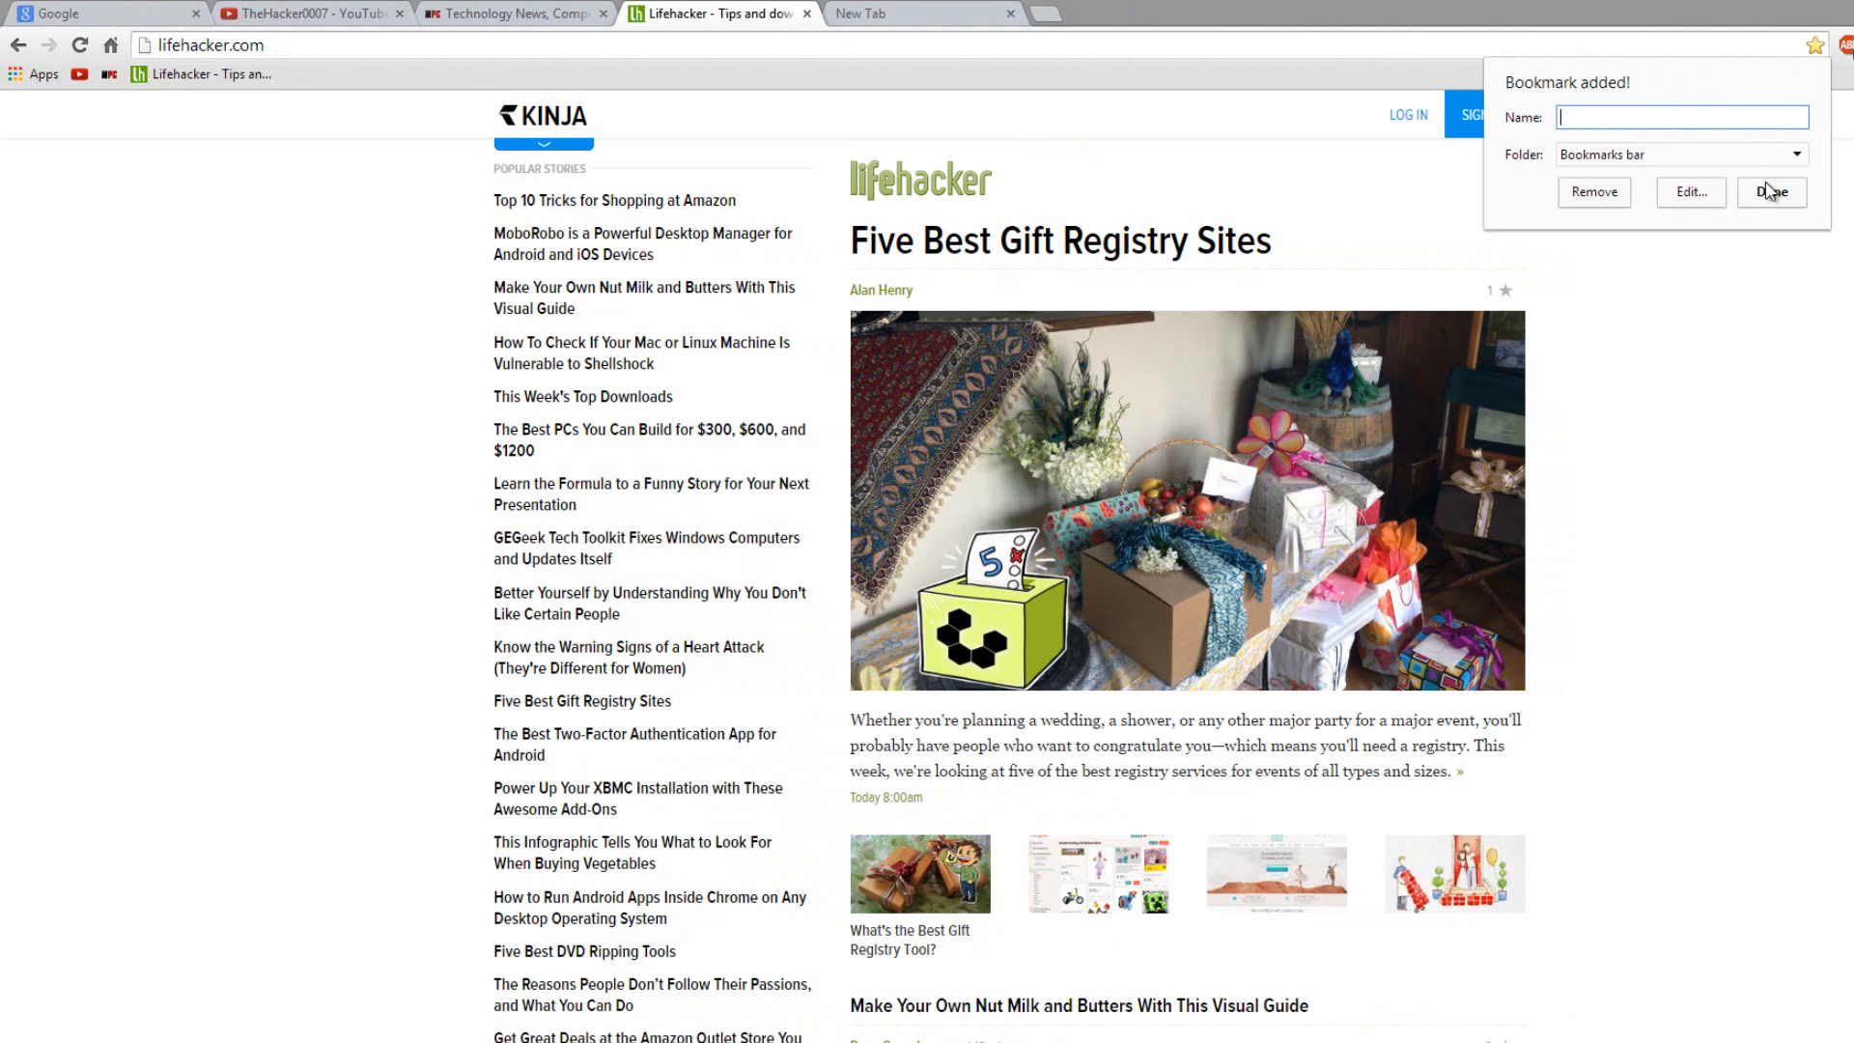
left_click(1771, 192)
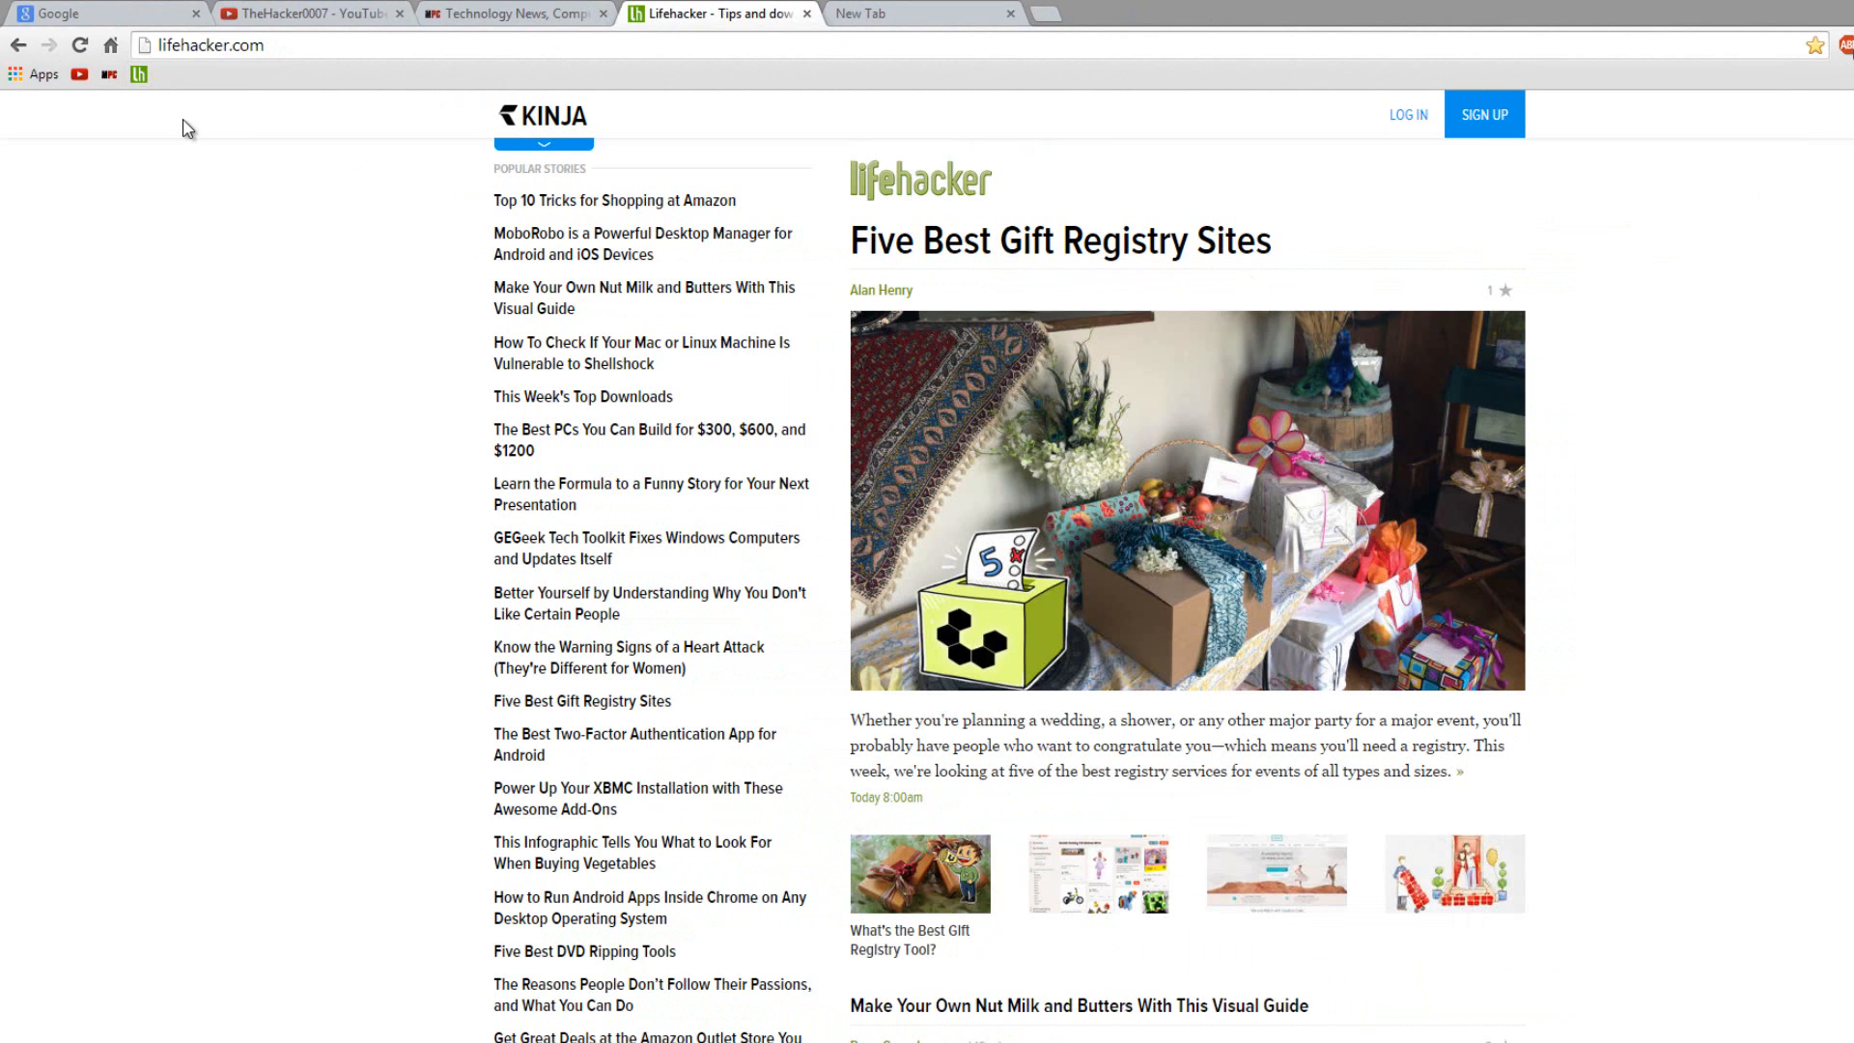
mouse_move(151, 112)
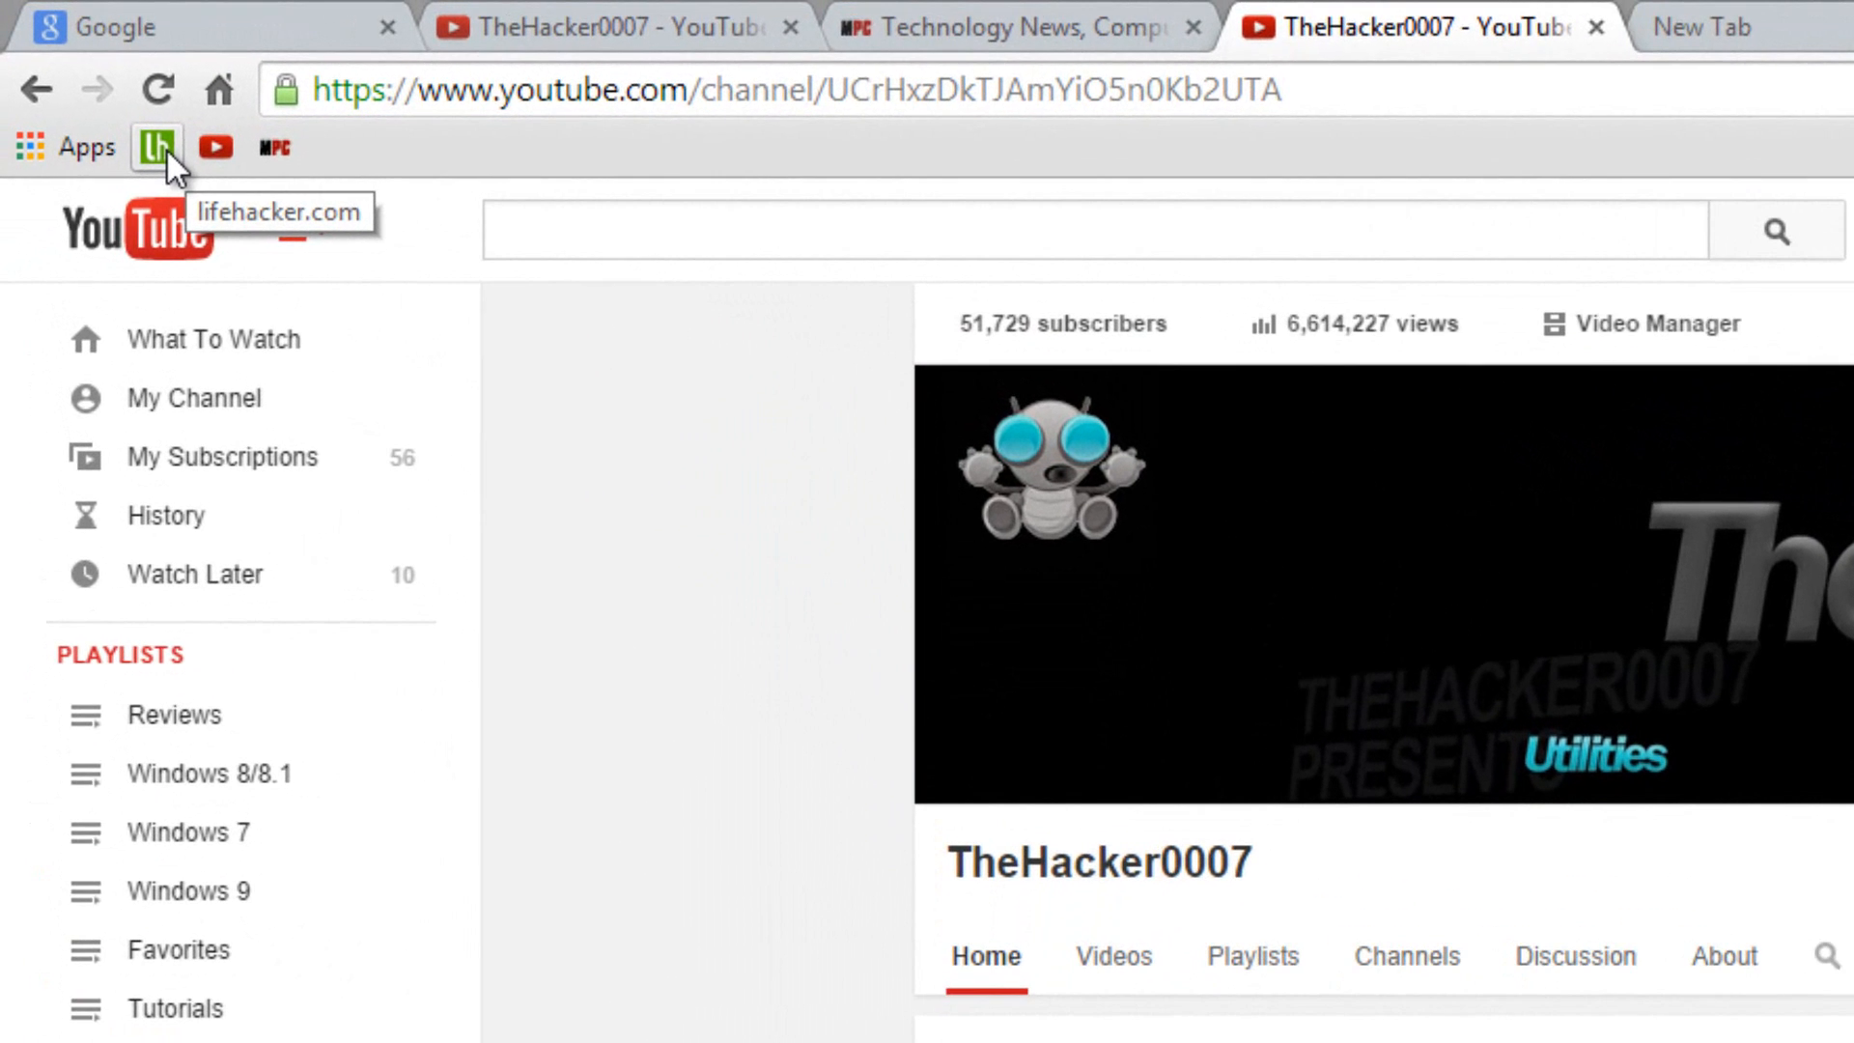
left_click(155, 149)
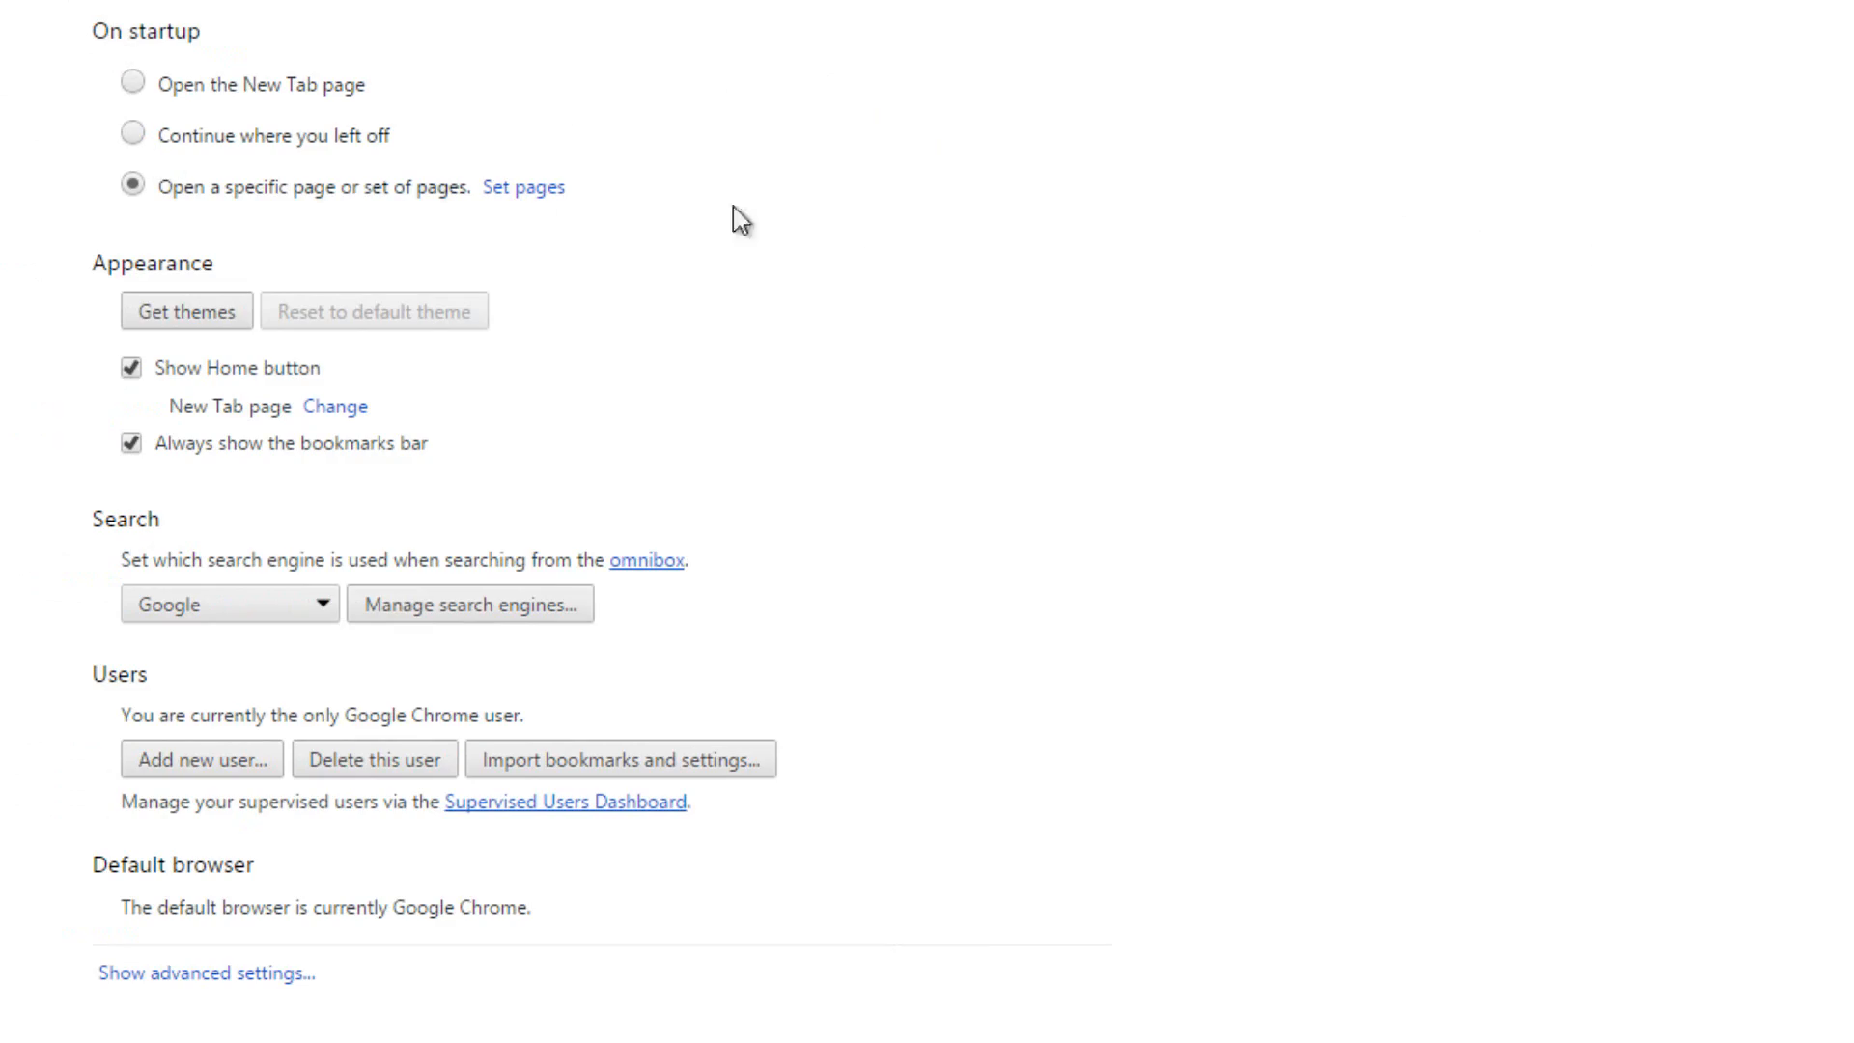
mouse_move(344, 507)
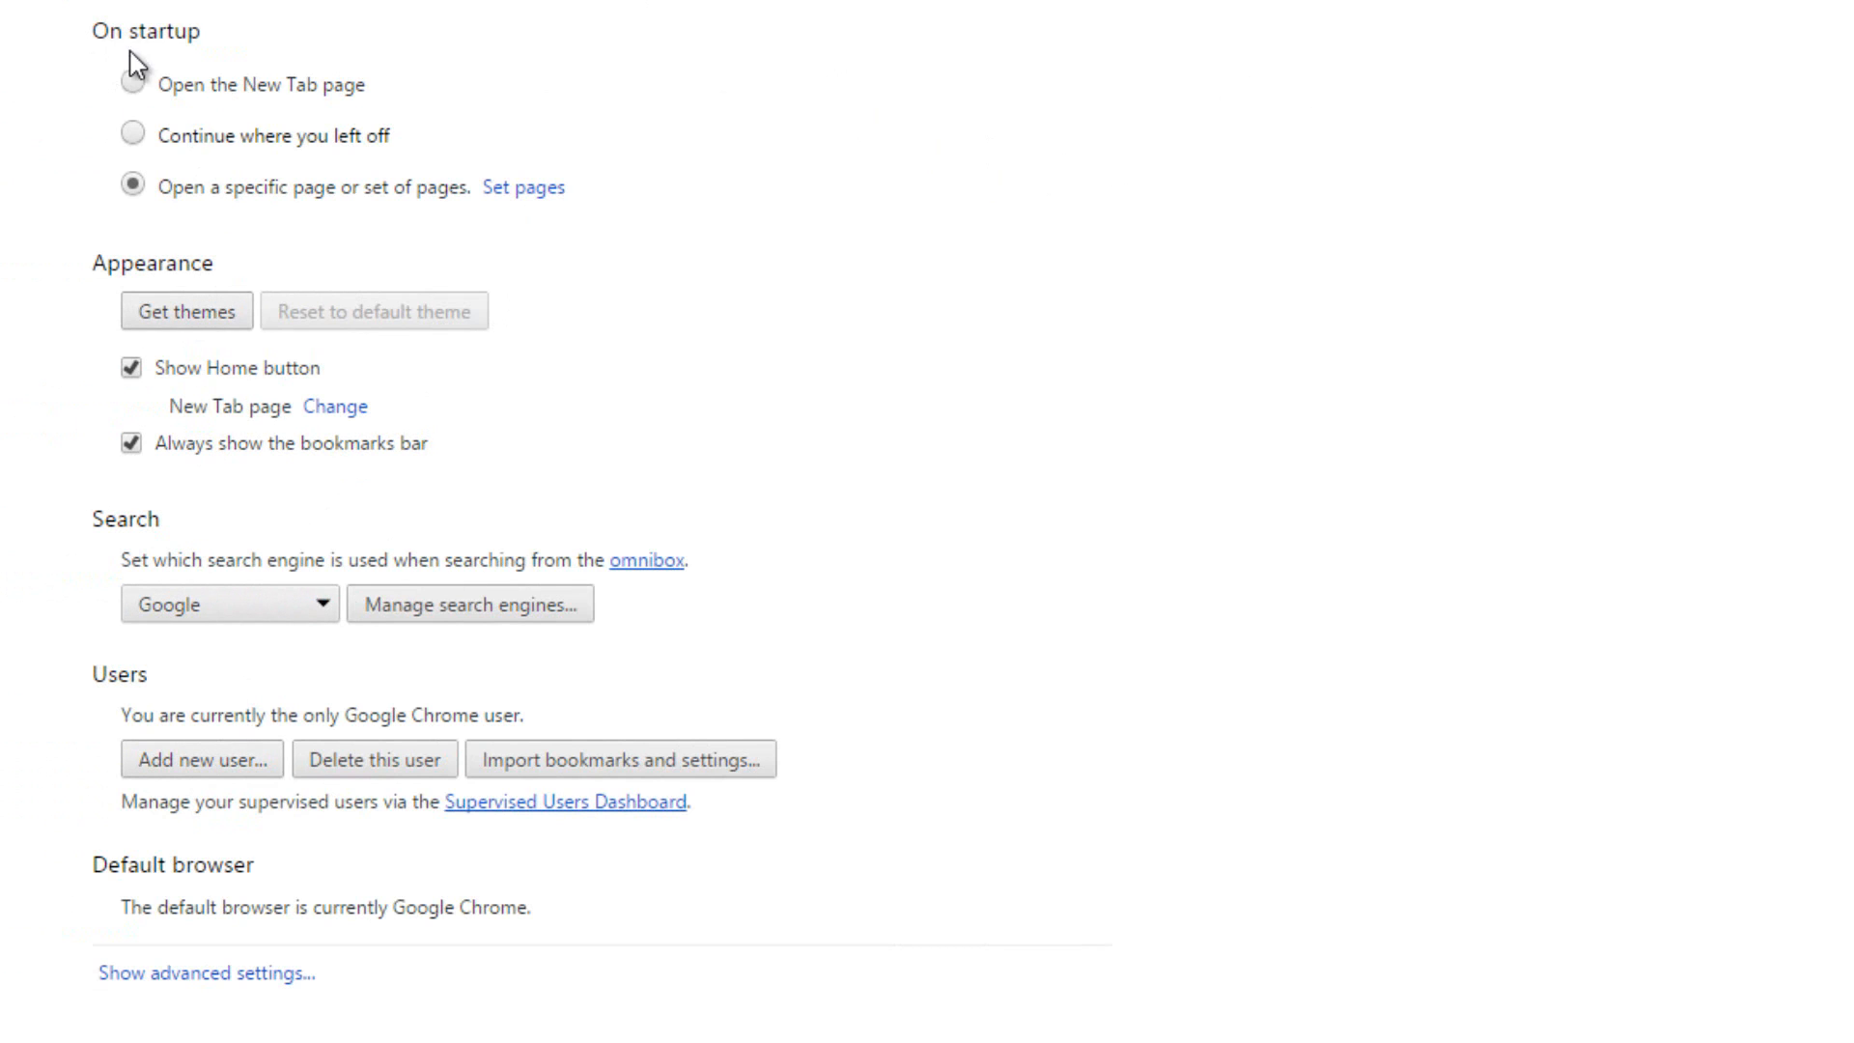
mouse_move(538, 214)
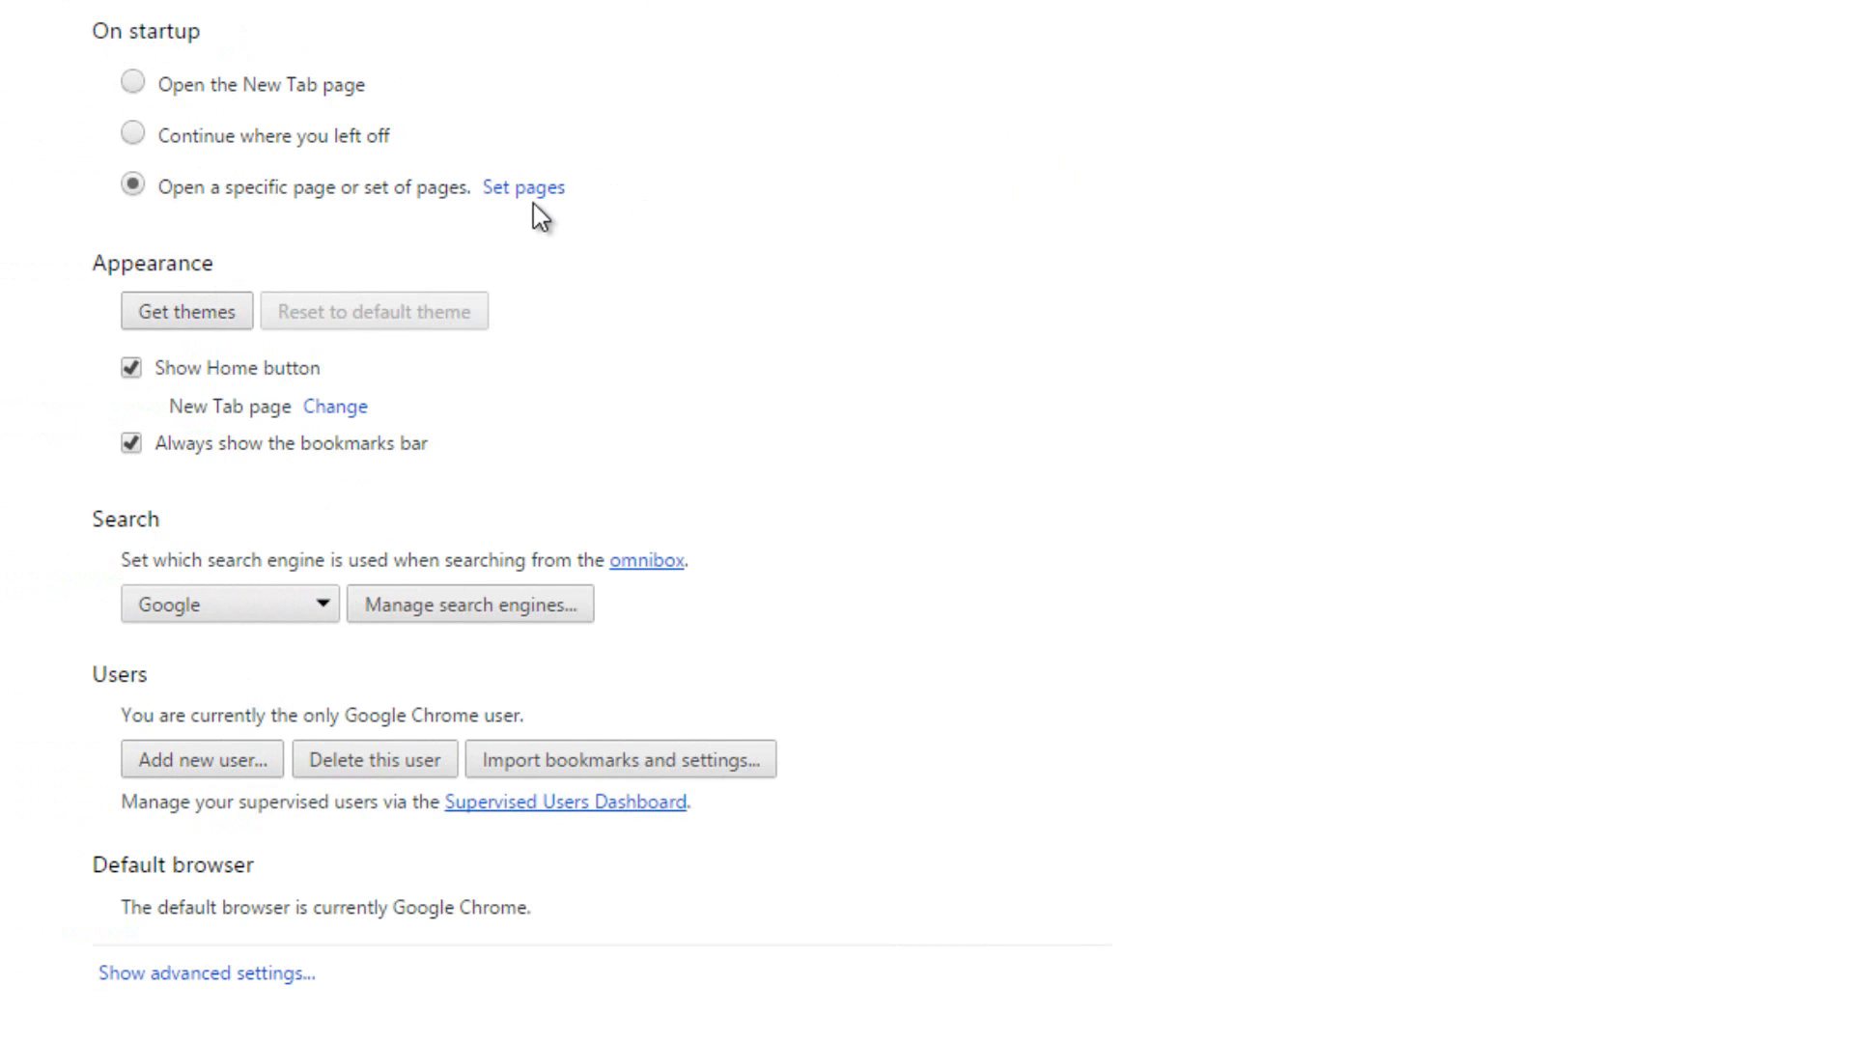
- Open the Startup pages list via Set pages in the On startup settings
left_click(523, 188)
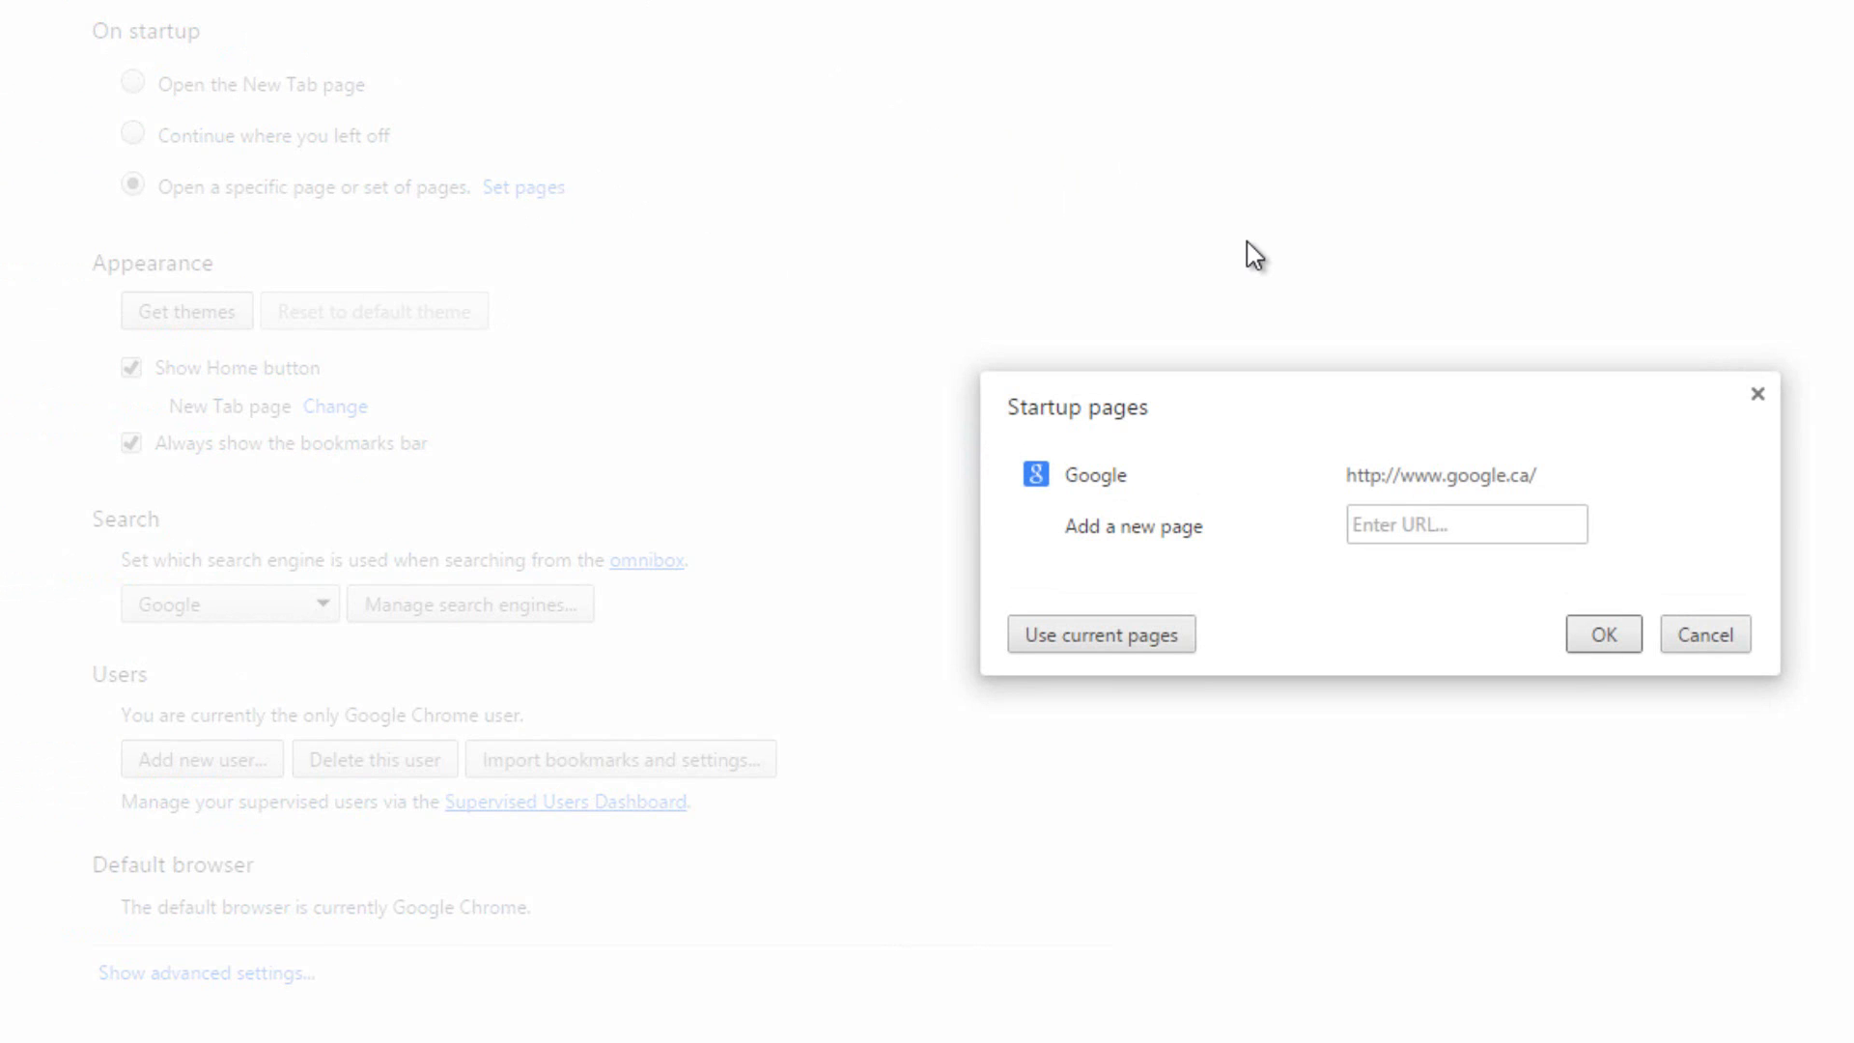
mouse_move(1455, 465)
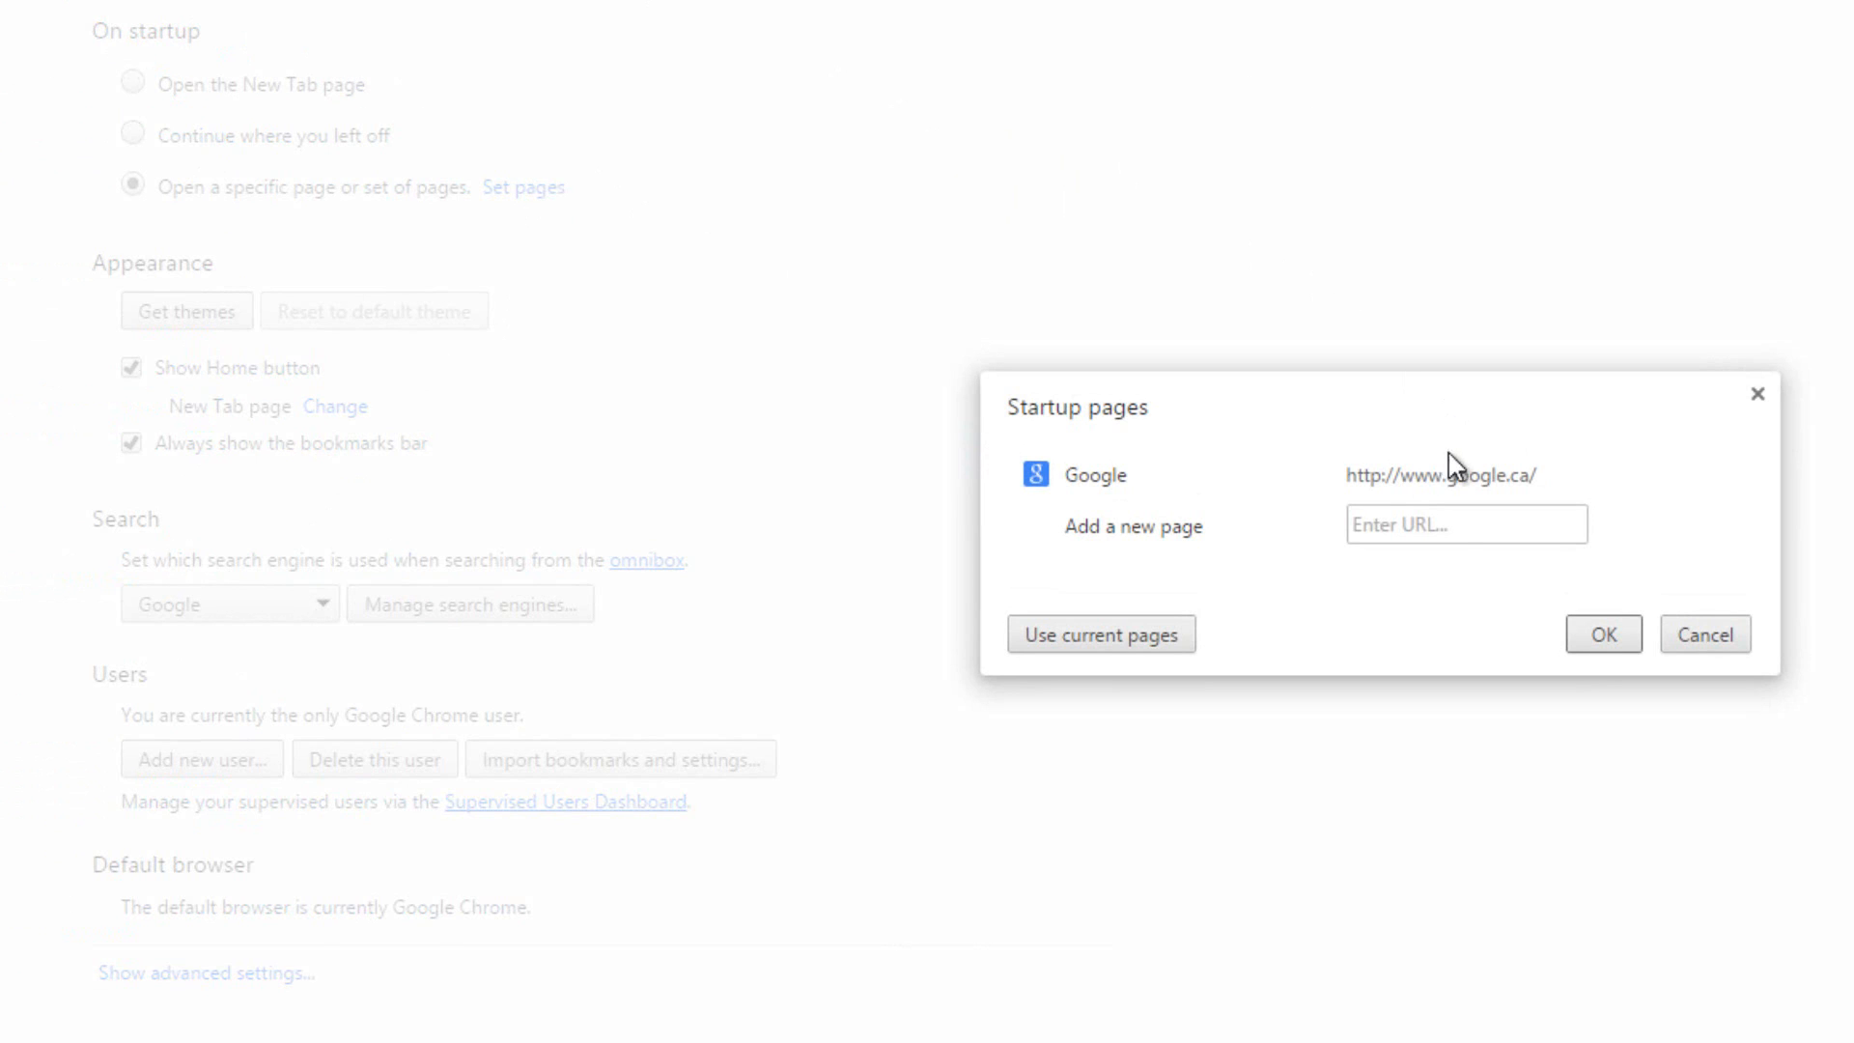
- Add Twitter and the TheHacker0007 YouTube channel as startup pages alongside Google and confirm
left_click(1466, 523)
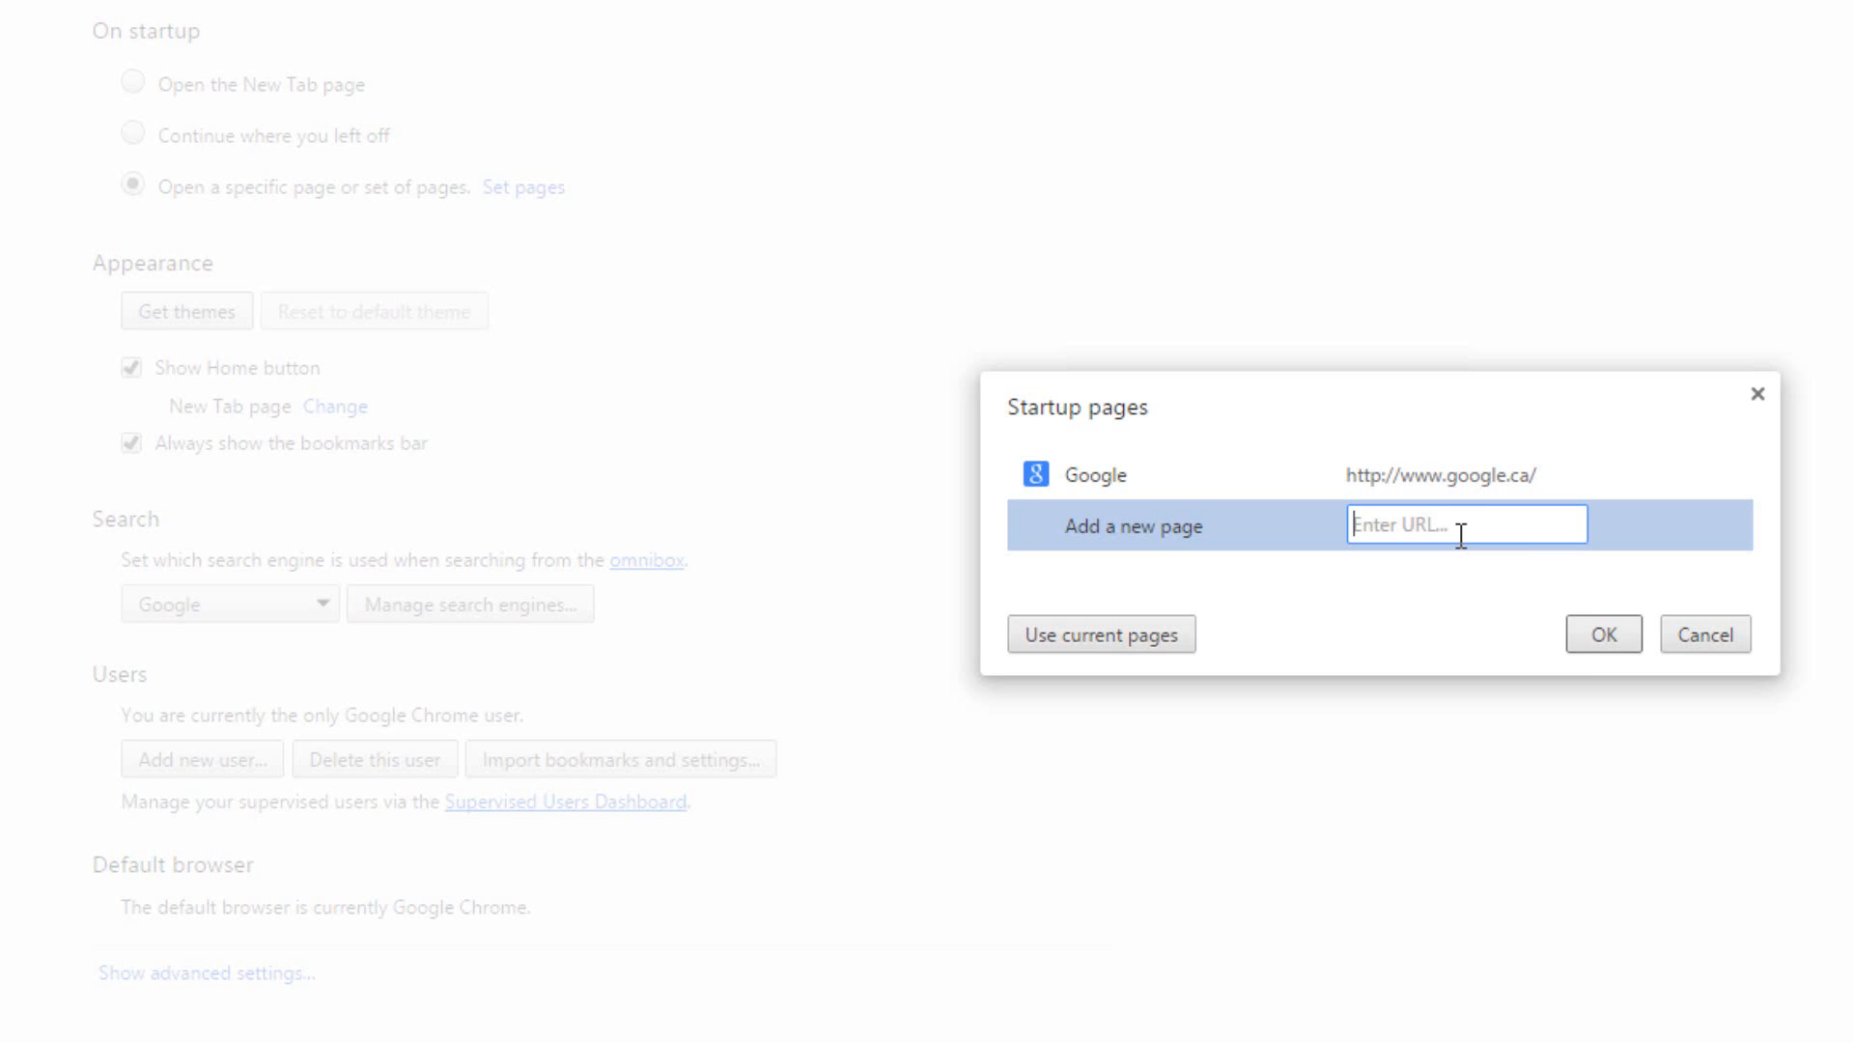
type("twi")
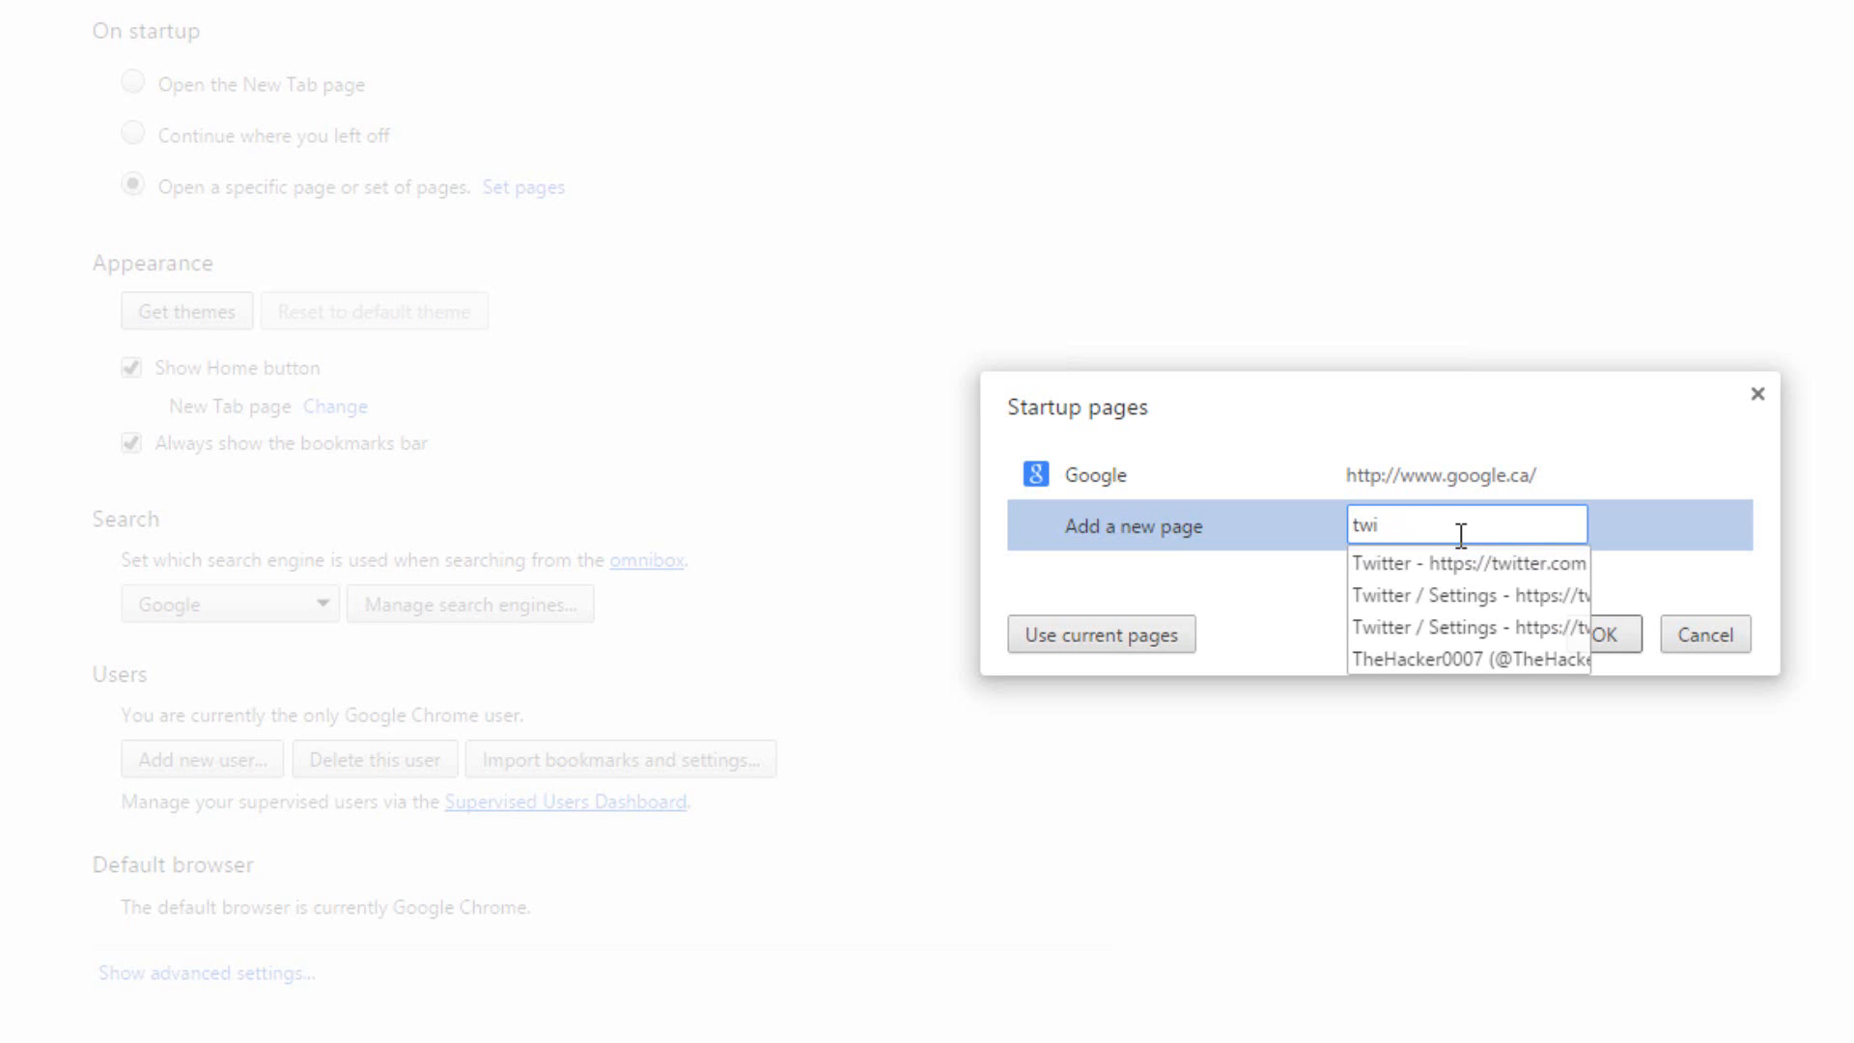
left_click(1479, 562)
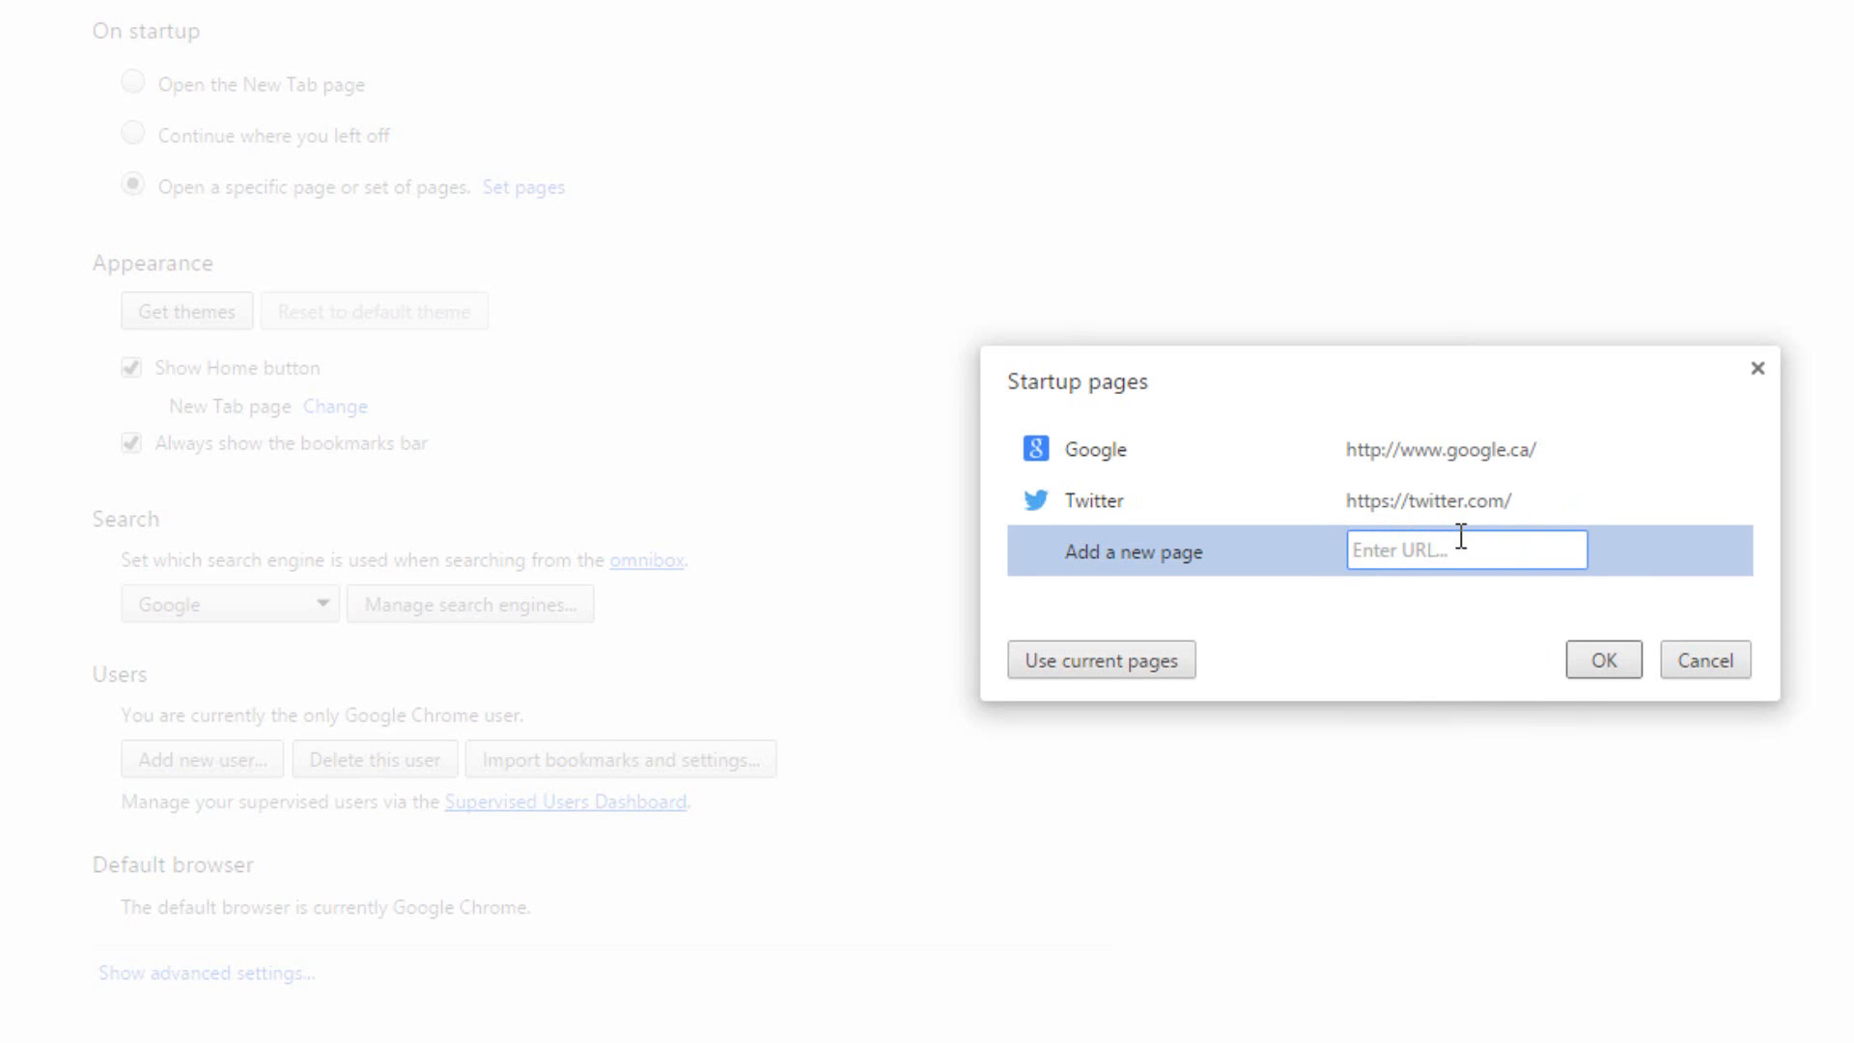
type("you")
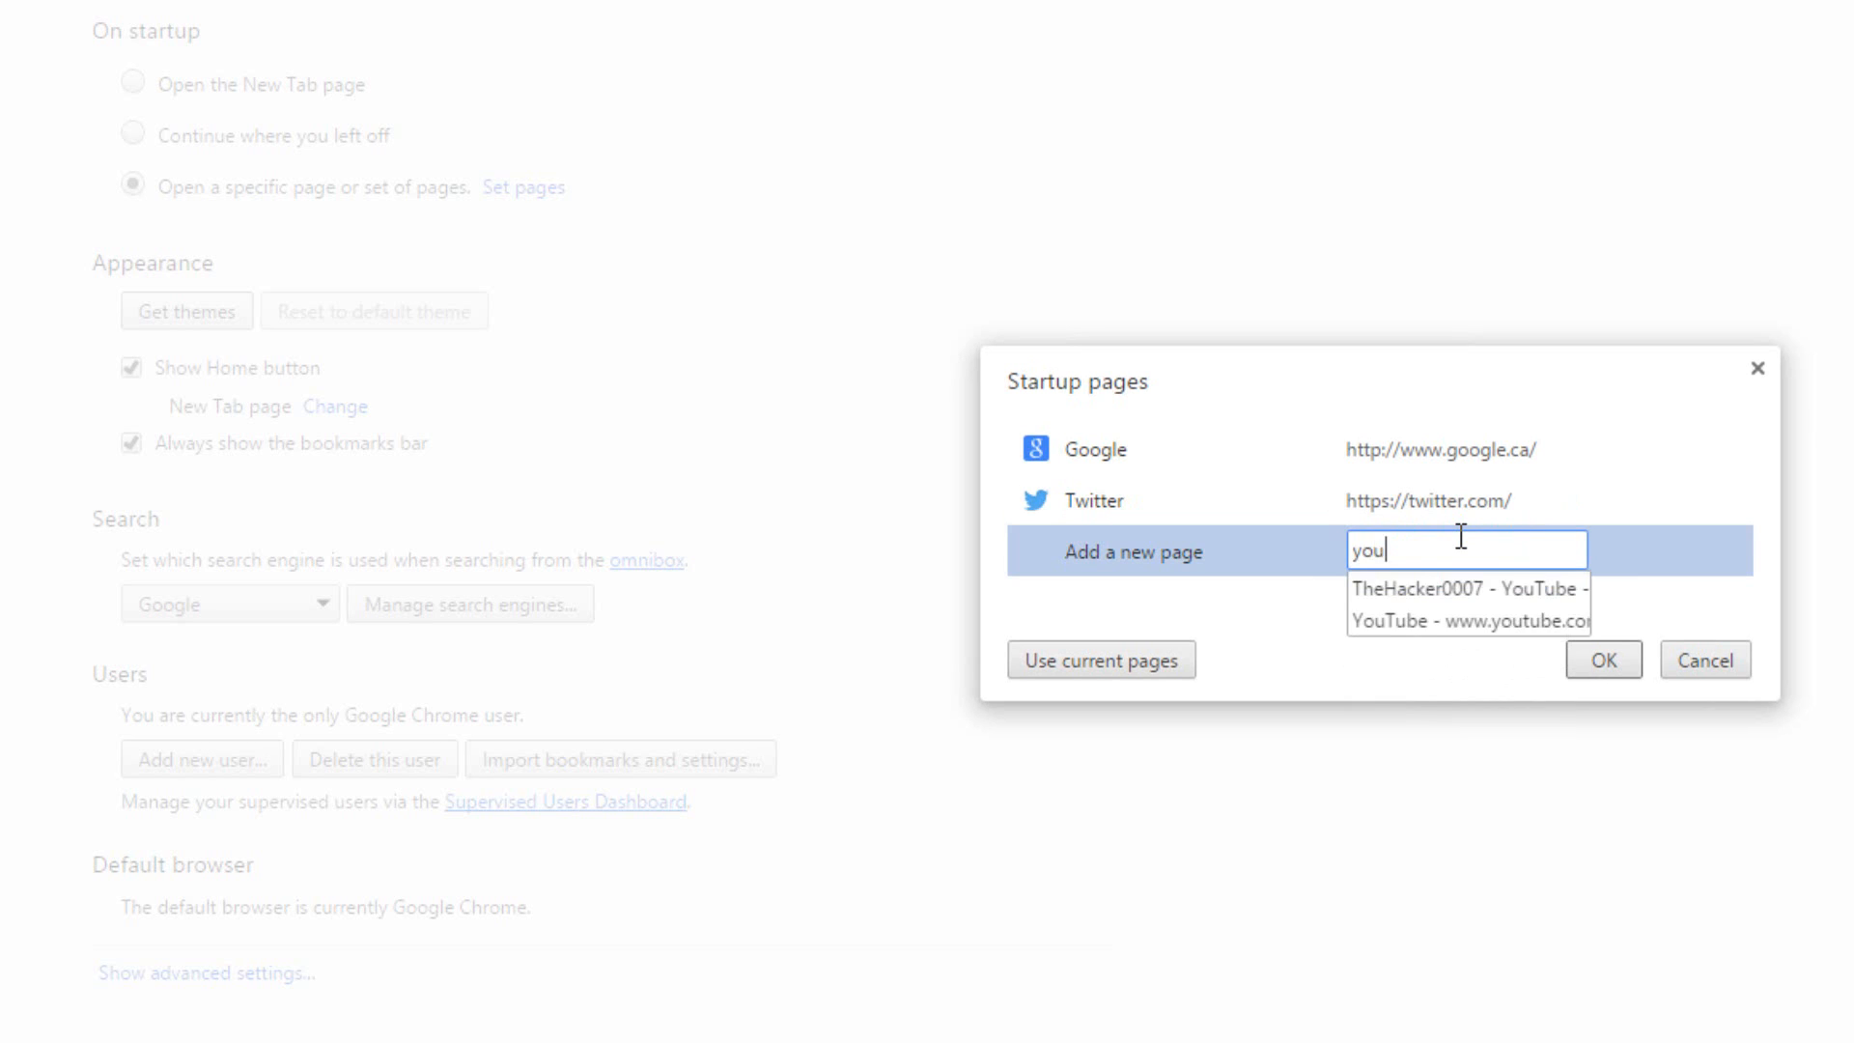
left_click(1468, 589)
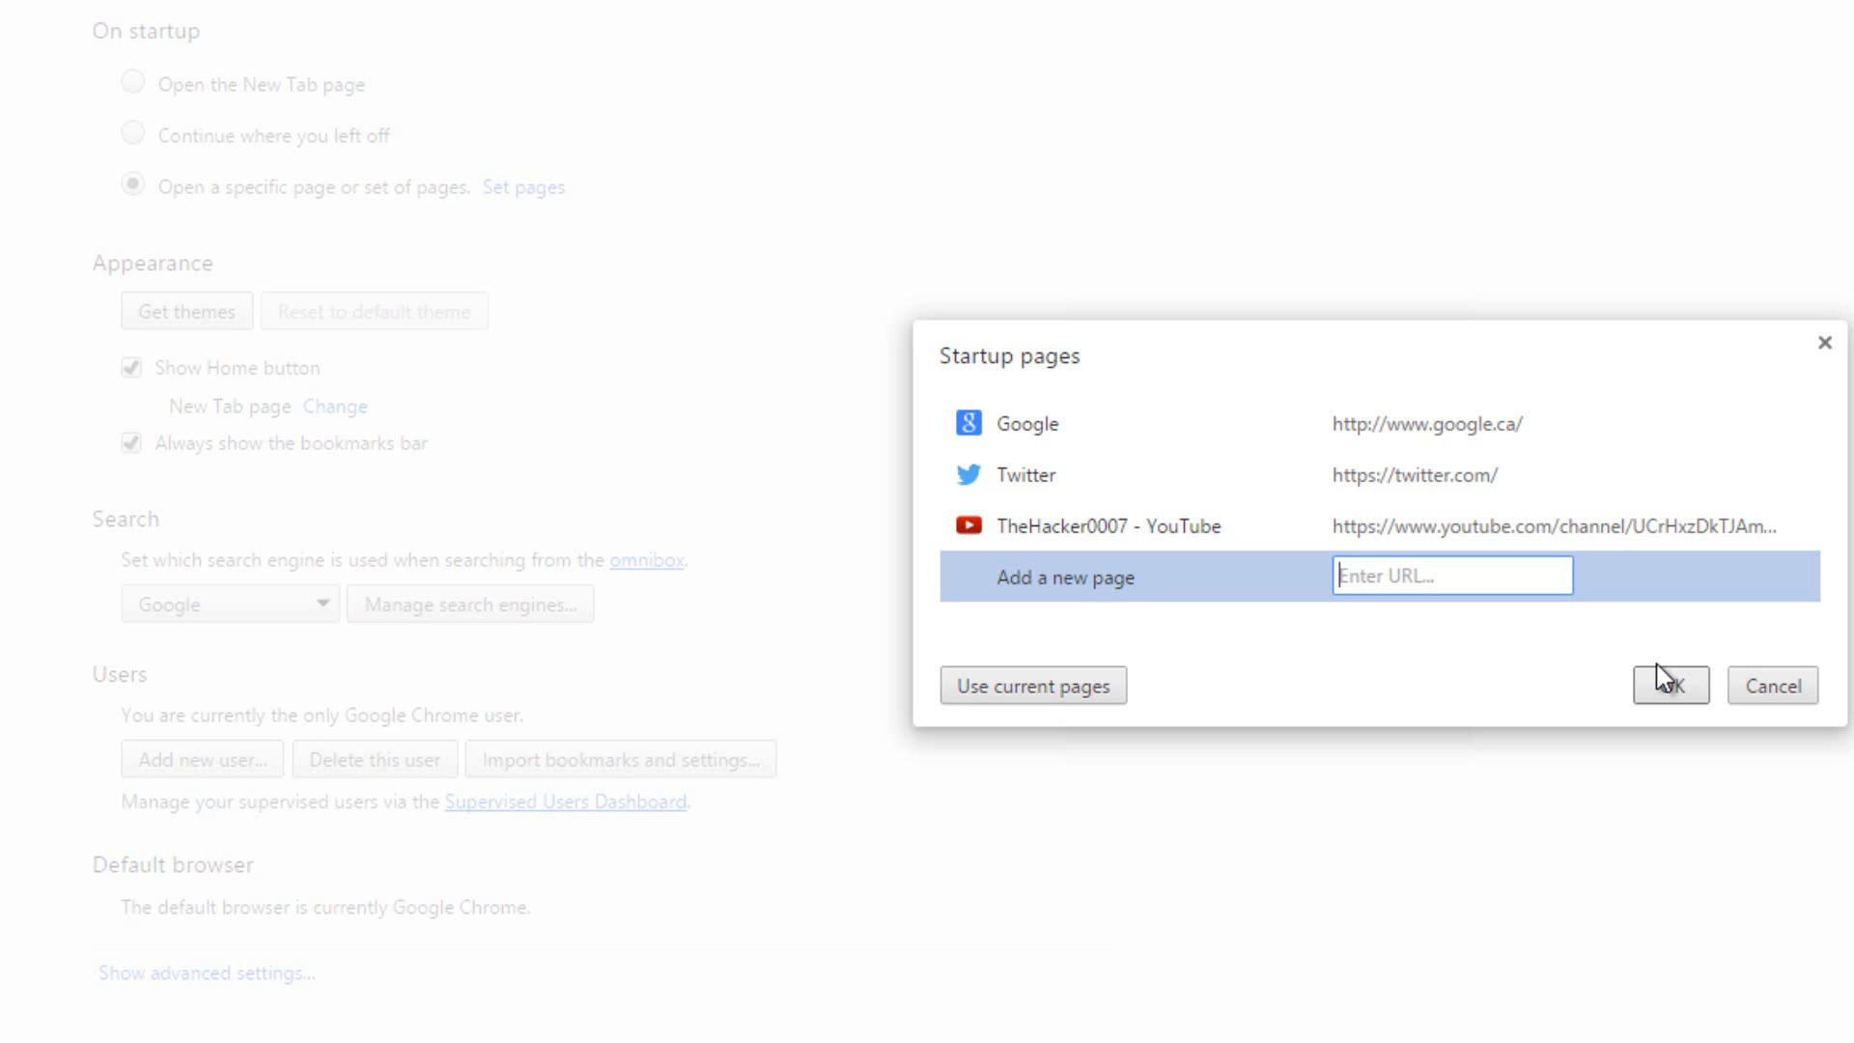
left_click(1668, 684)
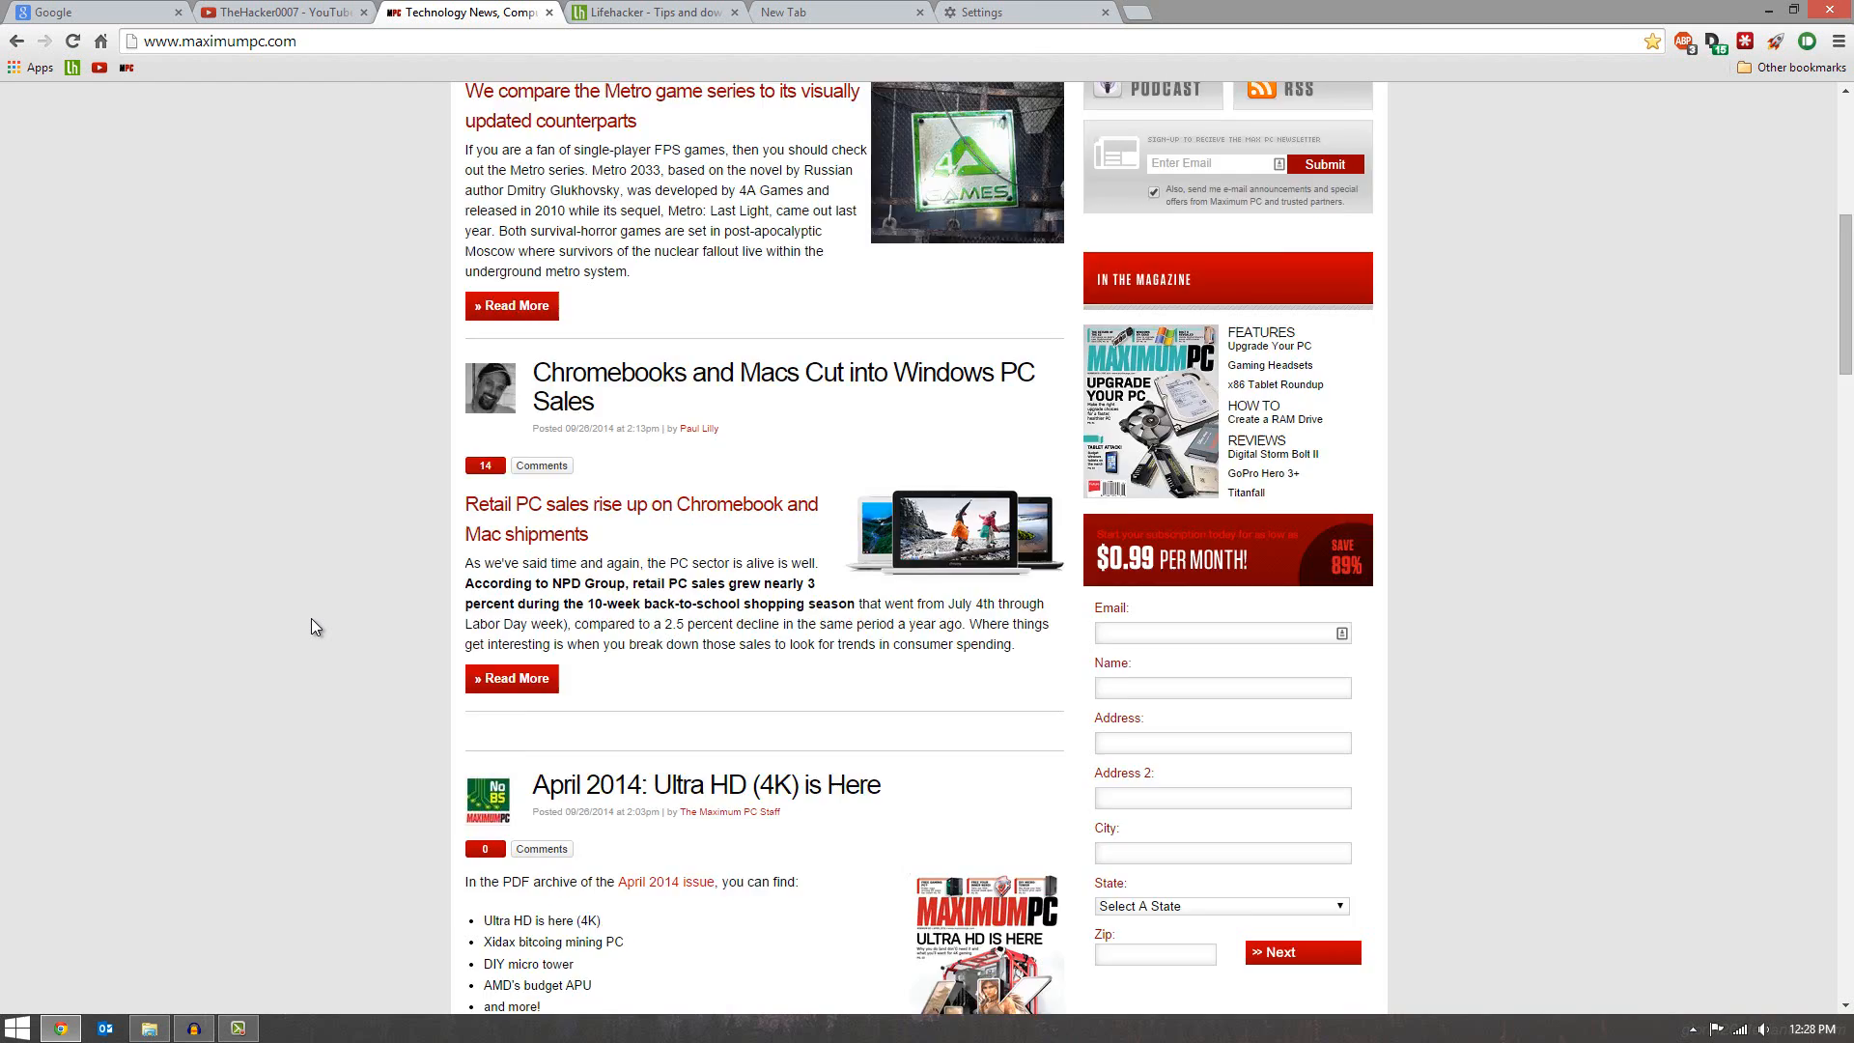
- Scroll to the BlackBerry Trims Quarterly Losses headline and bring up its link options
scroll("down", 3)
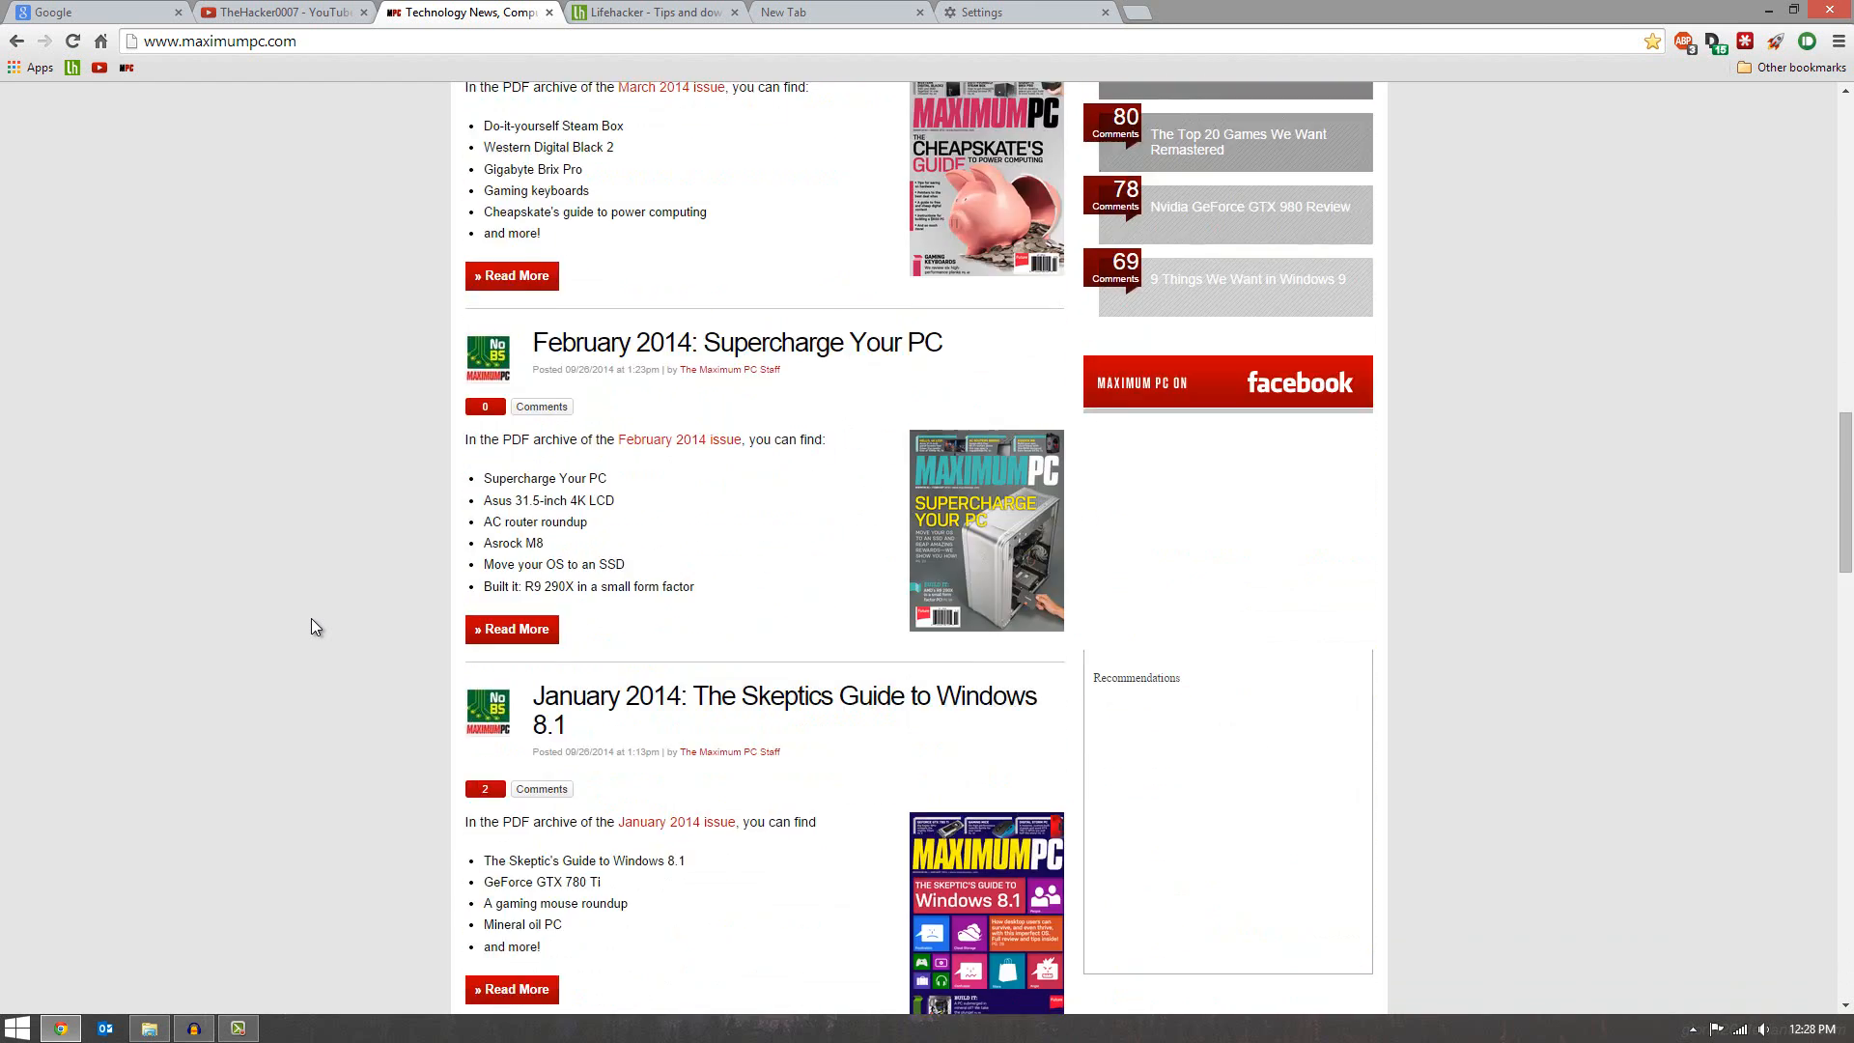
scroll("down", 3)
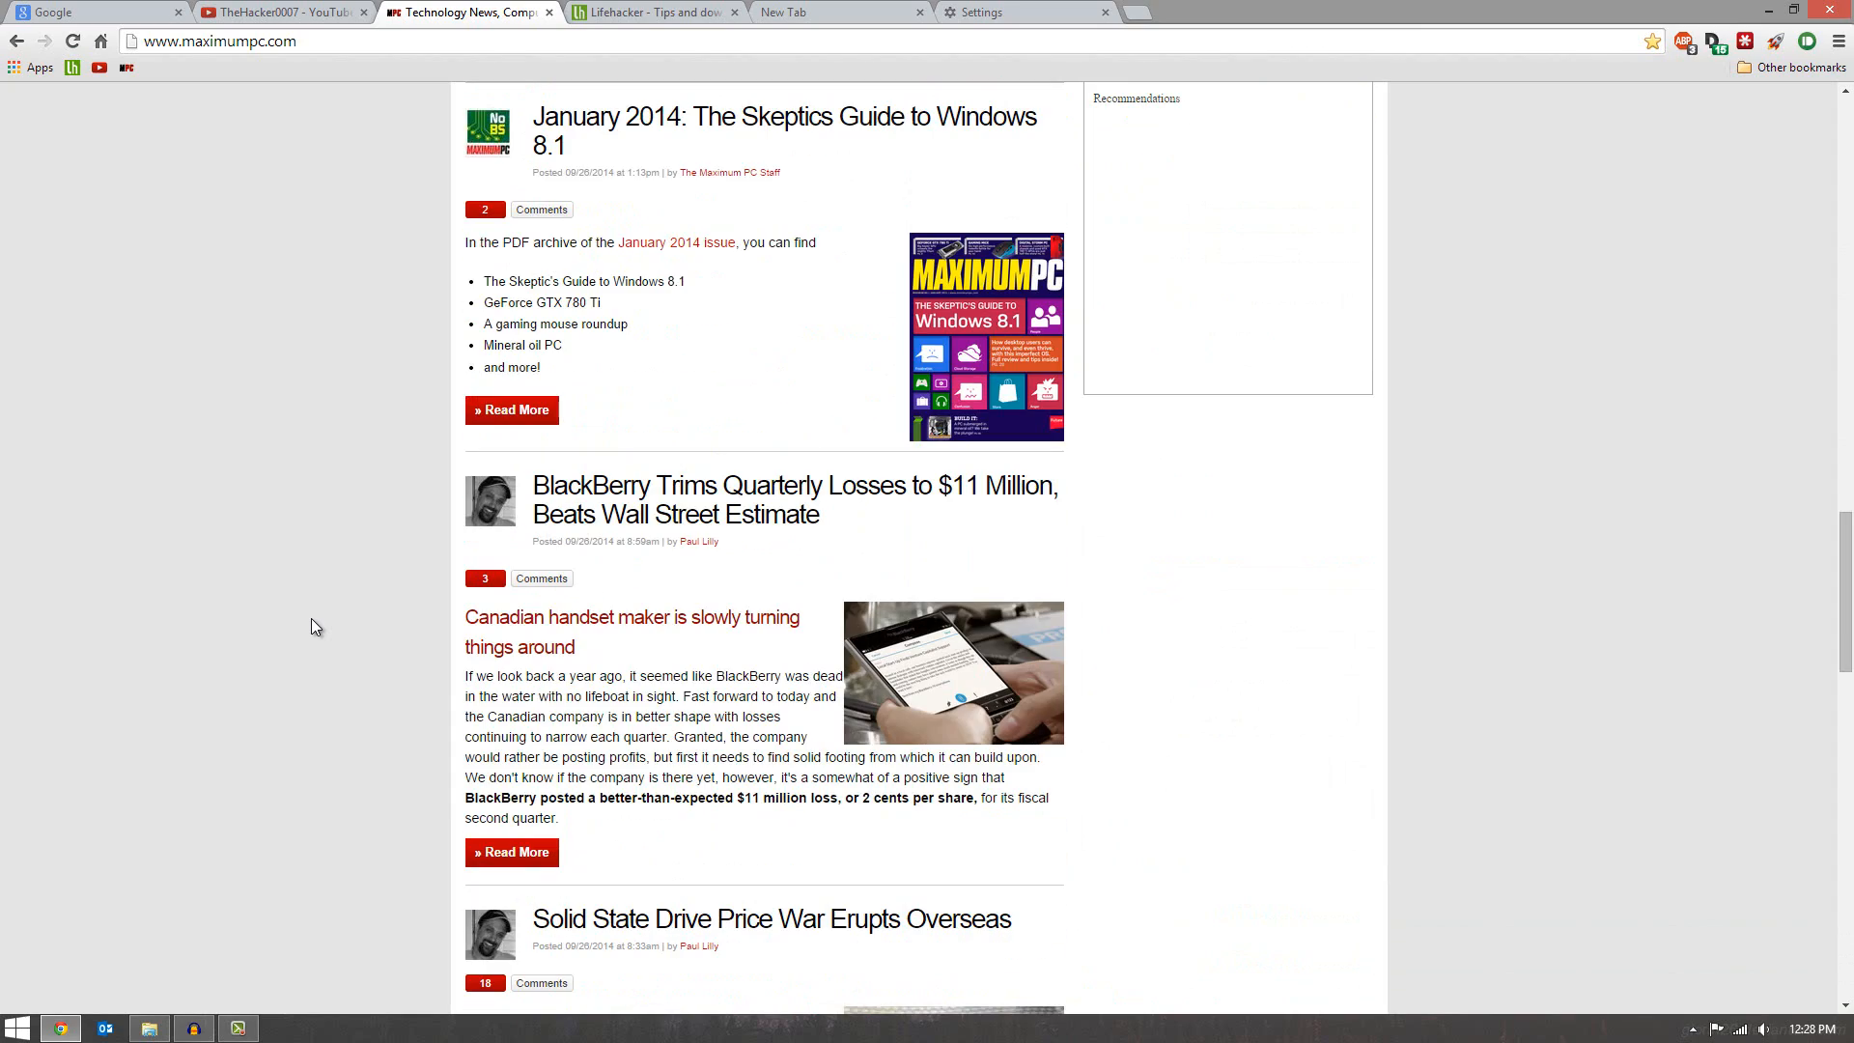
mouse_move(216, 622)
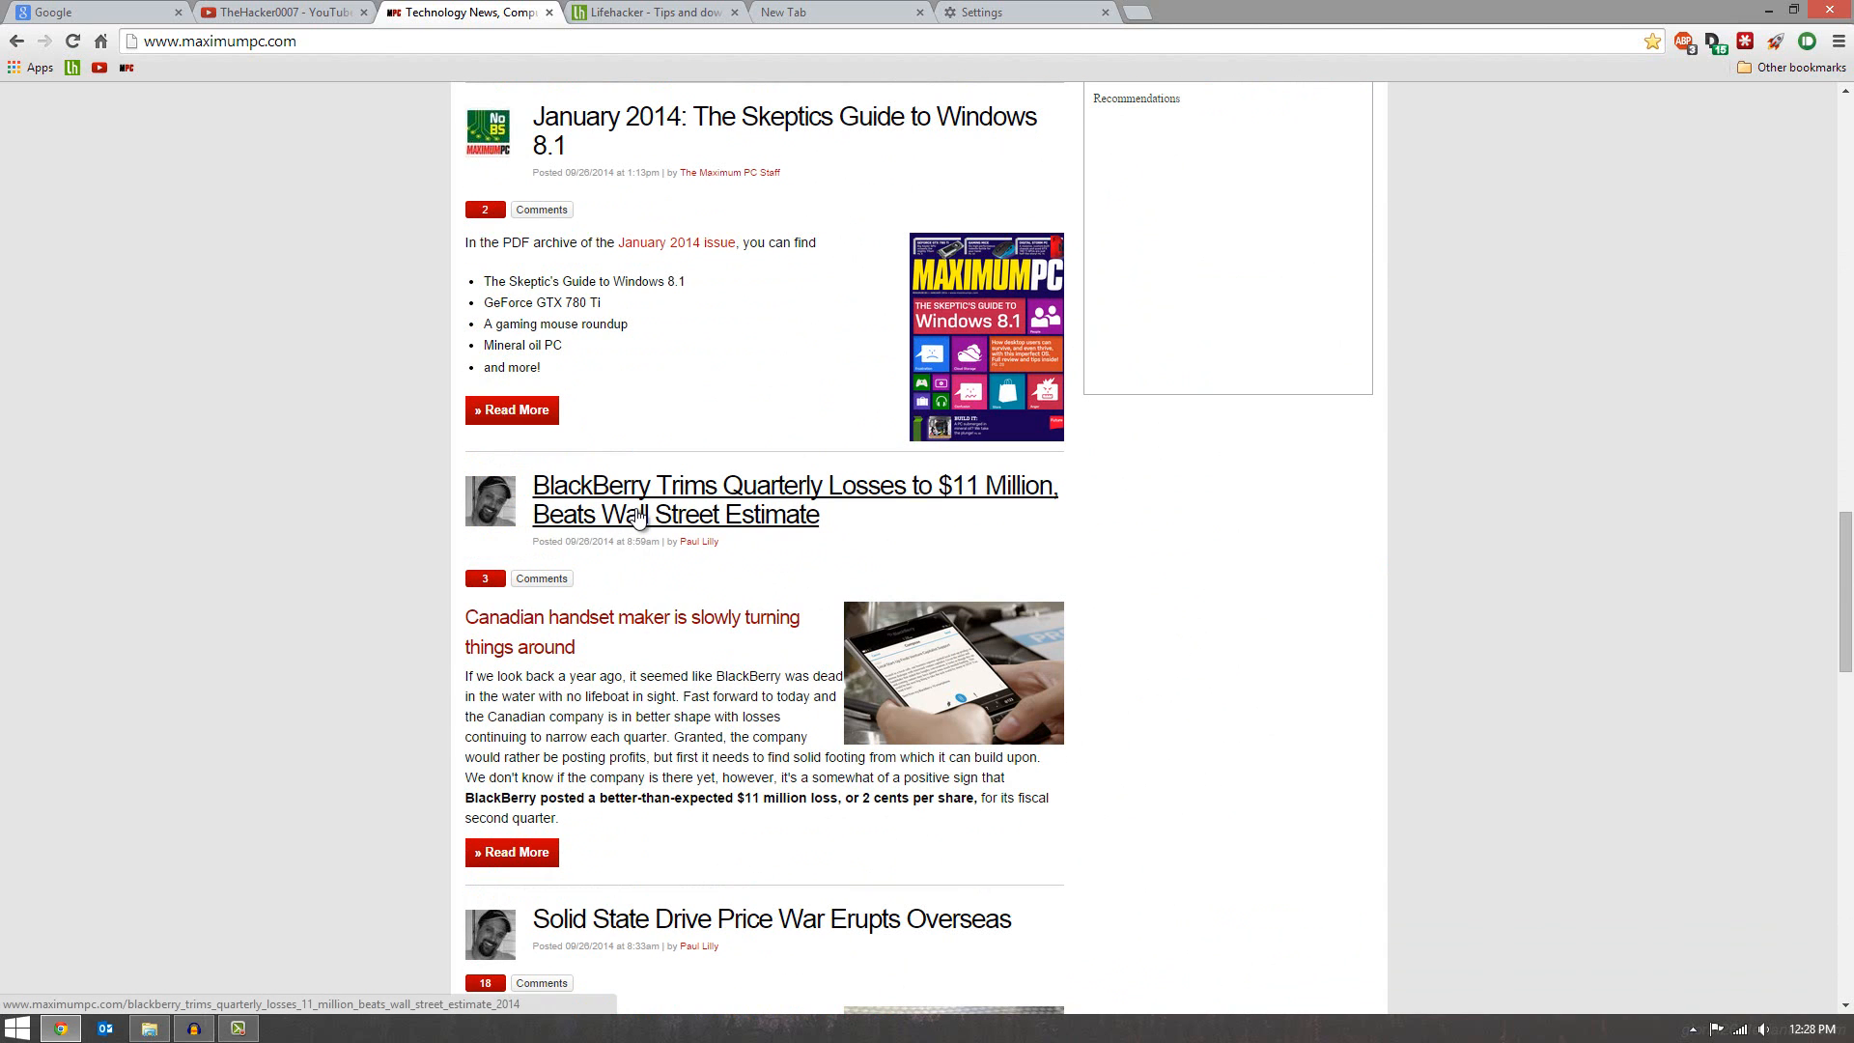
right_click(965, 487)
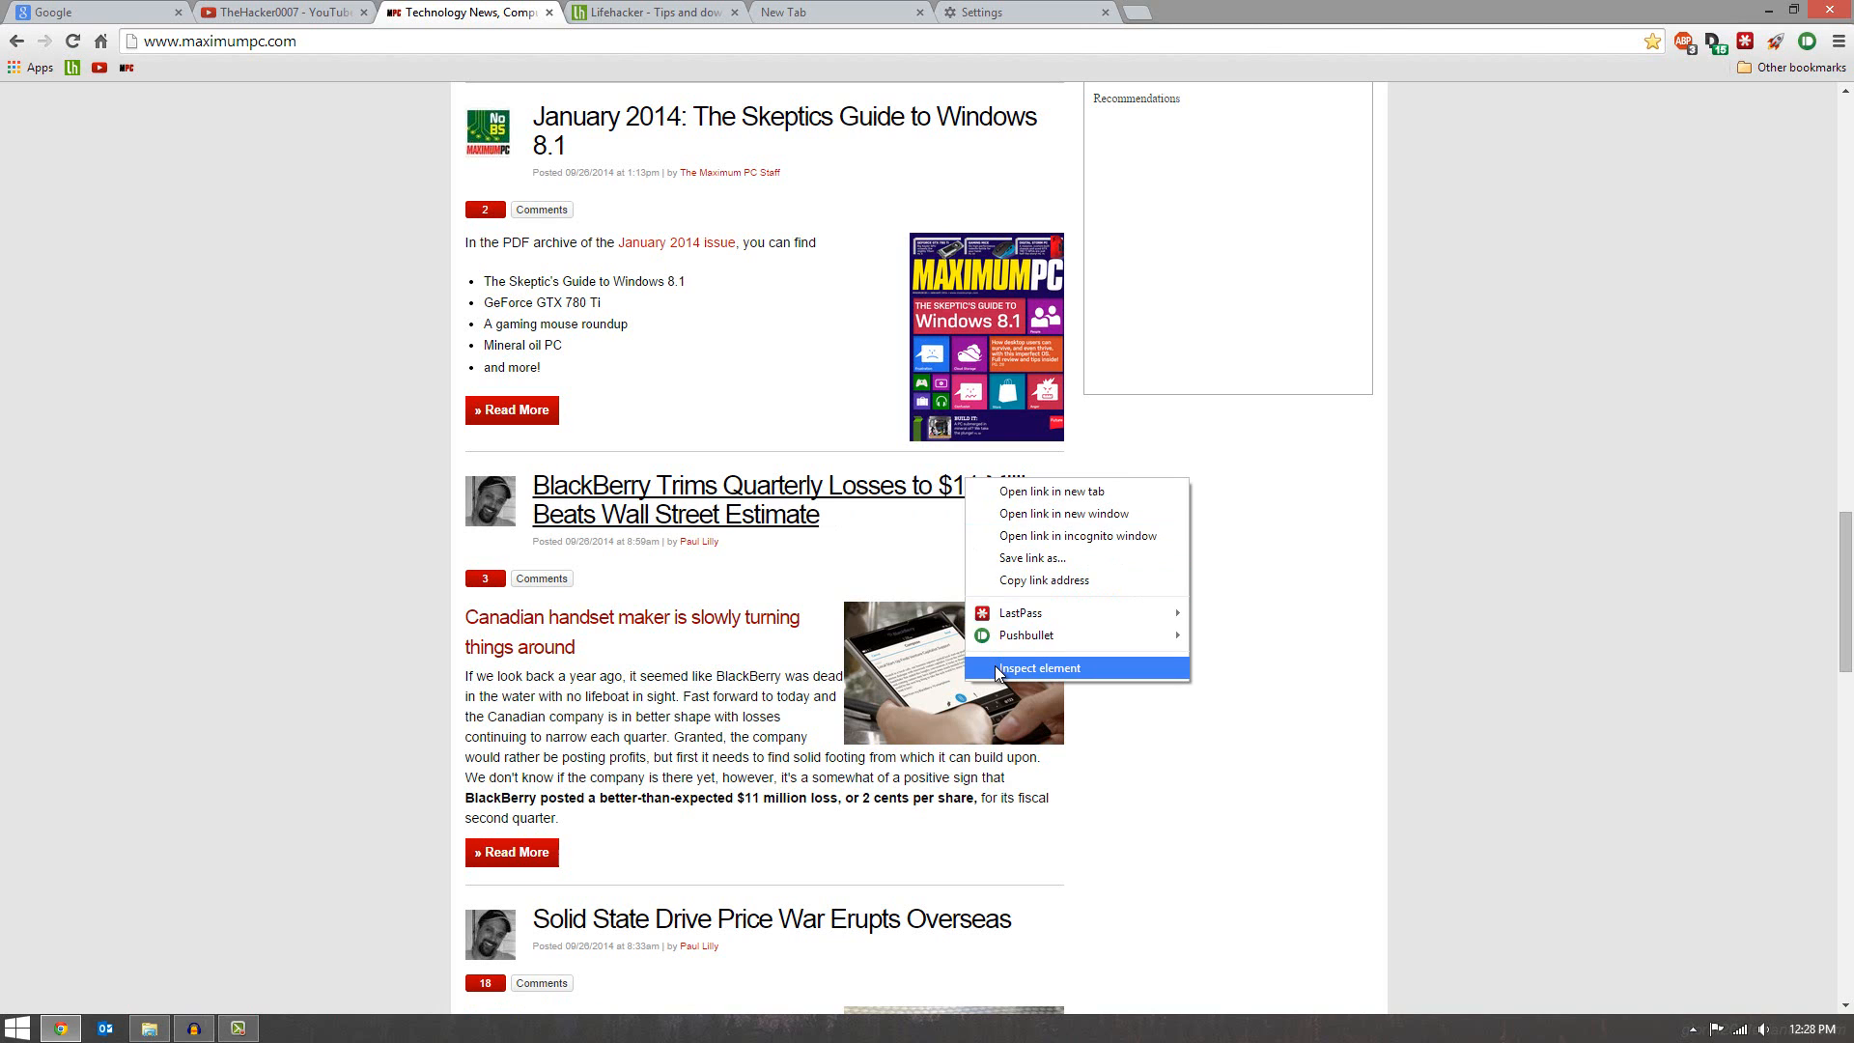
- Rewrite the BlackBerry headline in Inspect Element, reload to restore it, then go to Settings
left_click(1035, 668)
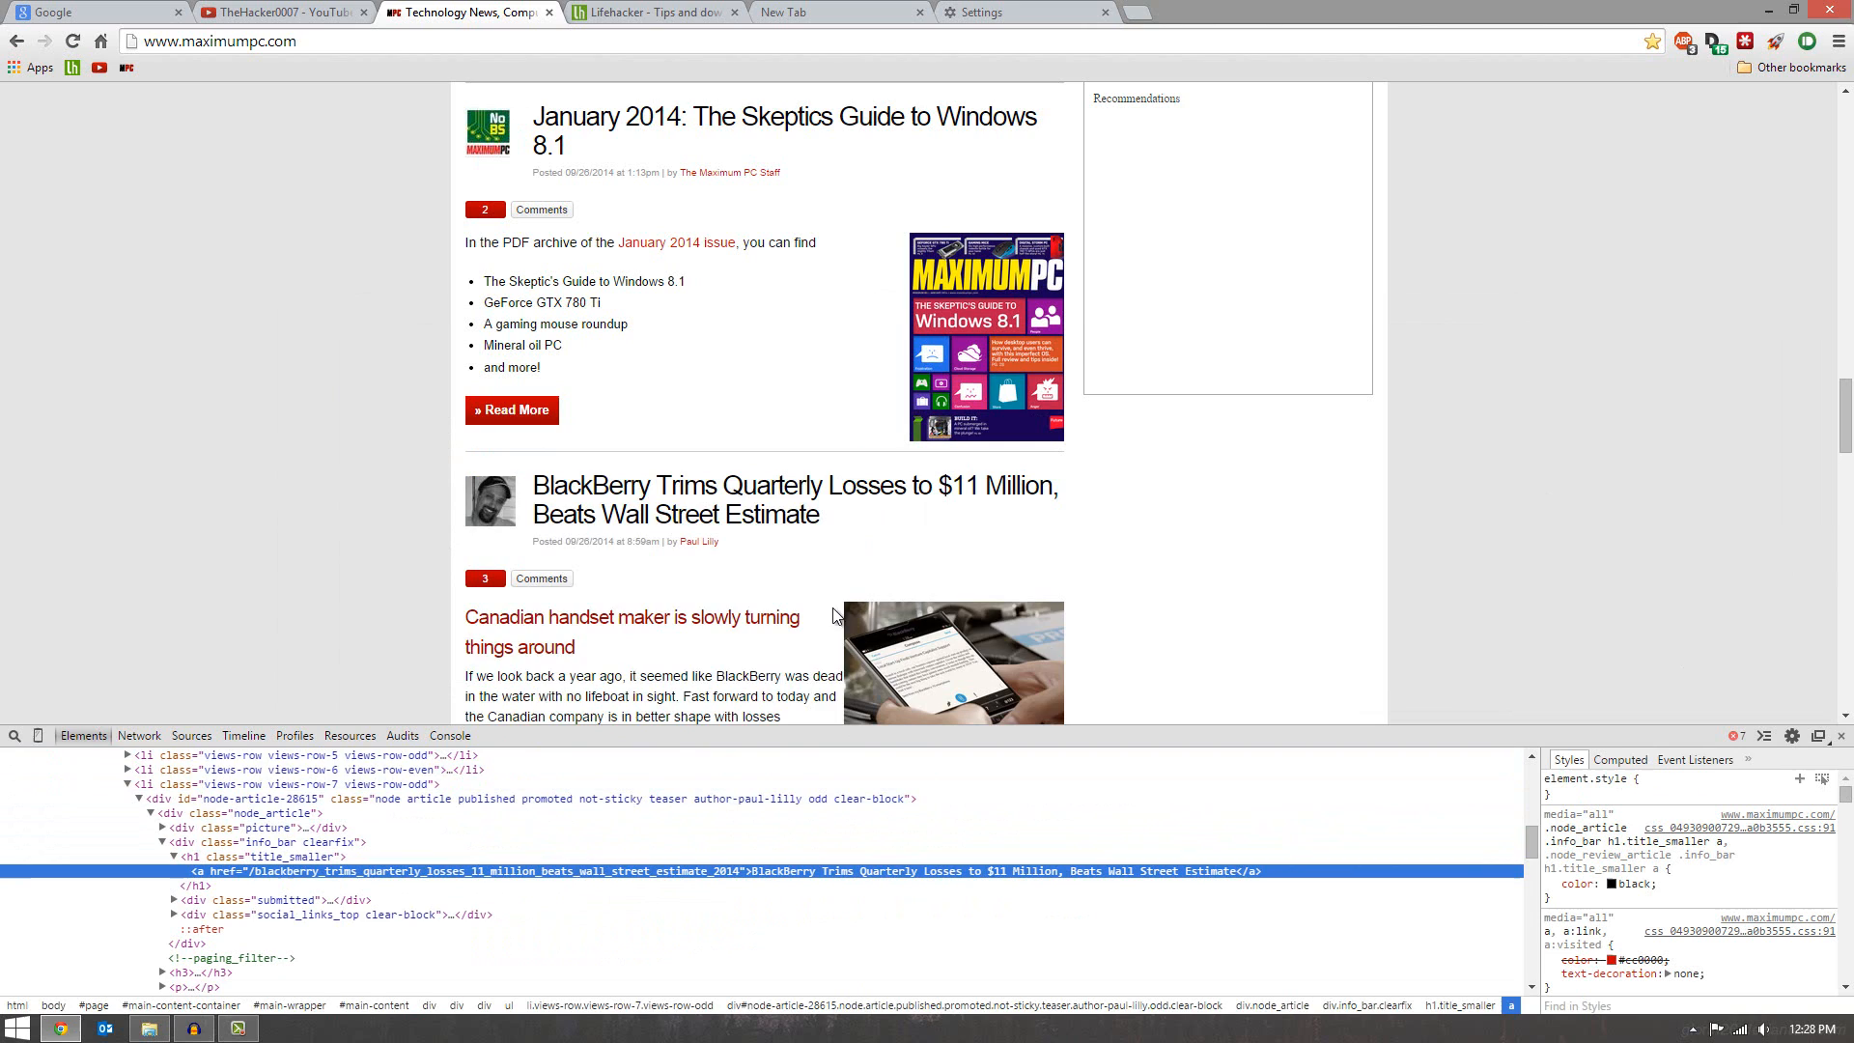
mouse_move(790, 871)
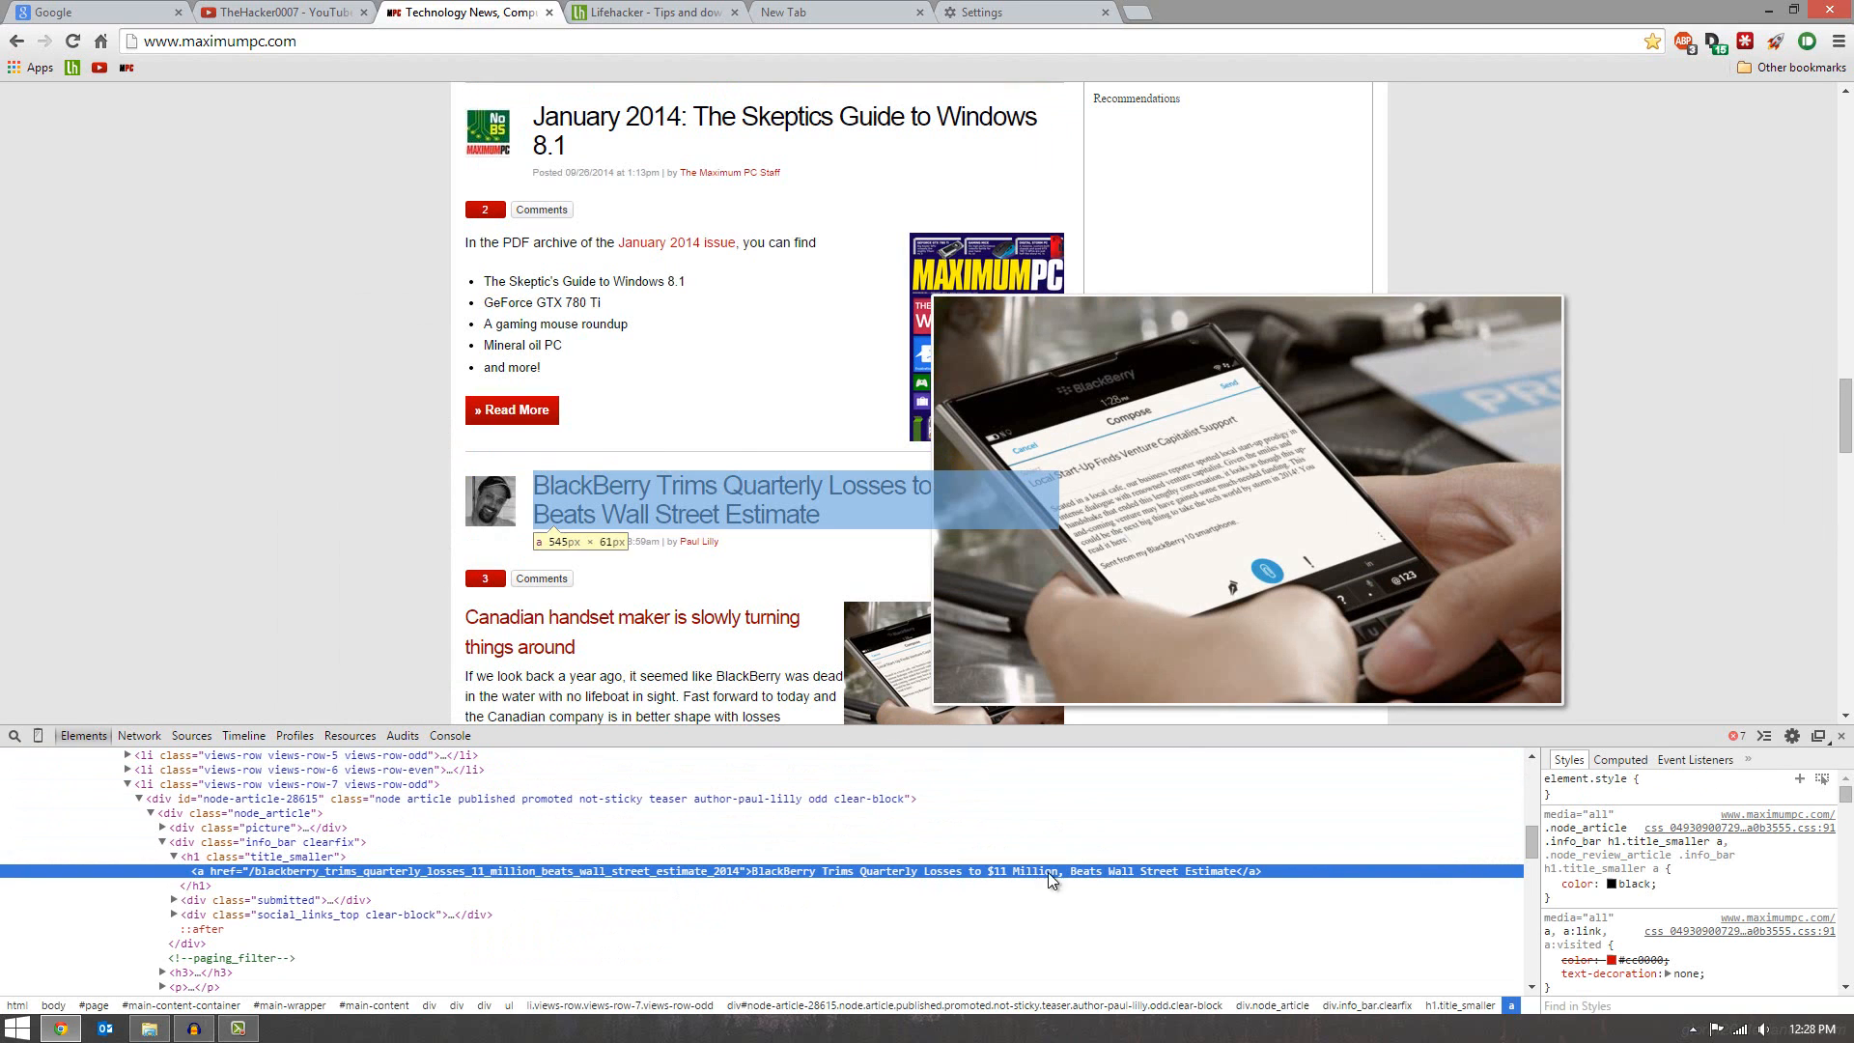
double_click(1004, 871)
type("BlackBerry buys Microsoft & Apple")
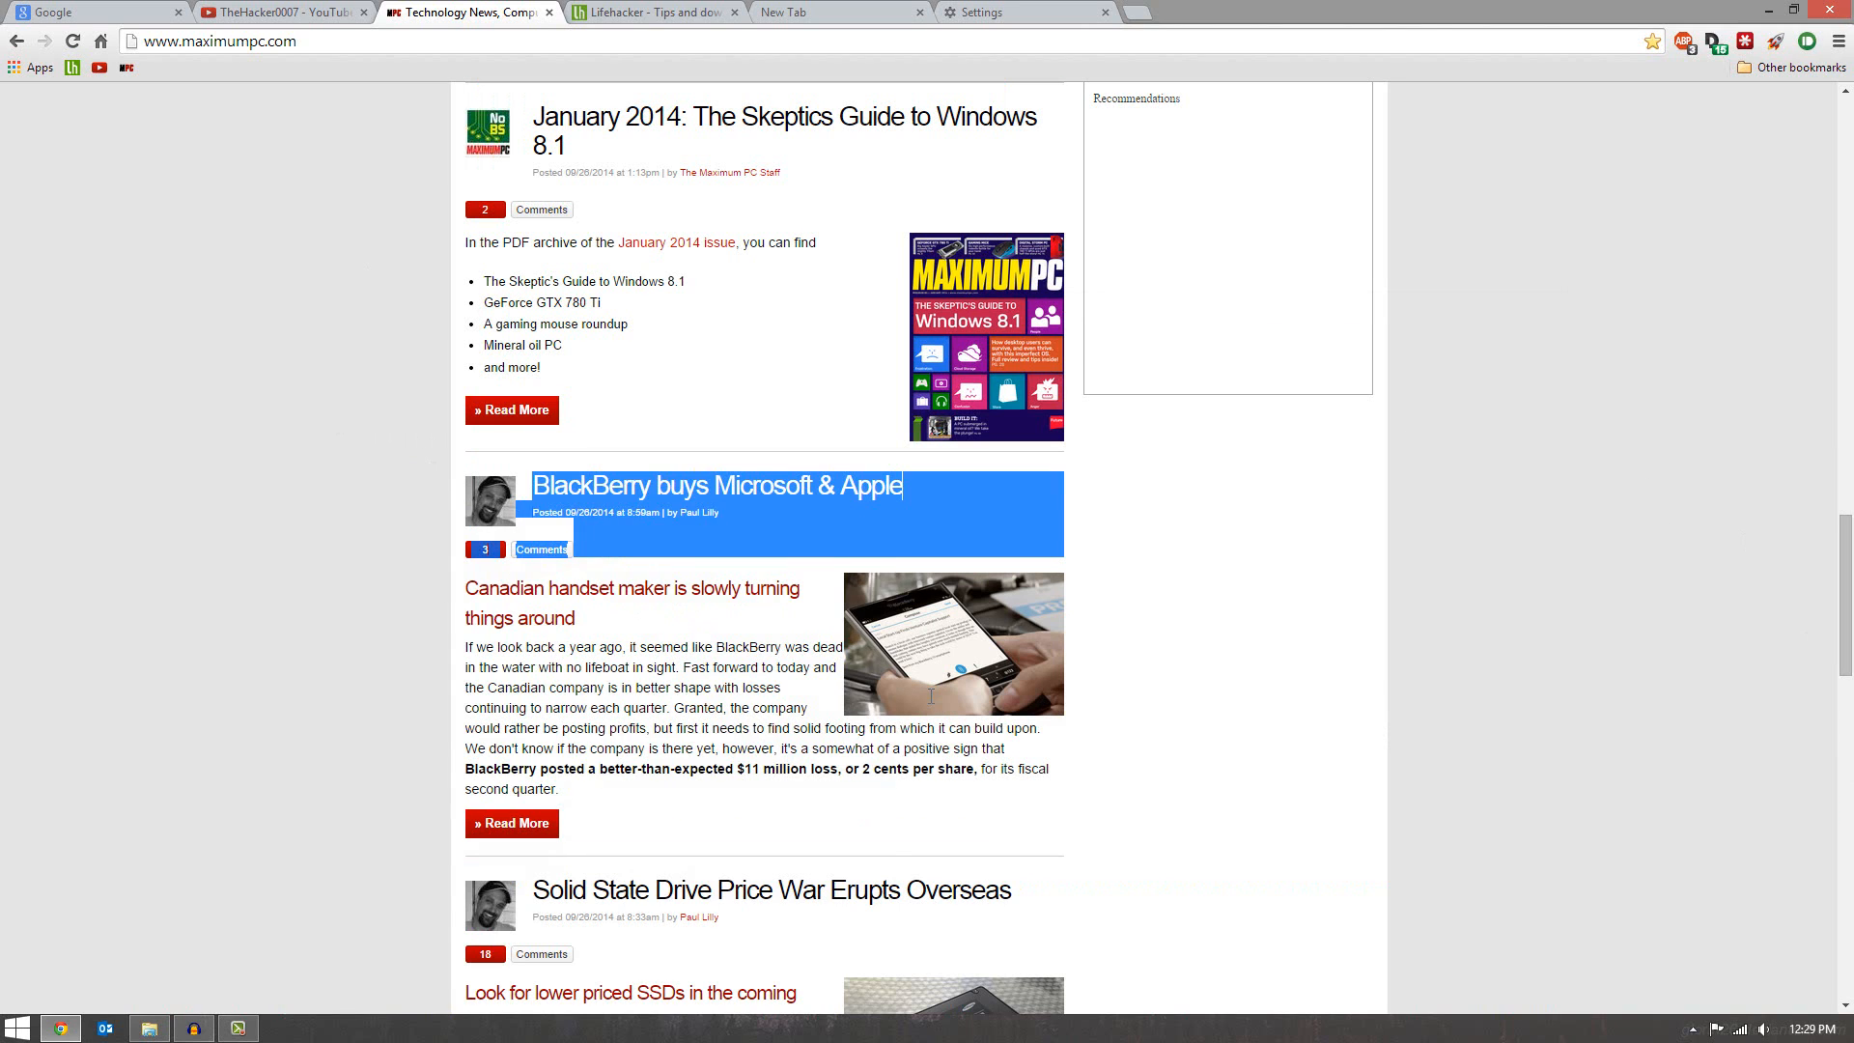
left_click(1618, 444)
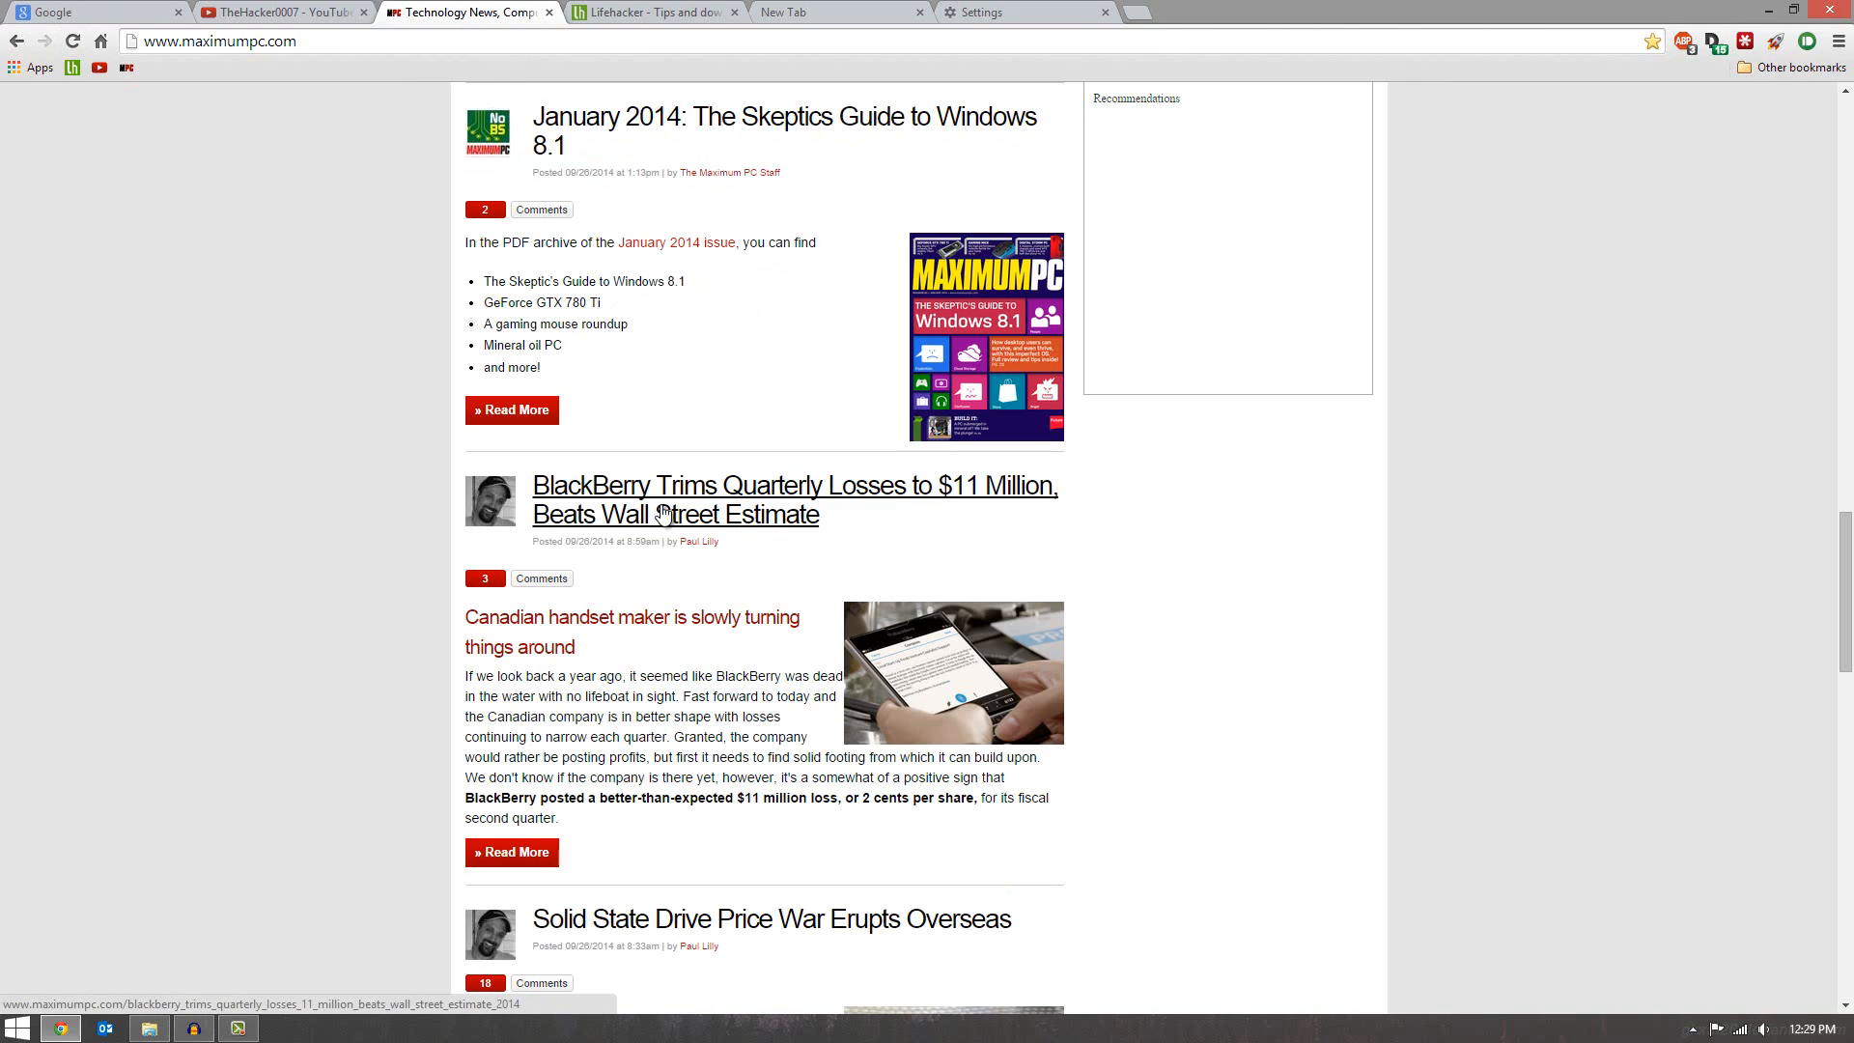
mouse_move(674, 514)
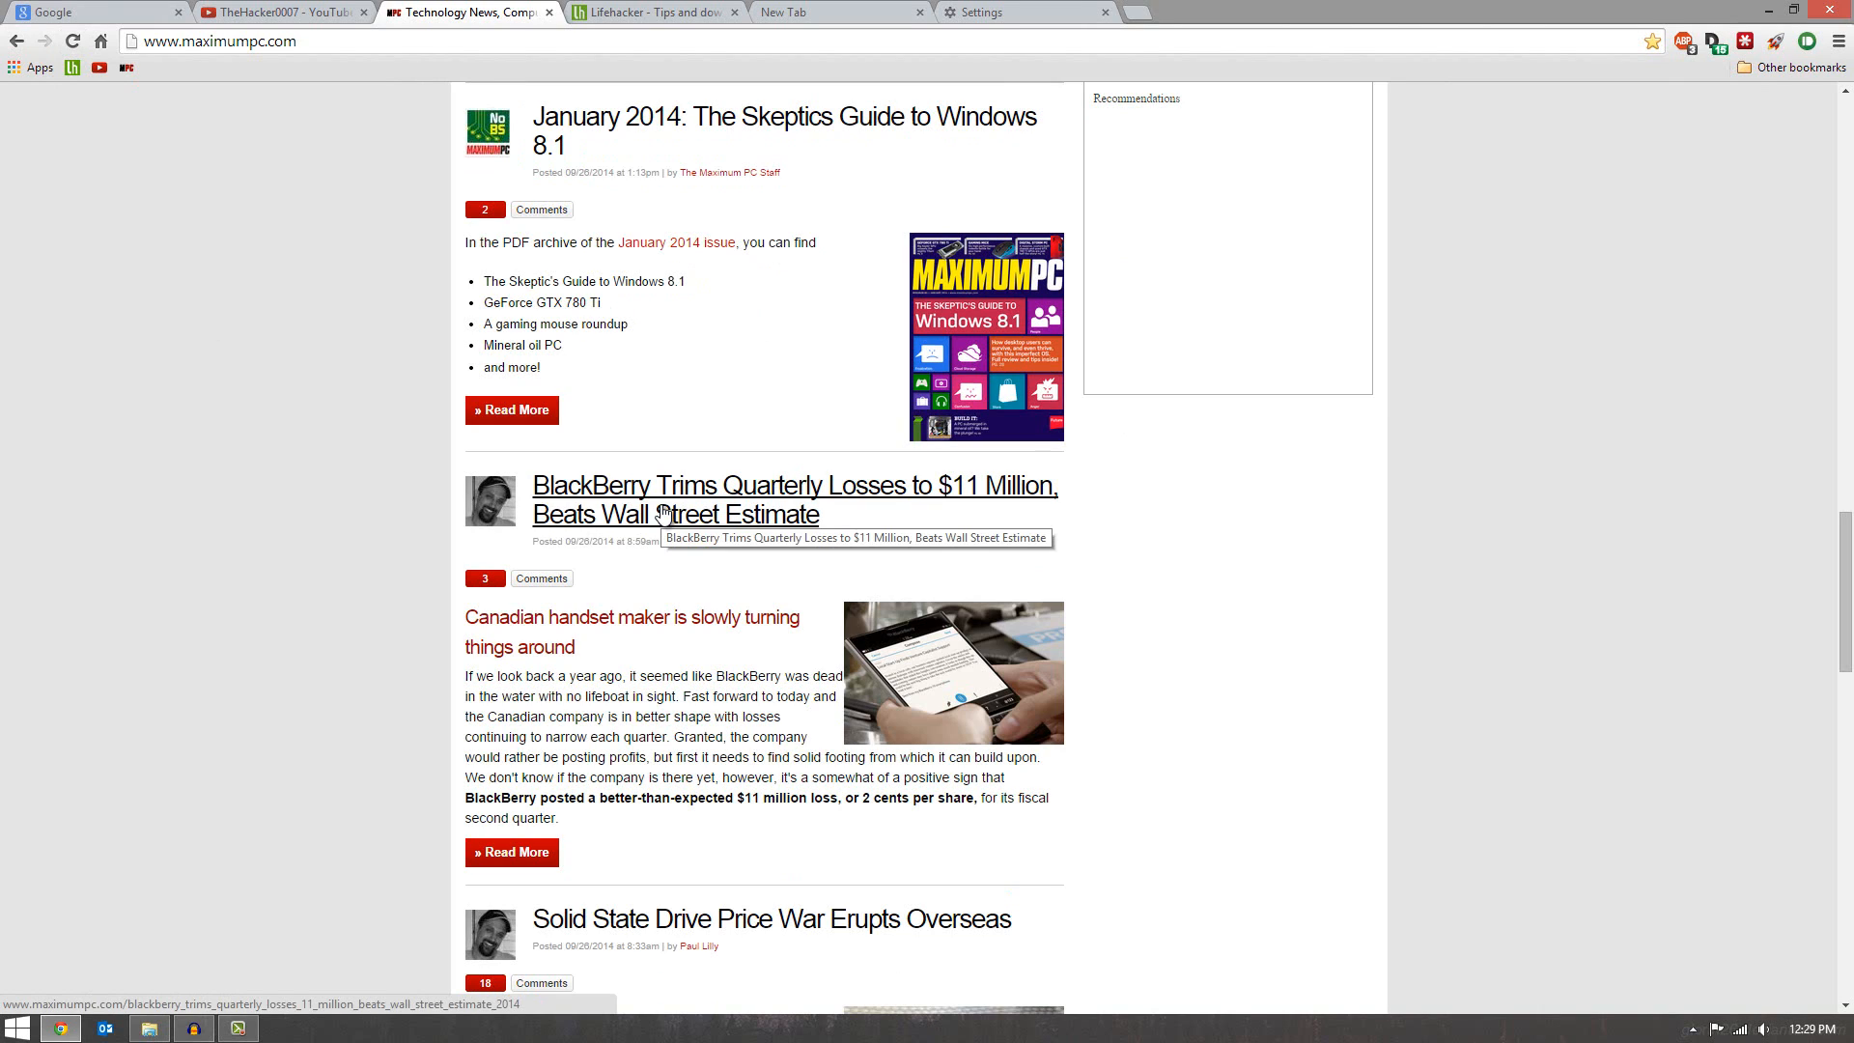
left_click(985, 11)
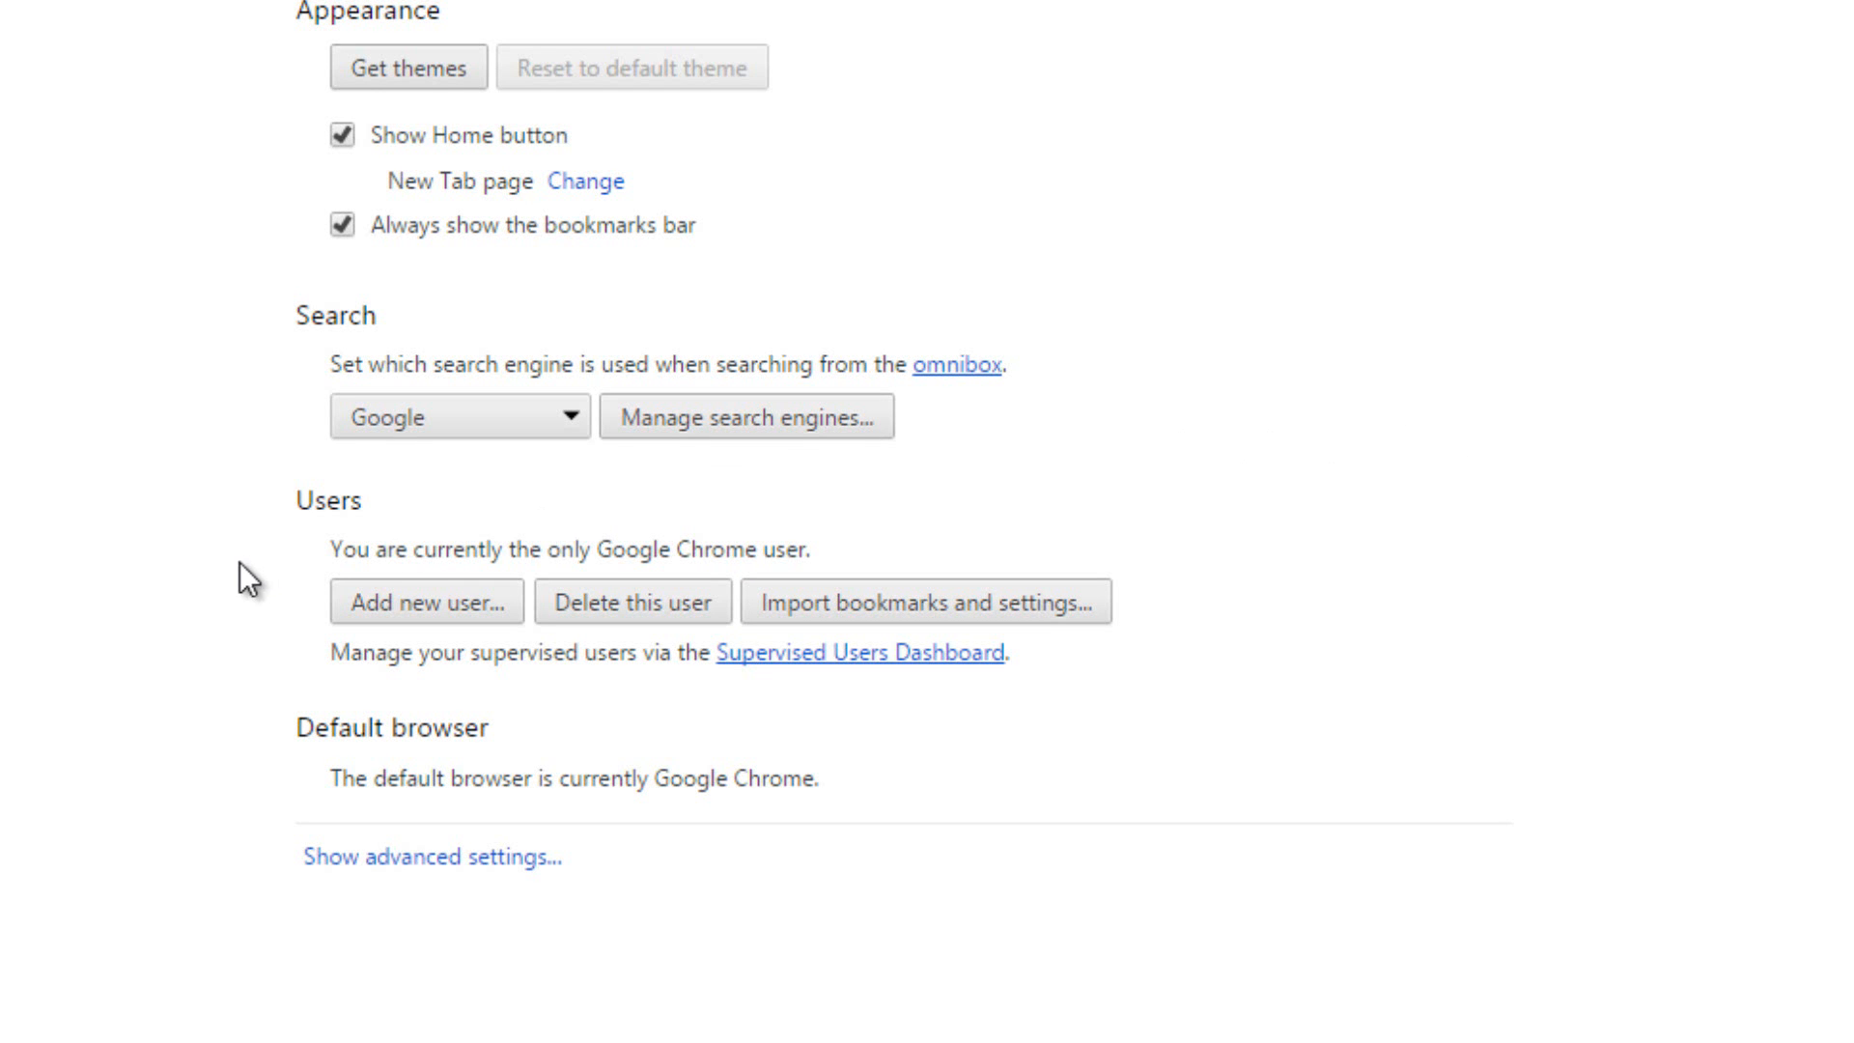
- Create a new user named Fluffy with the cat picture and a desktop shortcut
left_click(427, 600)
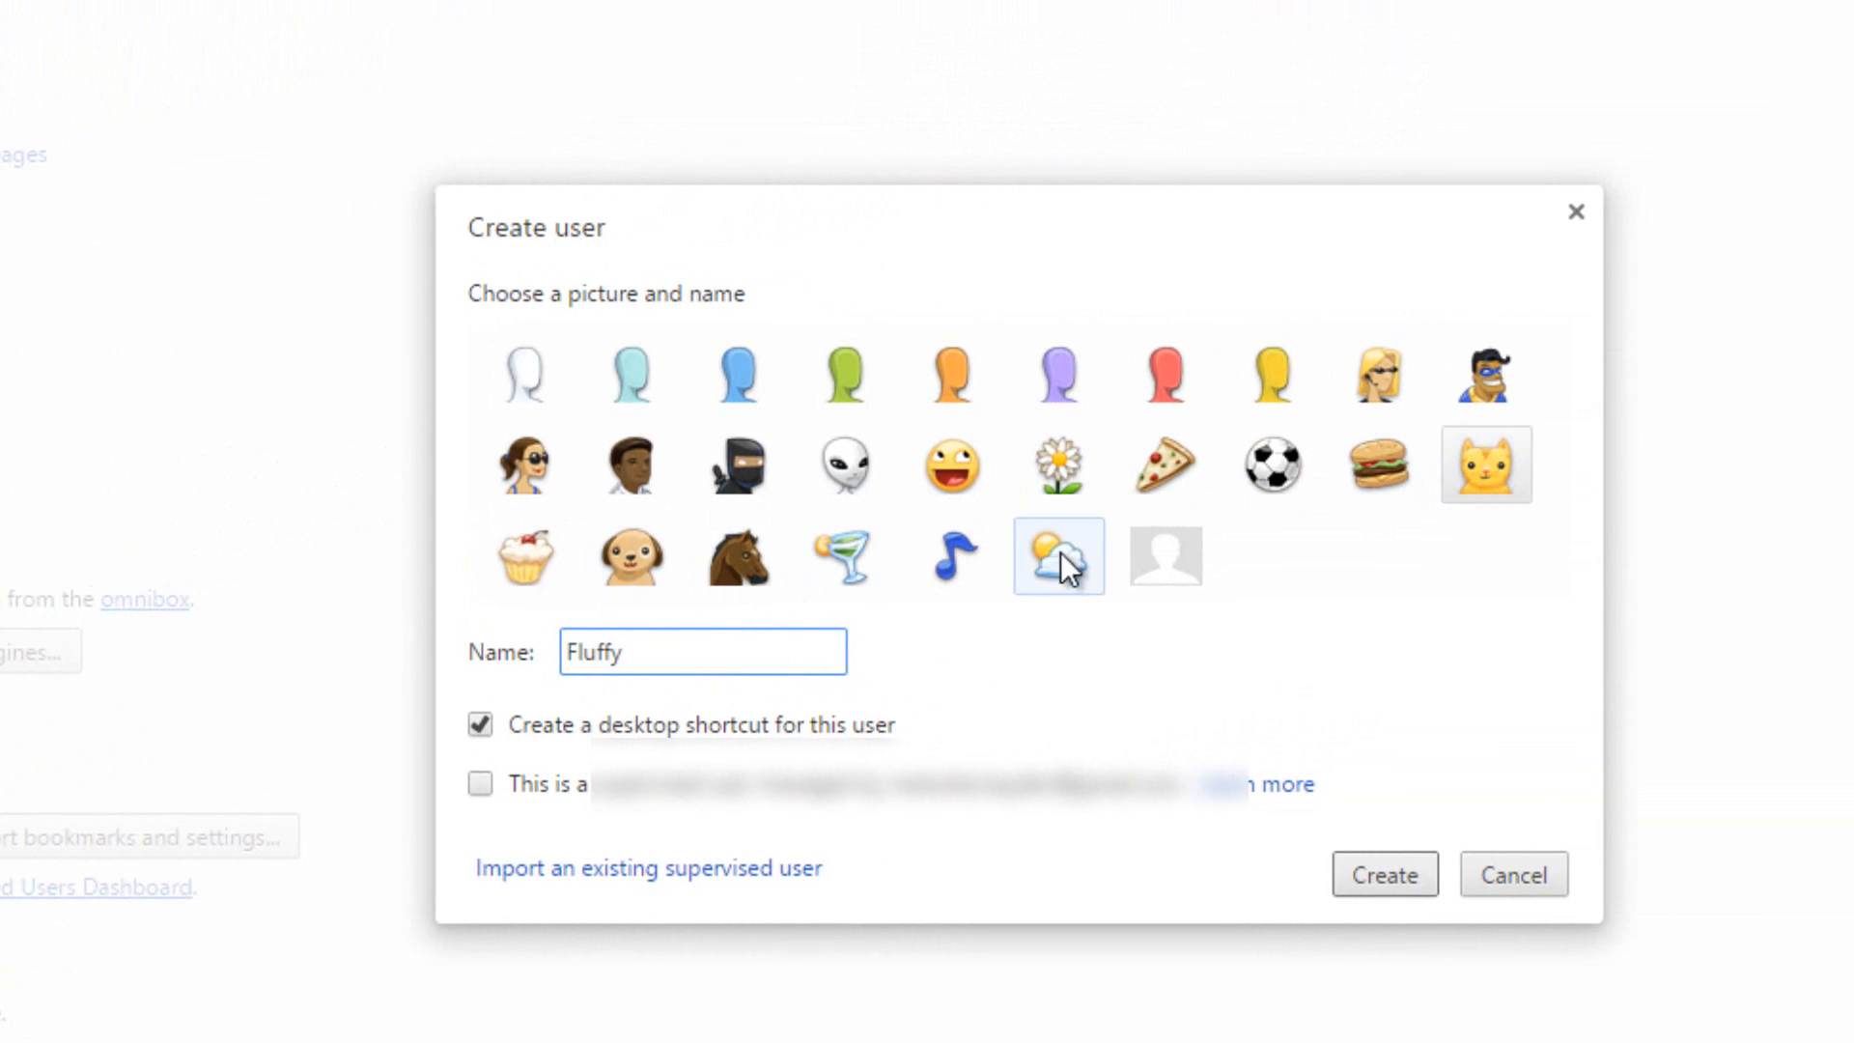
left_click(736, 557)
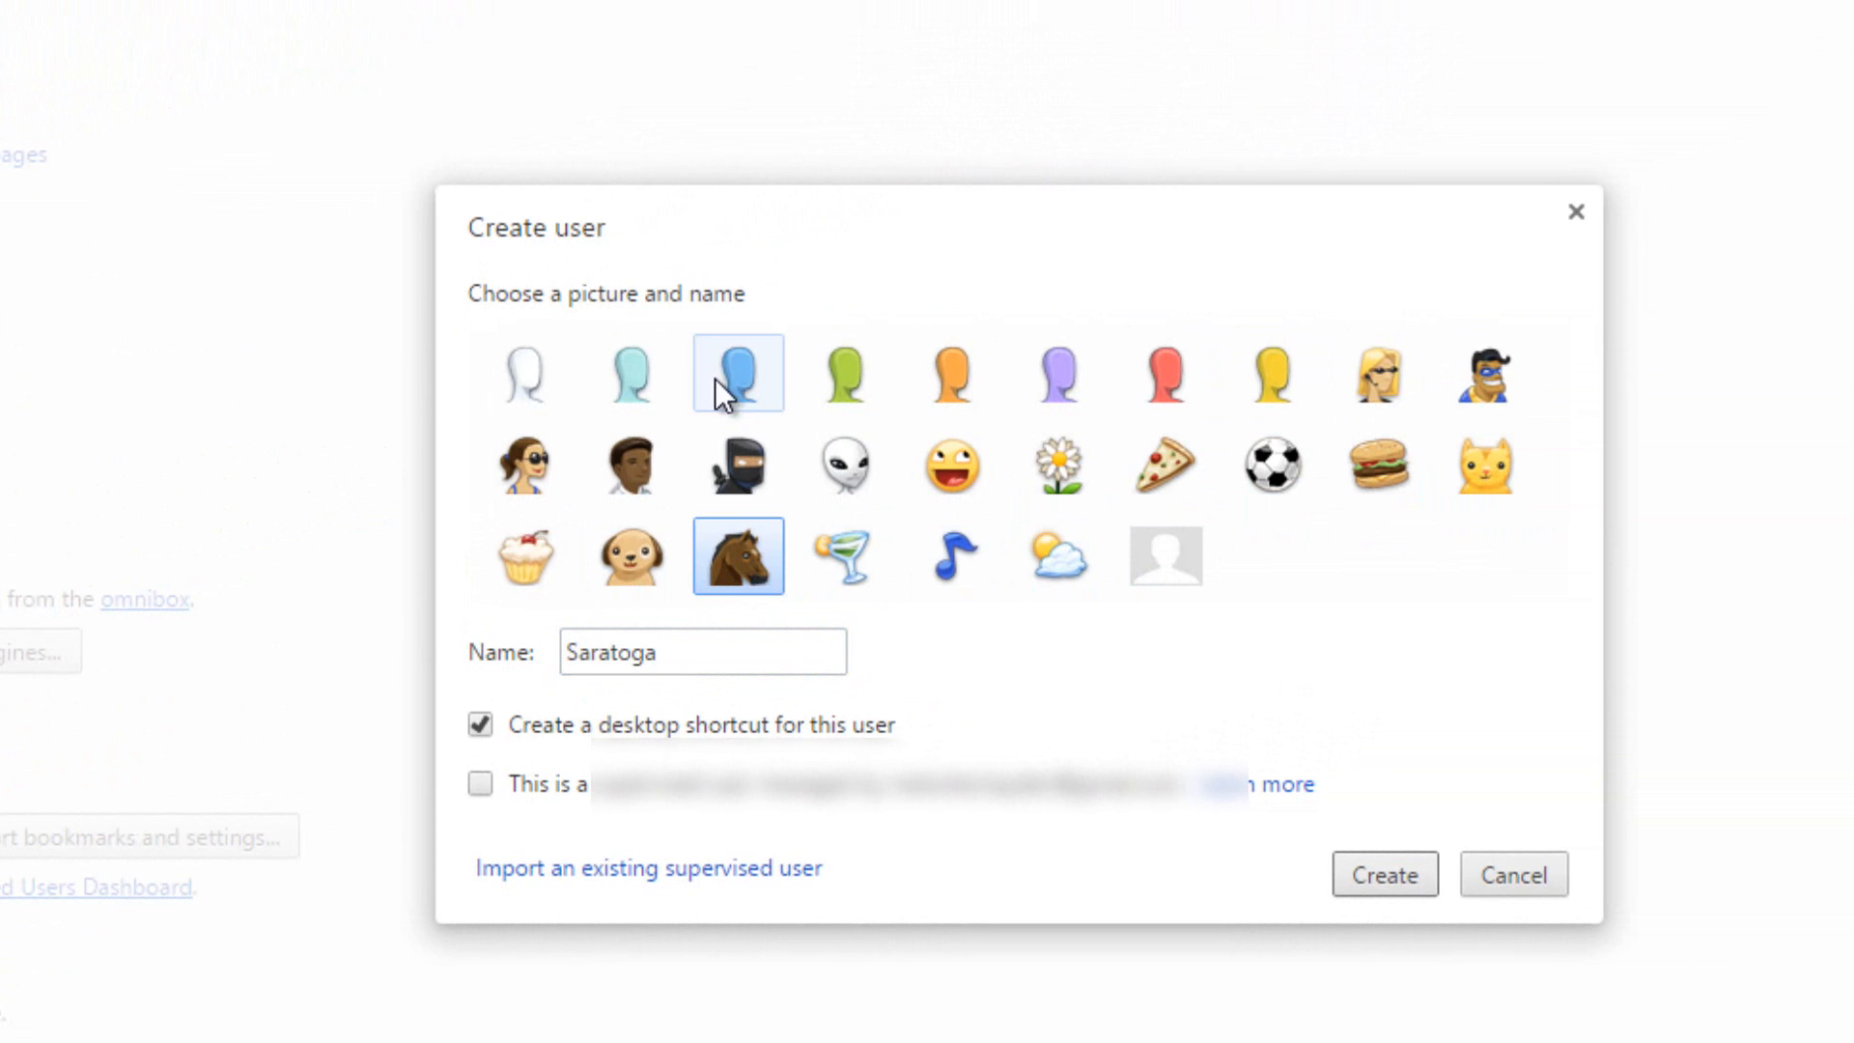
left_click(1484, 464)
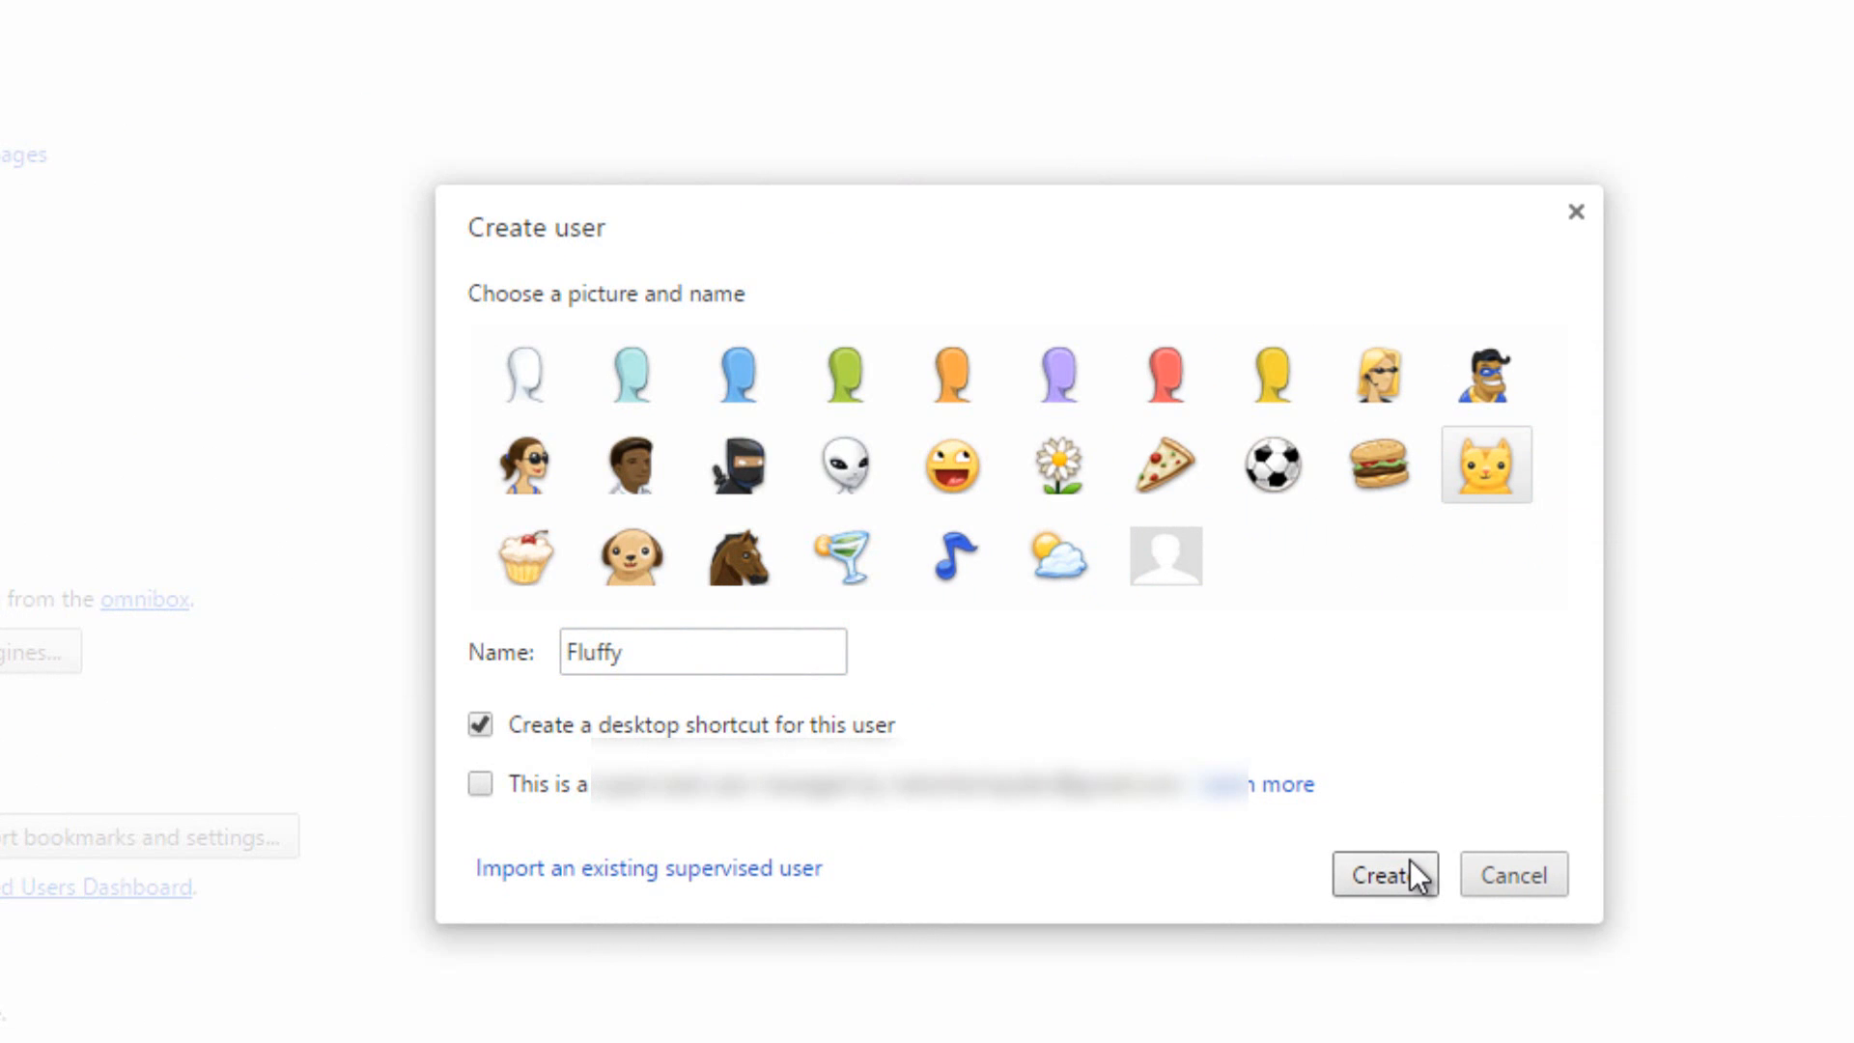
left_click(1383, 874)
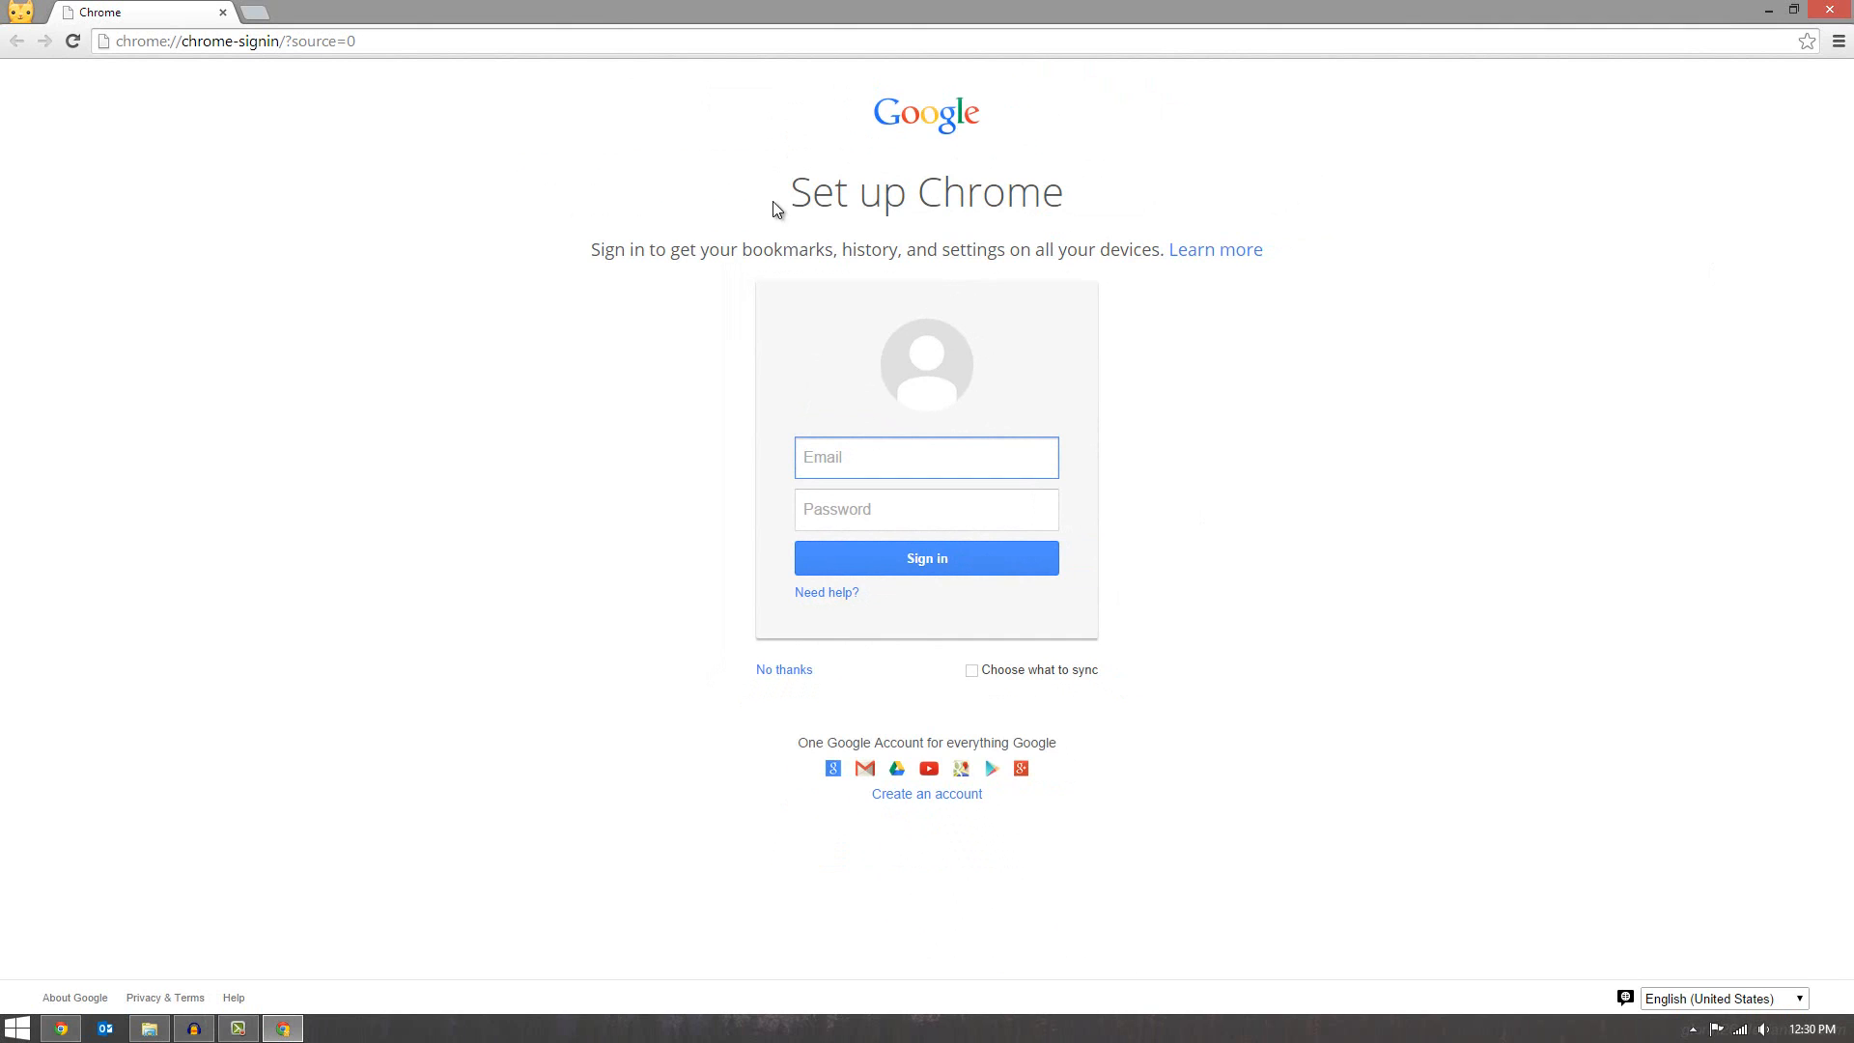
mouse_move(19, 25)
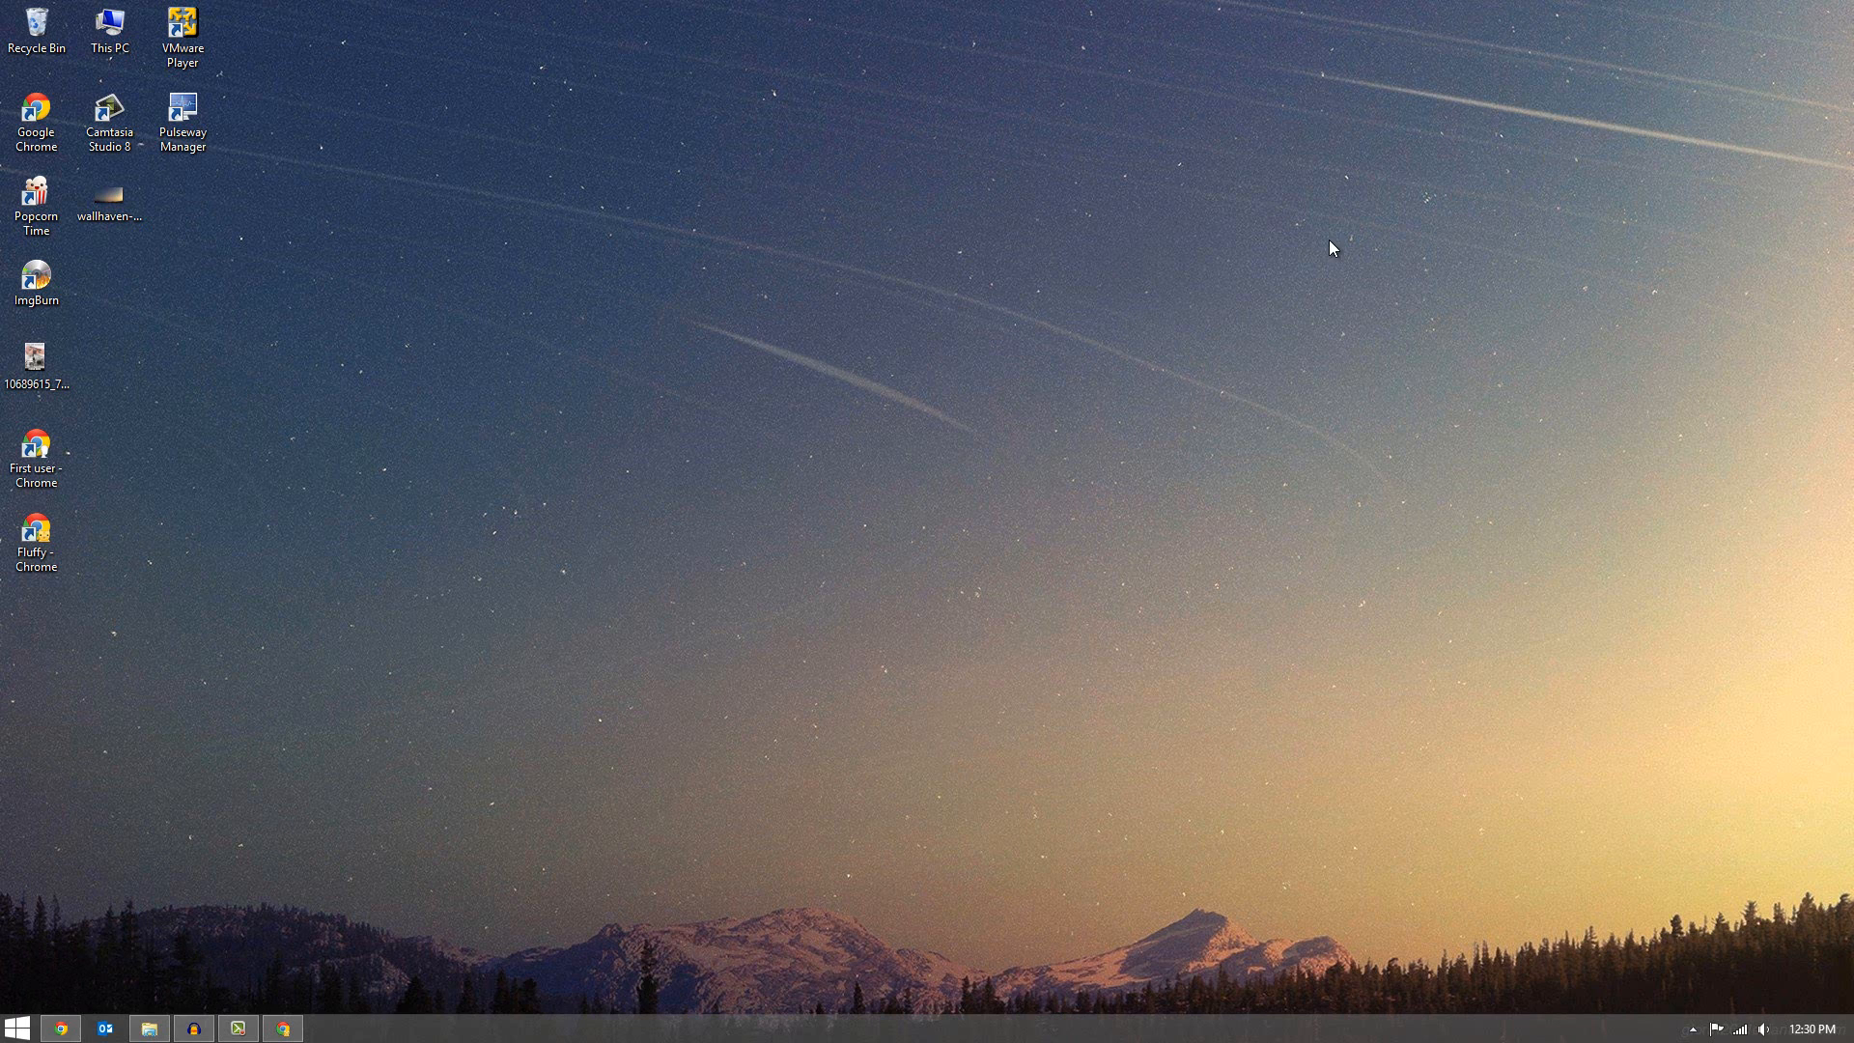
mouse_move(224, 504)
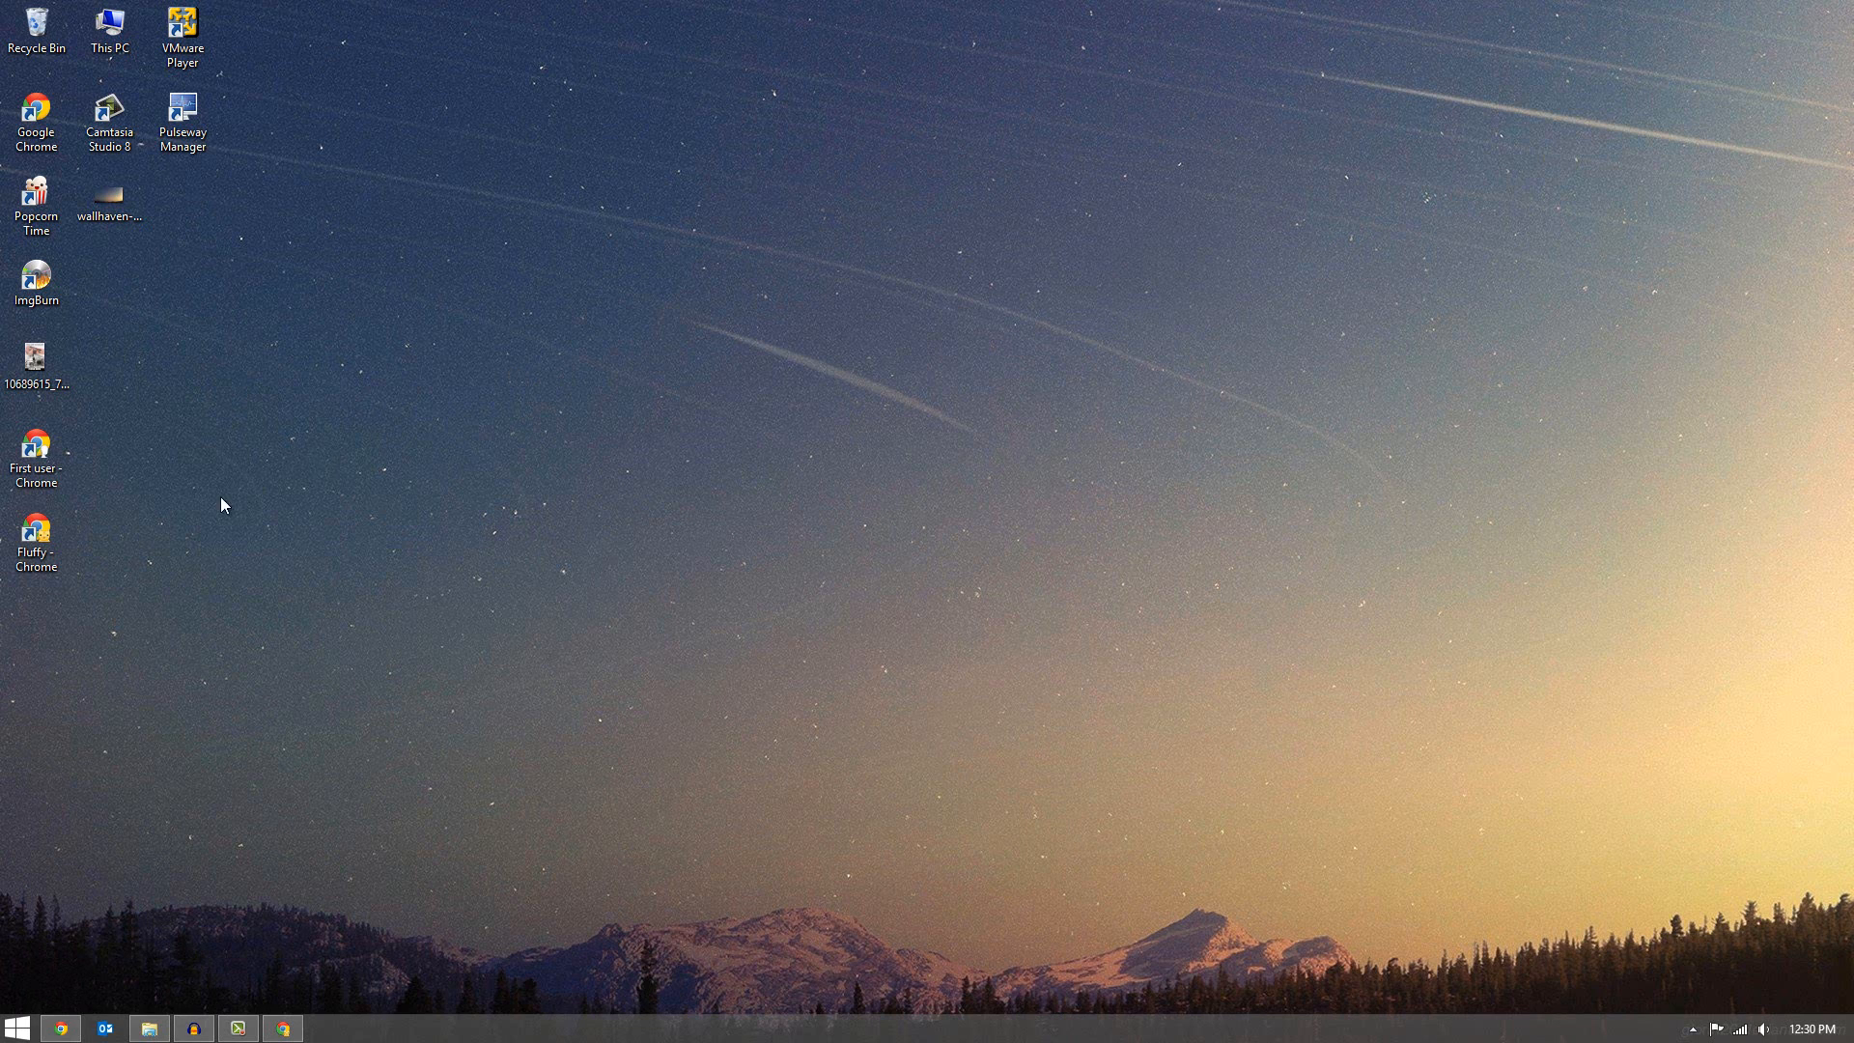
- Place the Fluffy - Chrome shortcut mid-desktop and launch Chrome as the Fluffy profile
left_click_drag(35, 539, 402, 538)
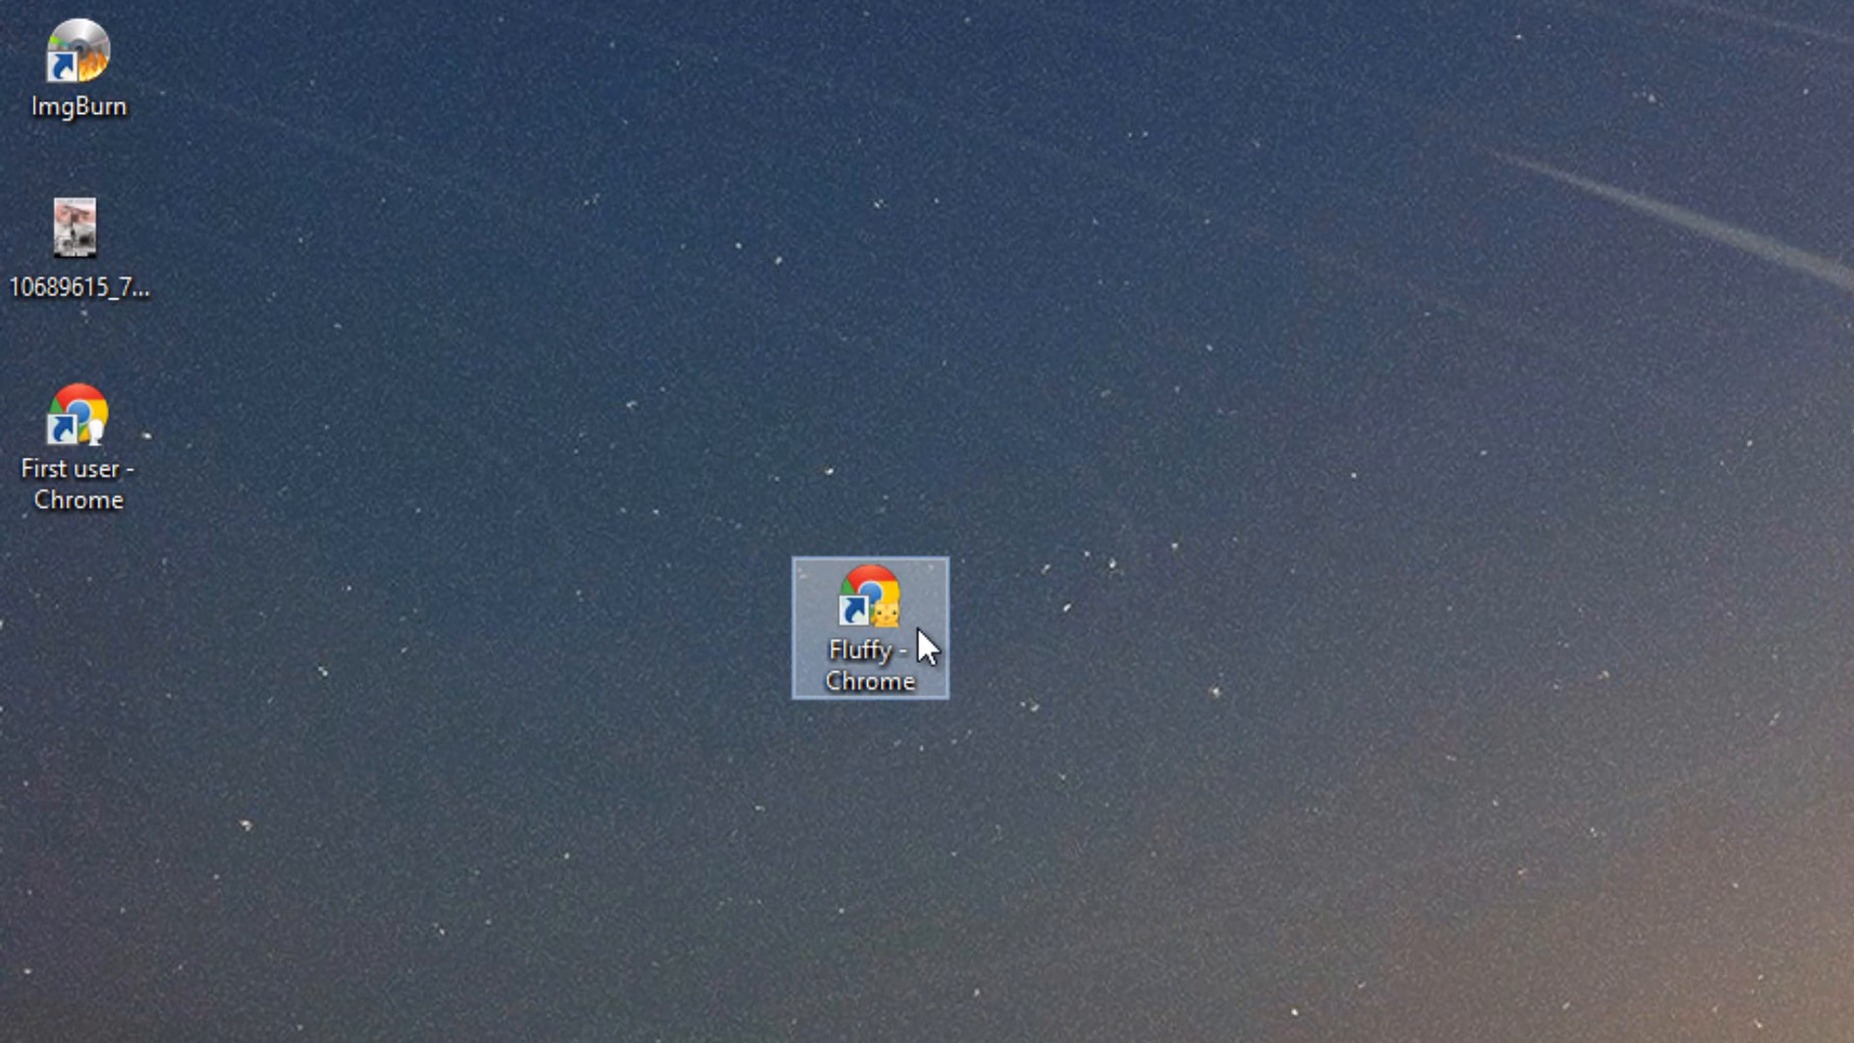
double_click(871, 620)
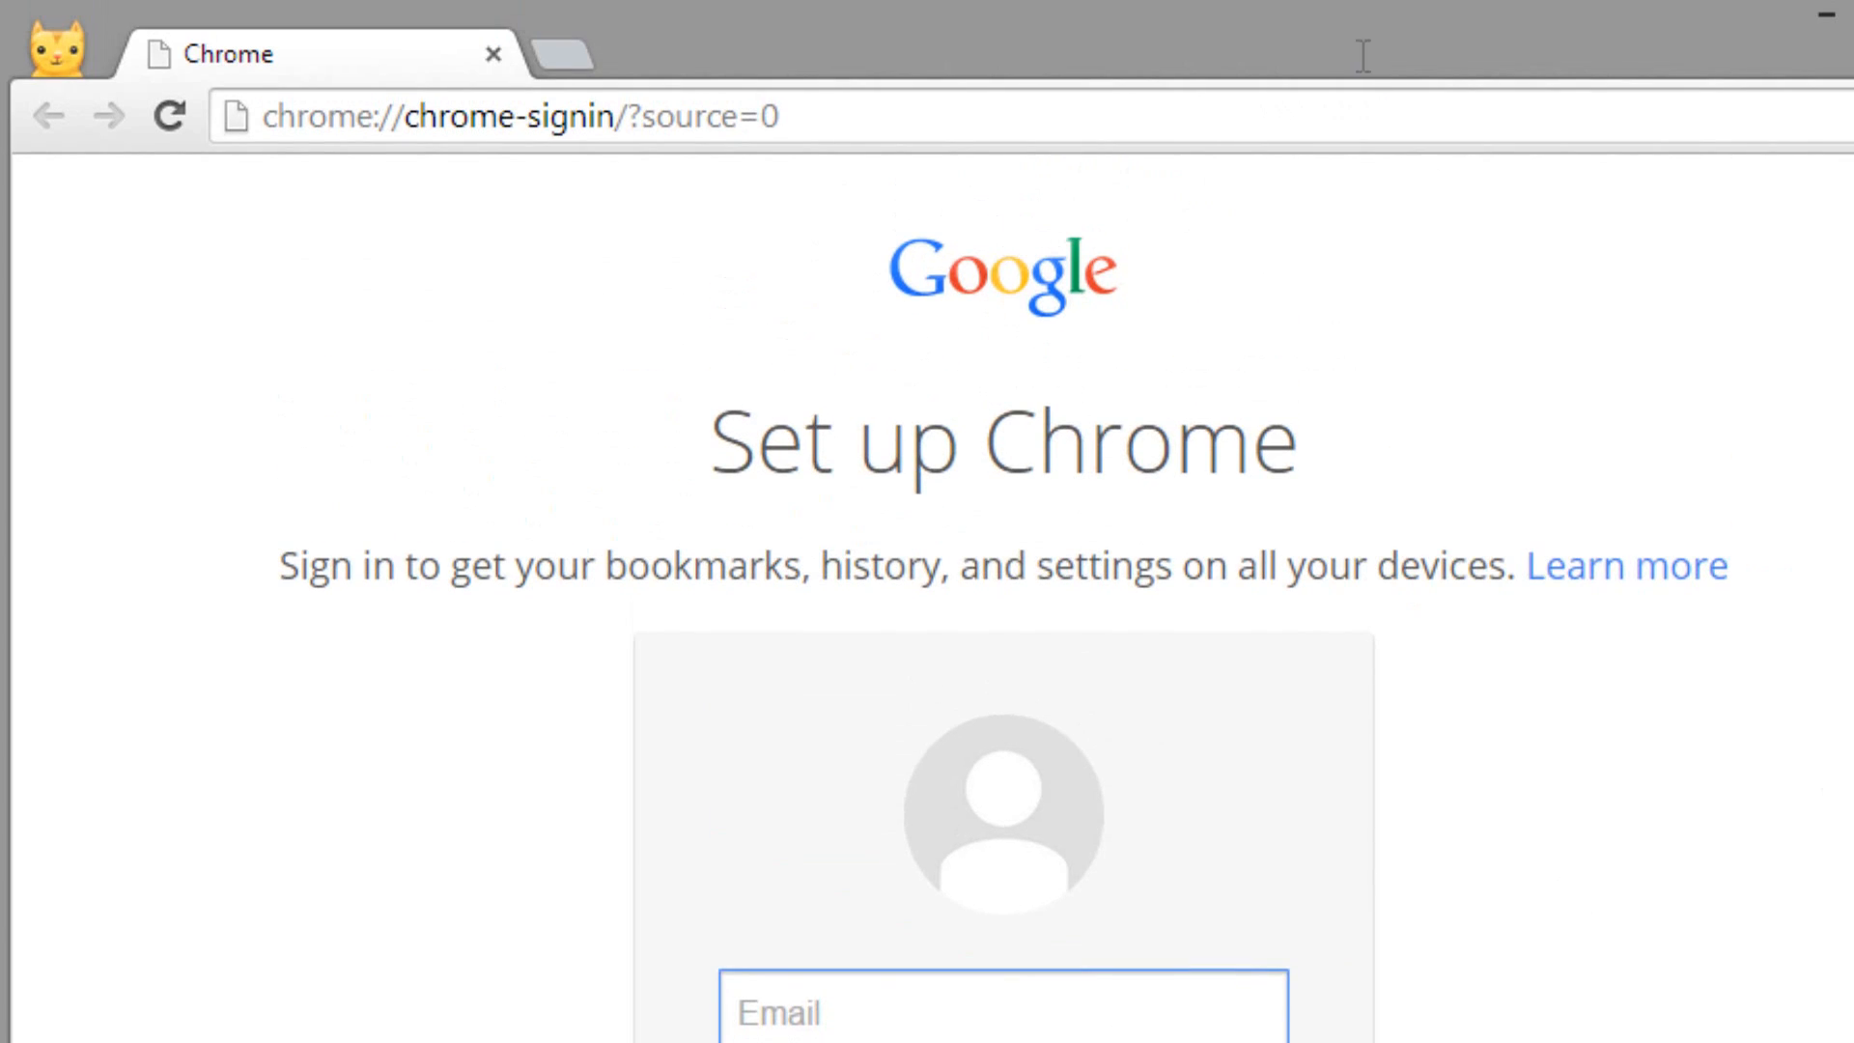
mouse_move(1838, 840)
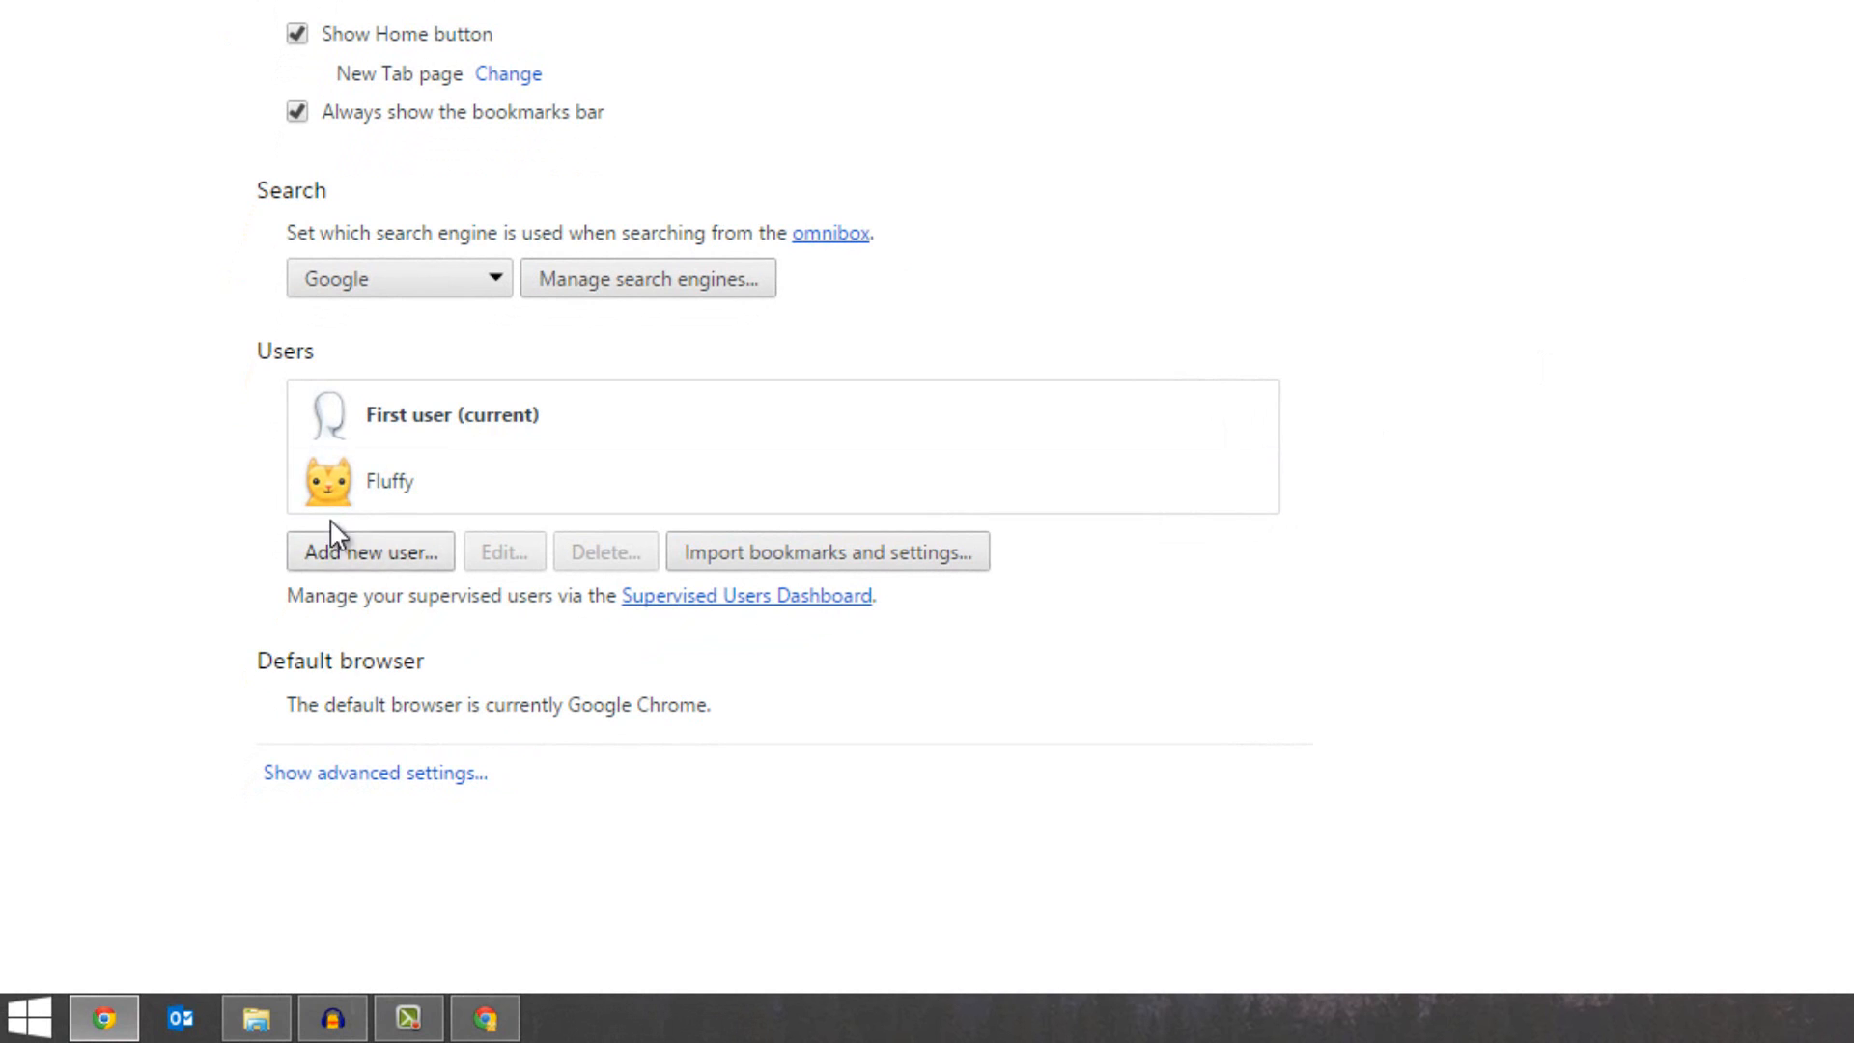
- Show the Settings Users list with First user (current) and Fluffy in the original Chrome window
left_click(604, 550)
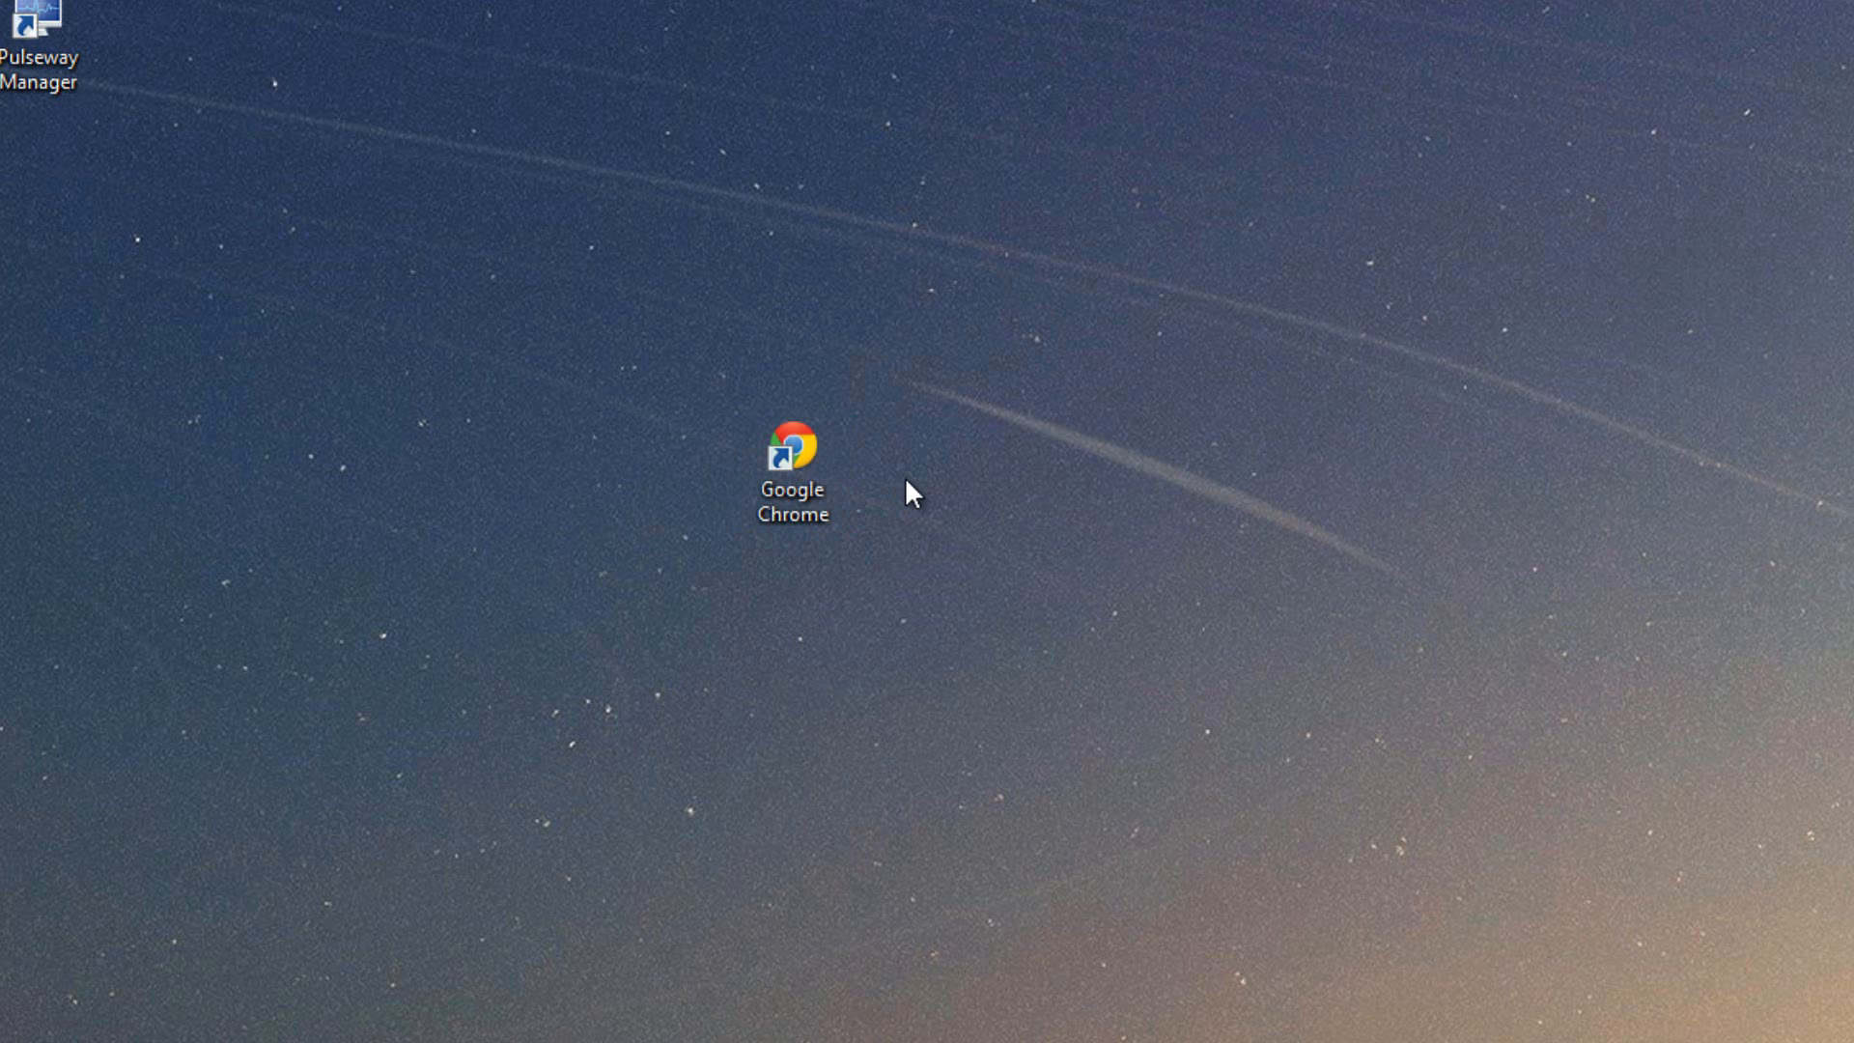
- Reach the Change Icon chooser from the Google Chrome shortcut's Properties
left_click(792, 461)
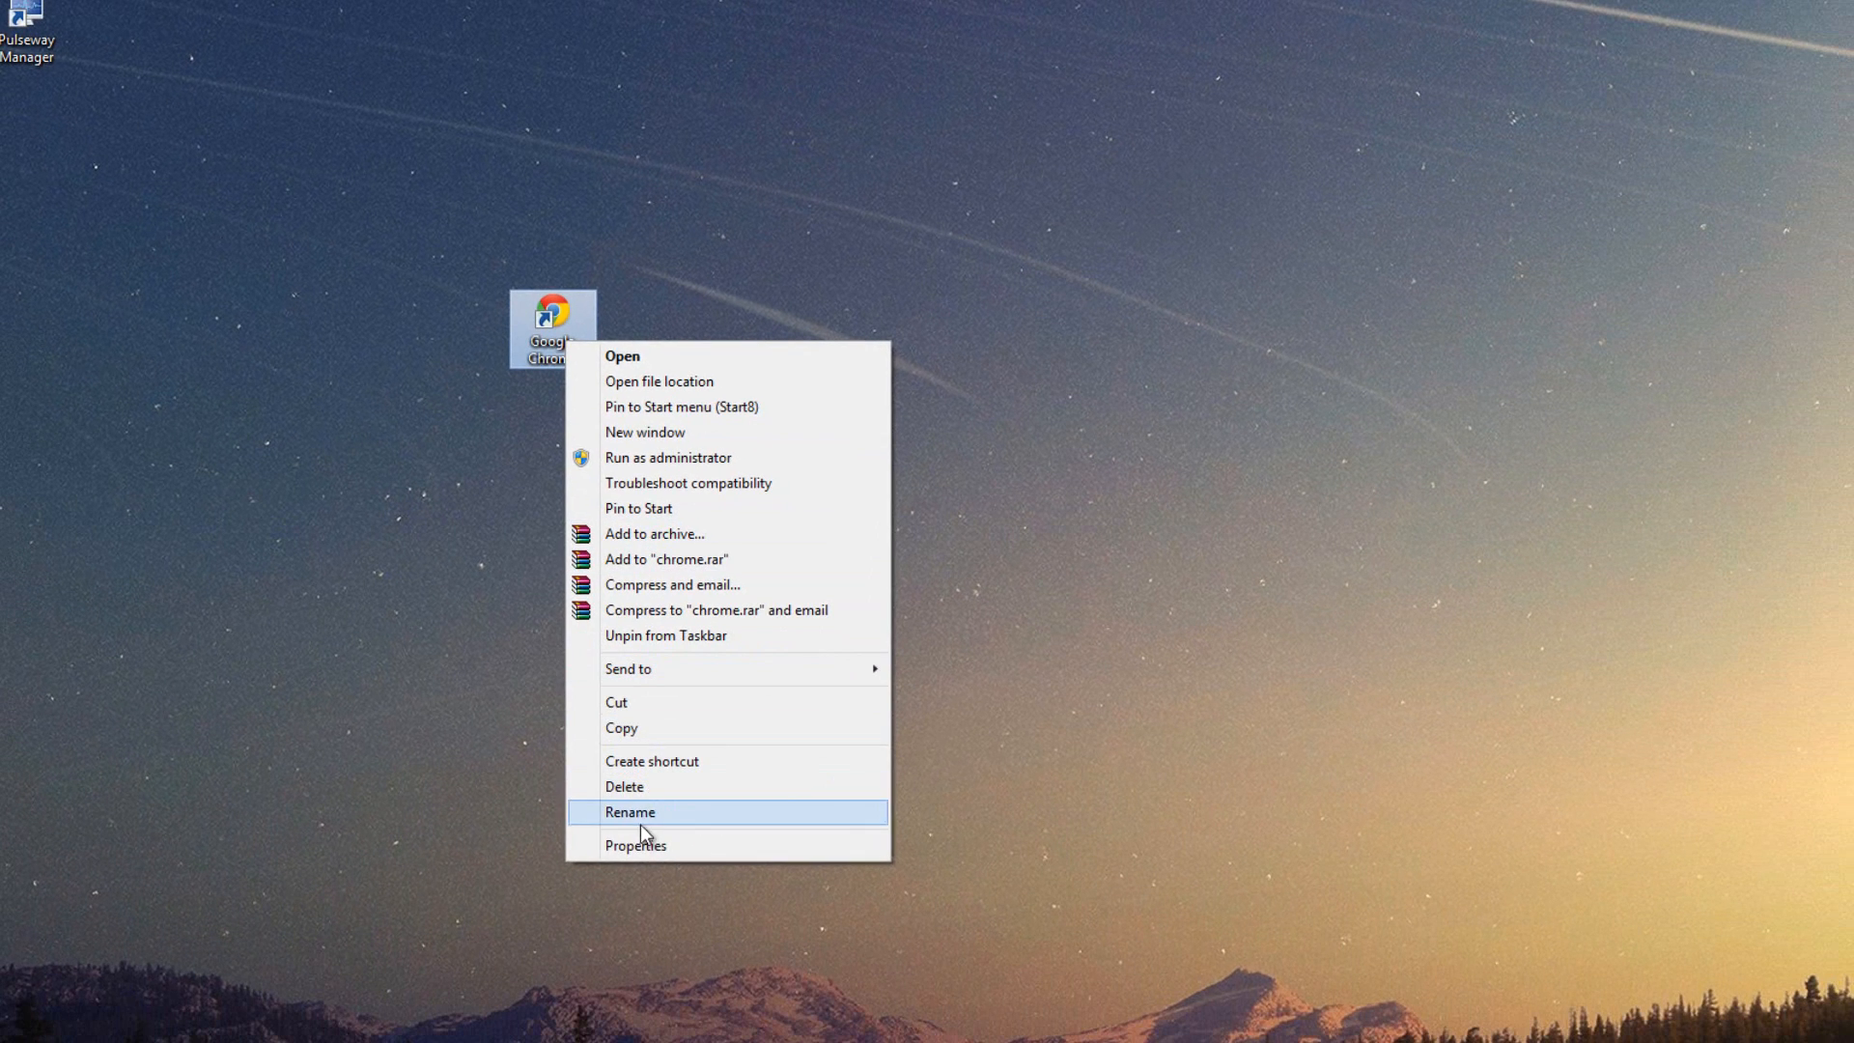
left_click(635, 844)
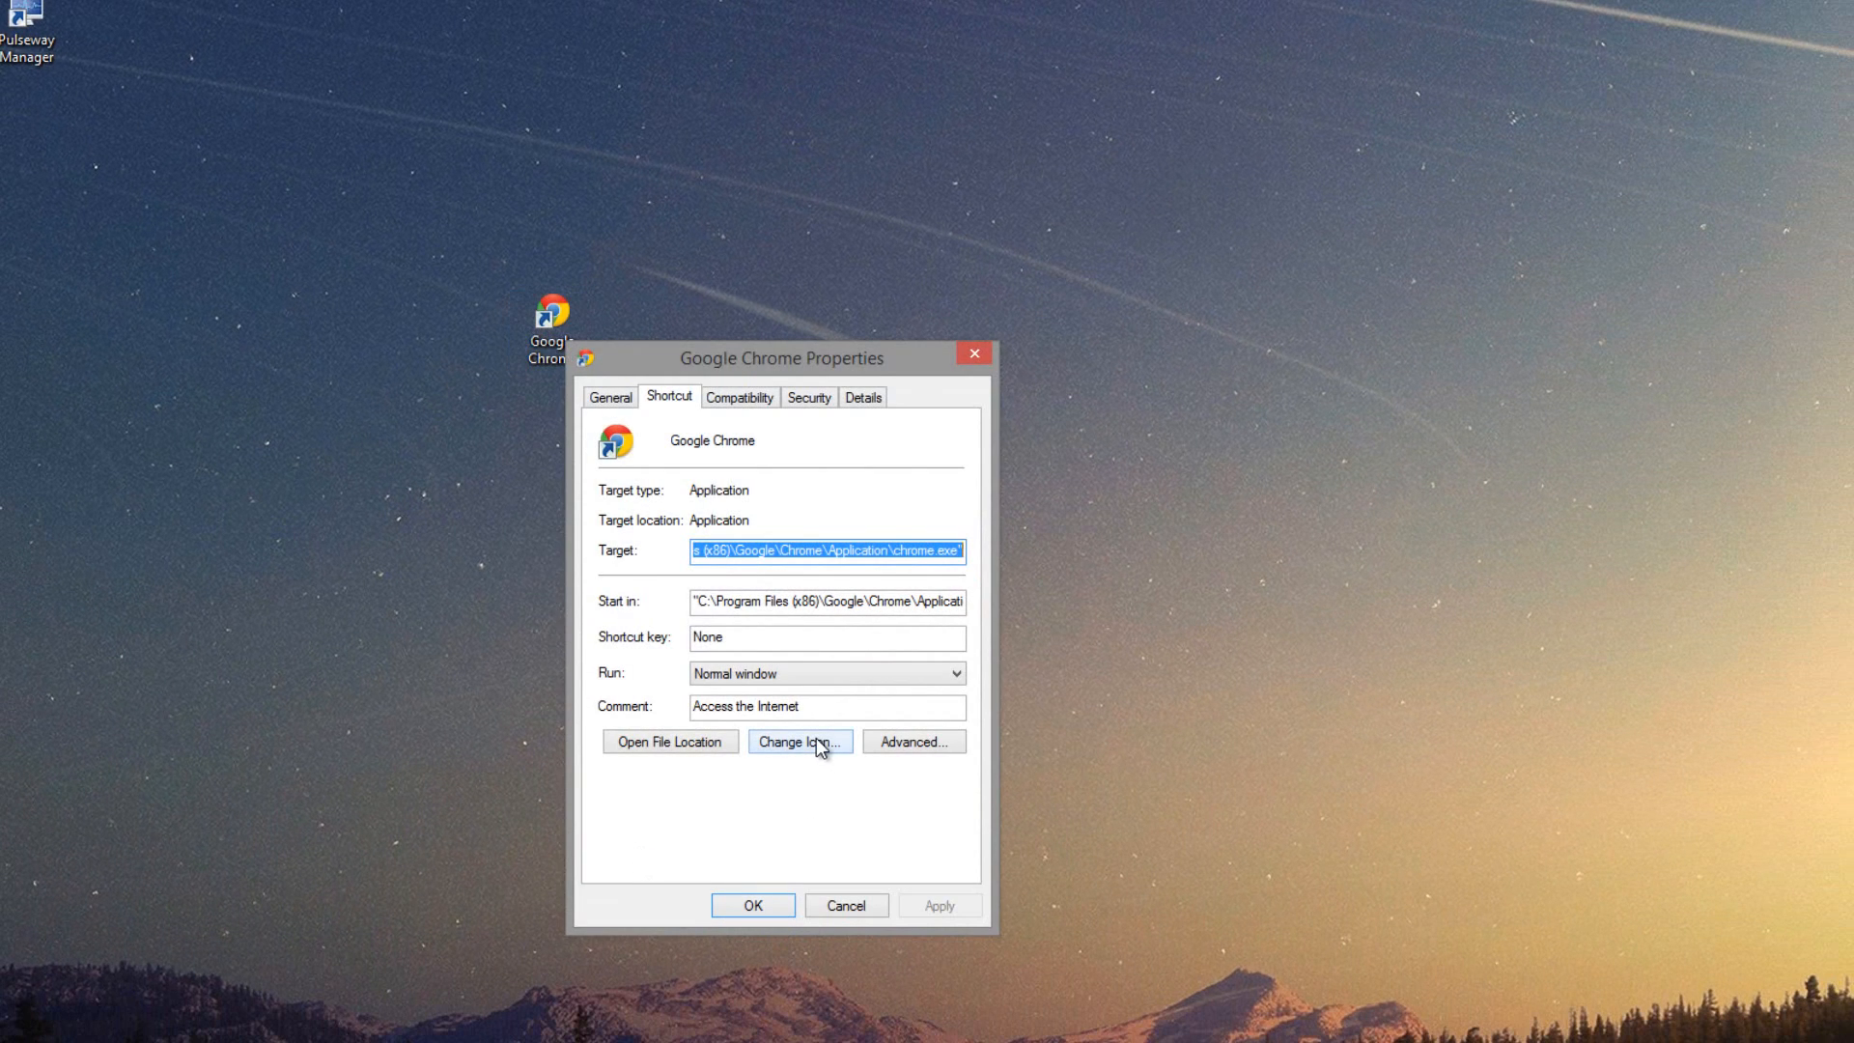
left_click(800, 741)
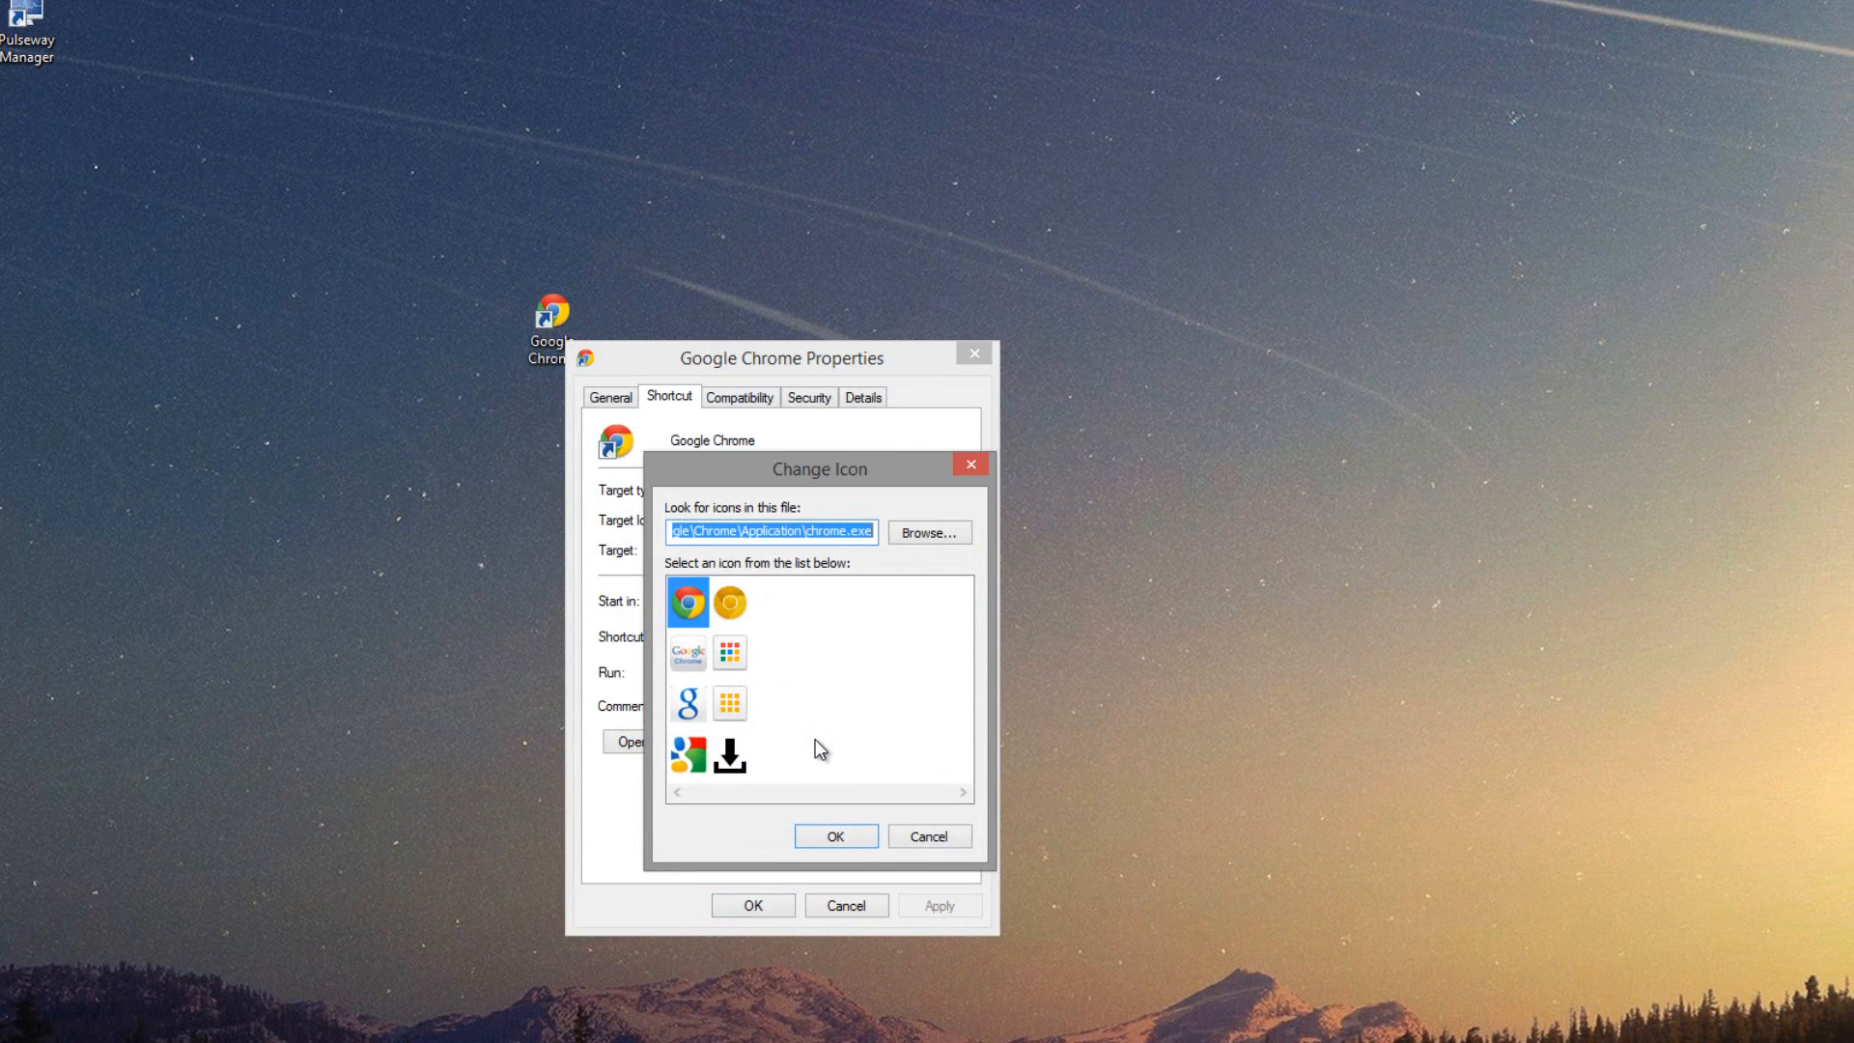
mouse_move(880, 650)
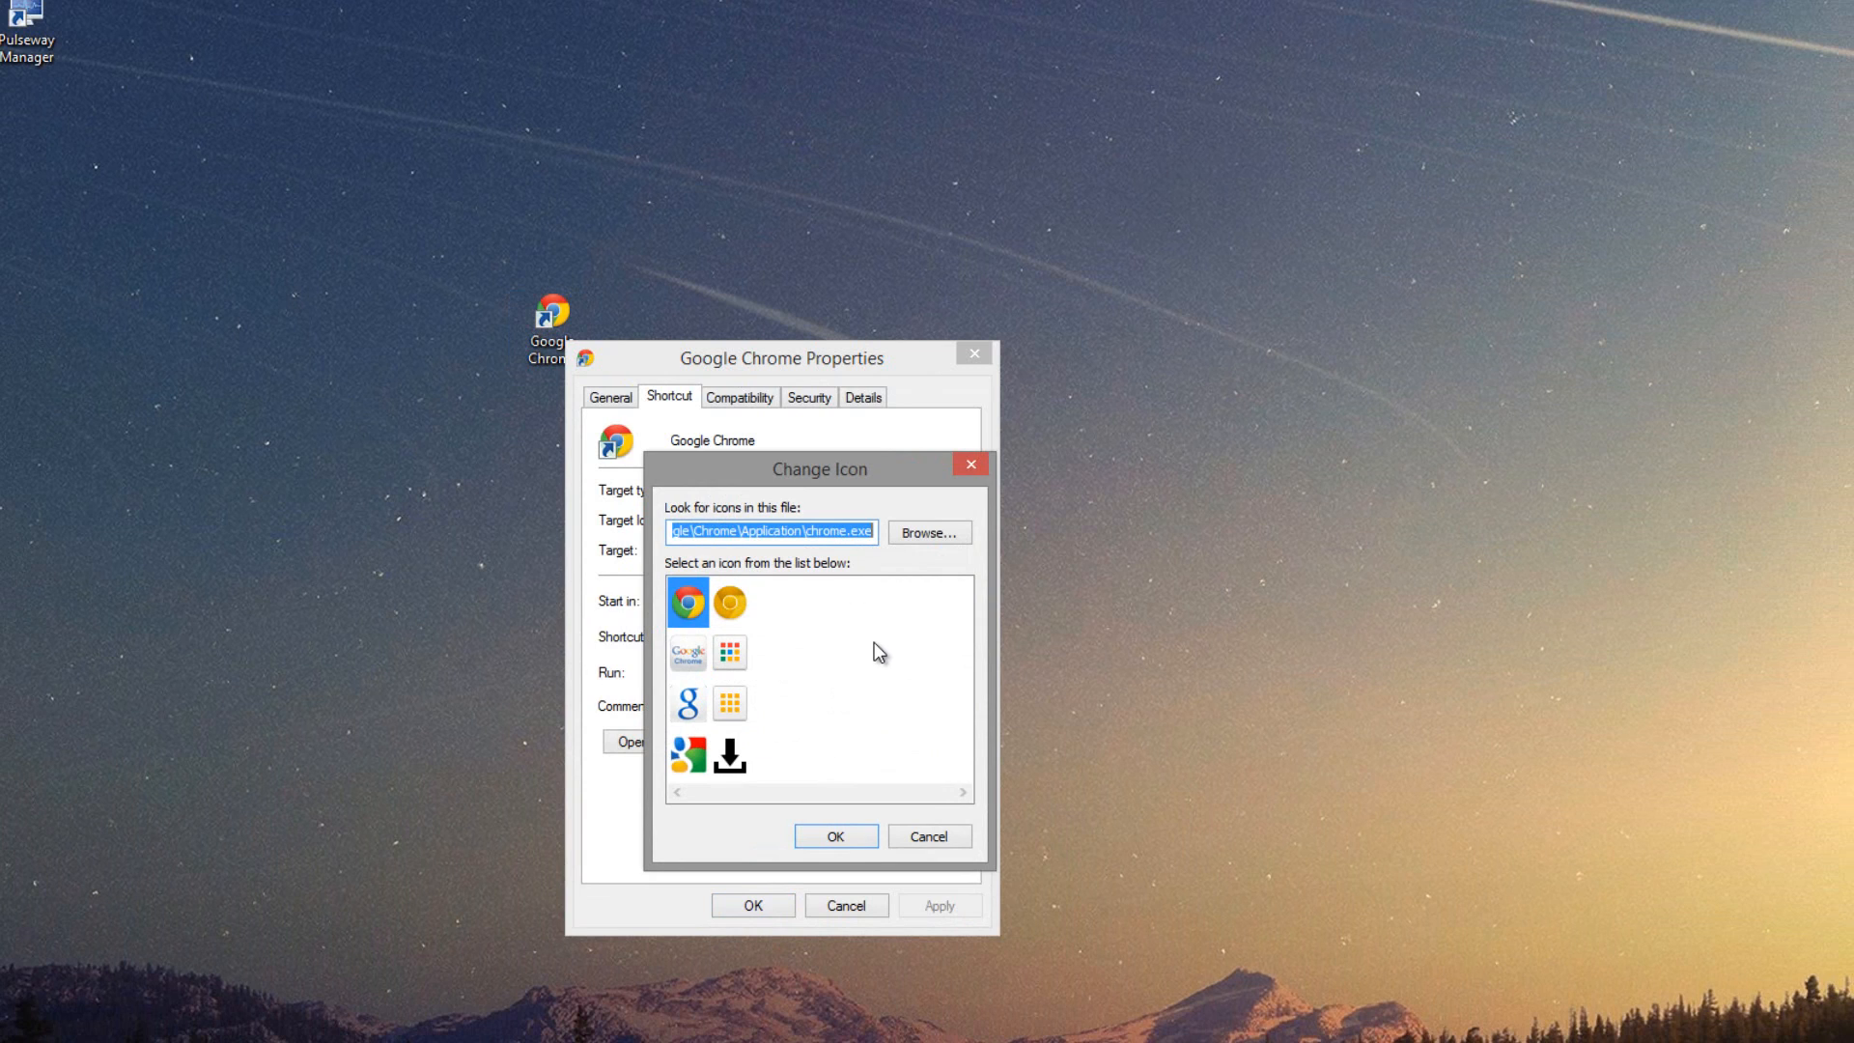
- Apply the gold Chrome icon to the shortcut, granting administrator permission on Access Denied
left_click(730, 603)
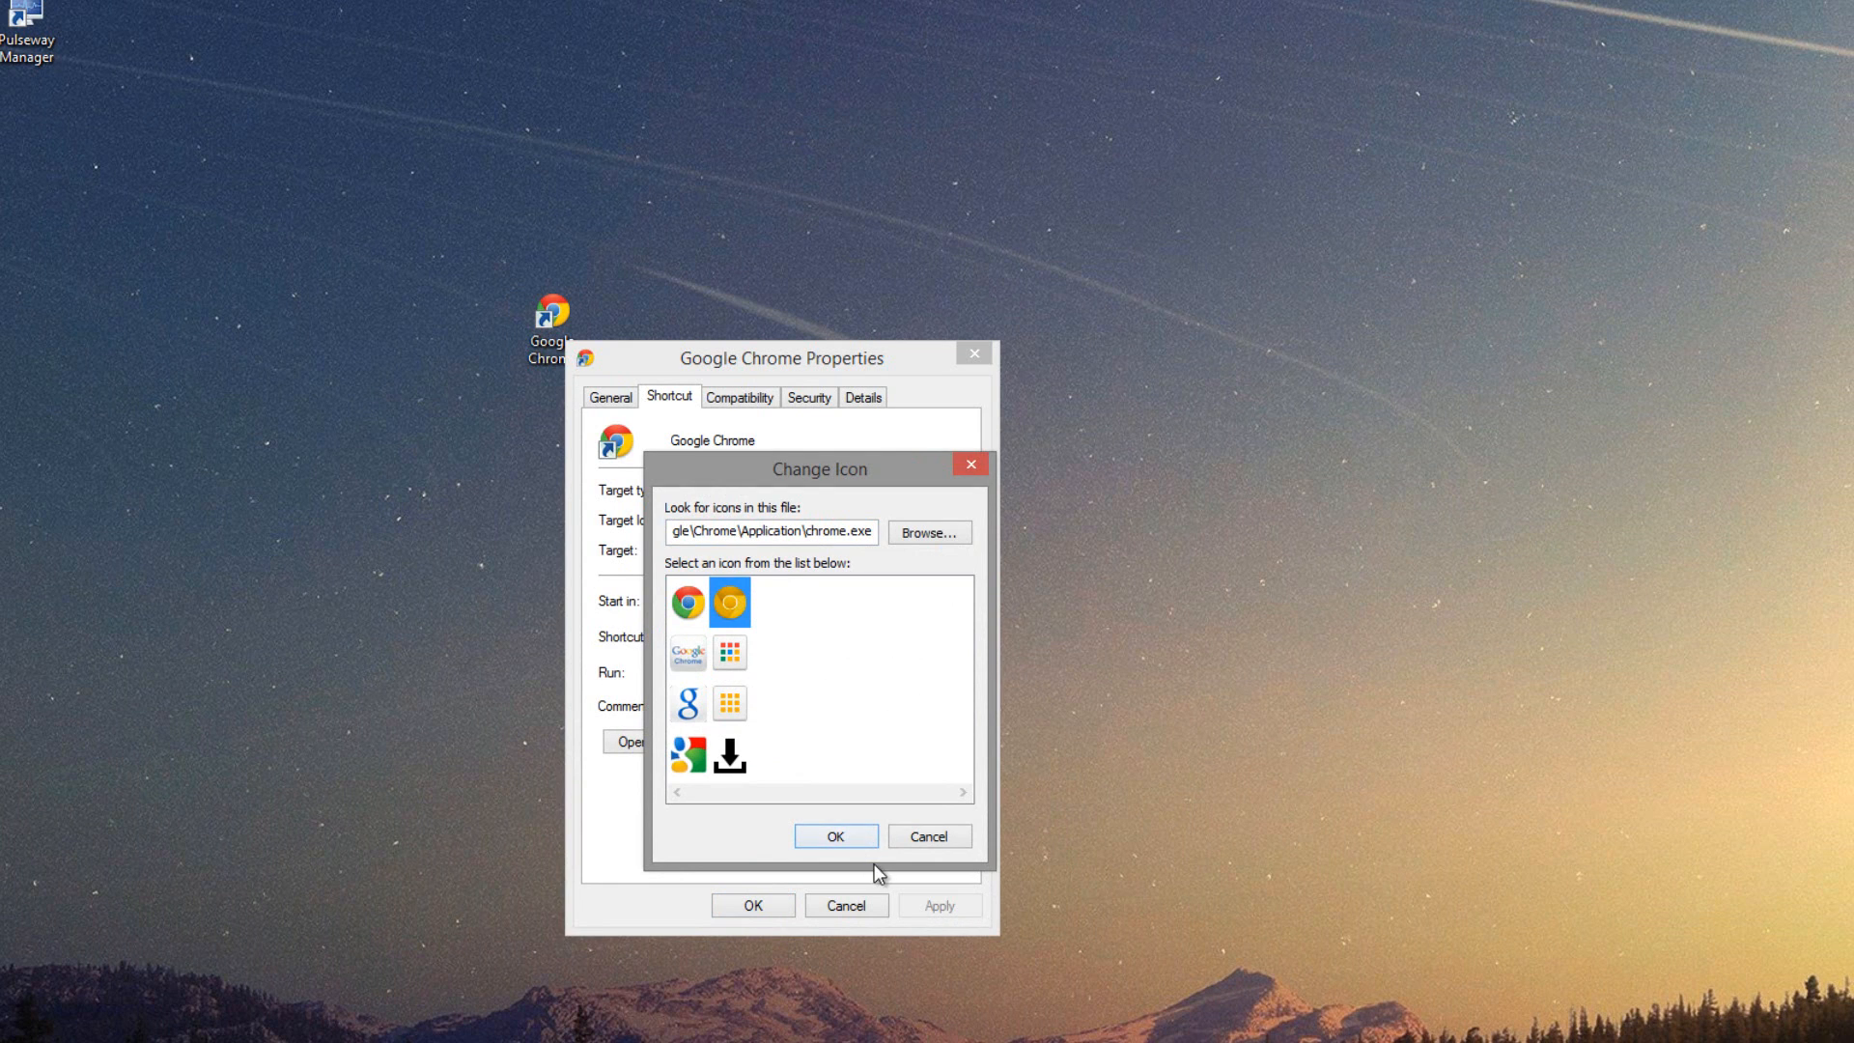
left_click(834, 836)
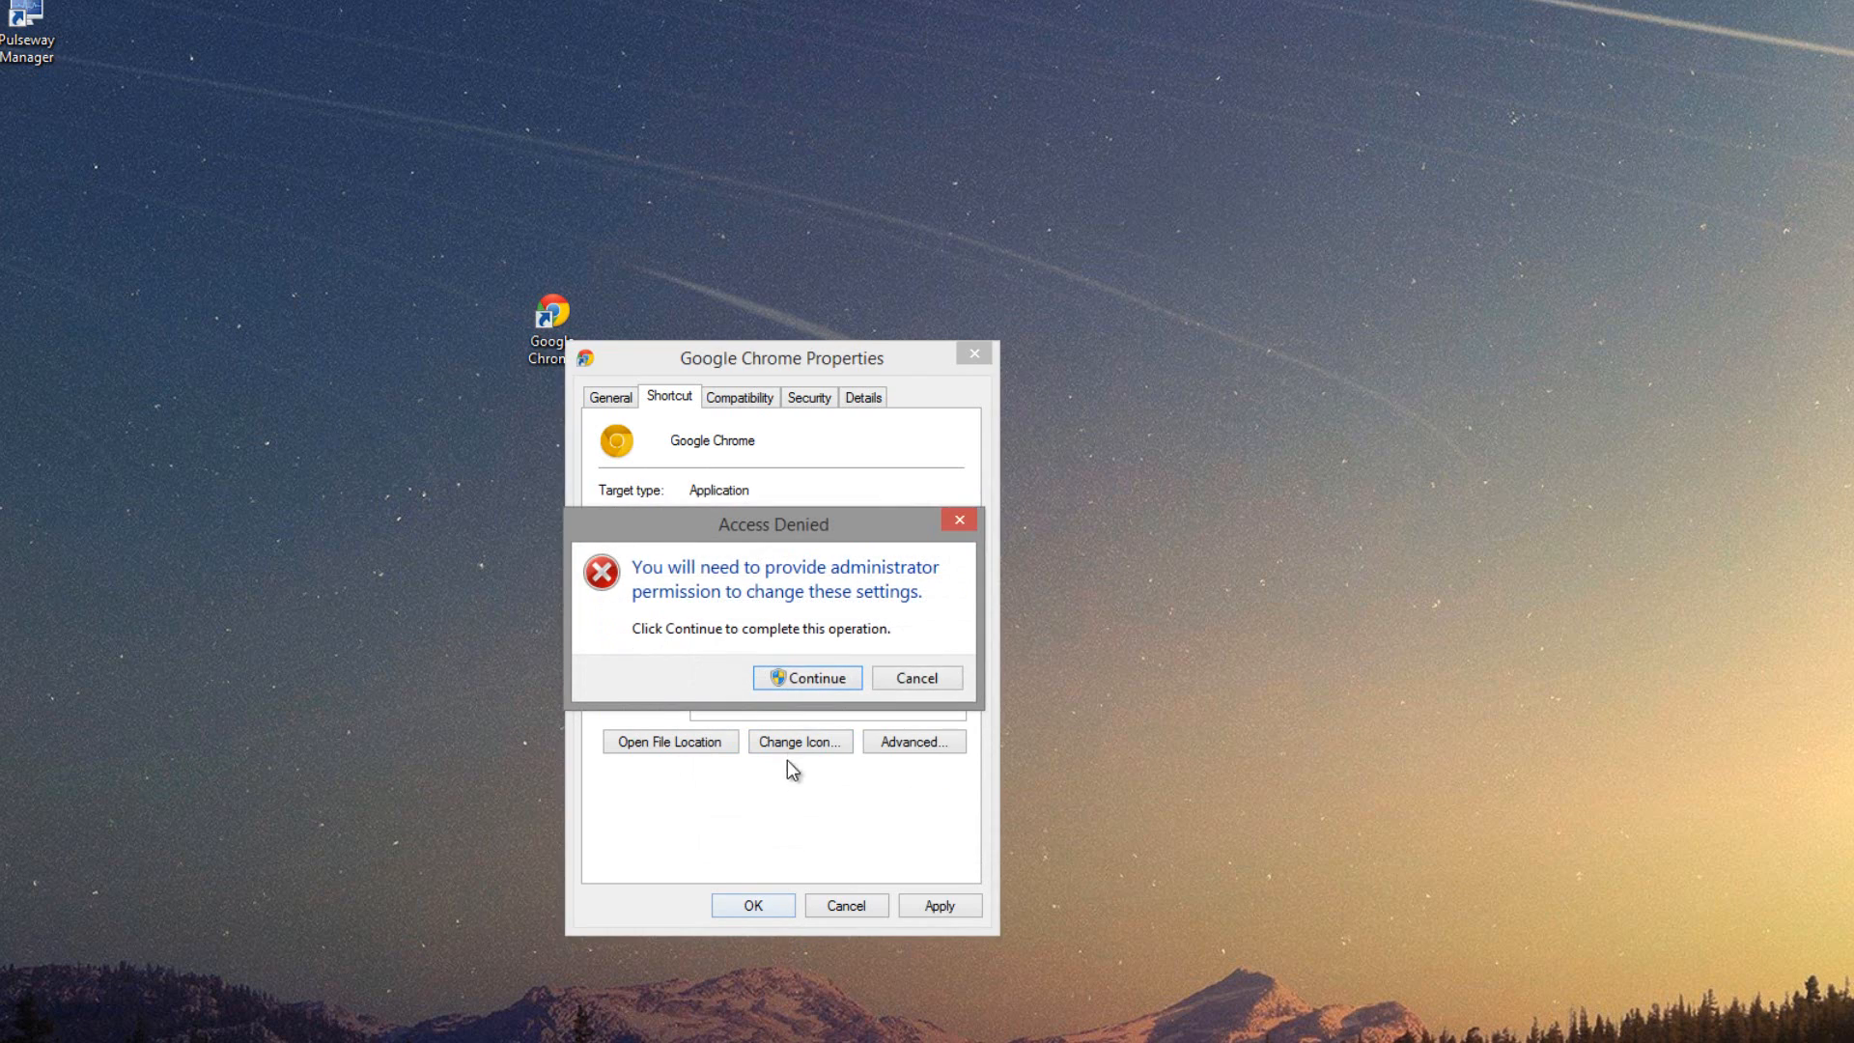
left_click(915, 678)
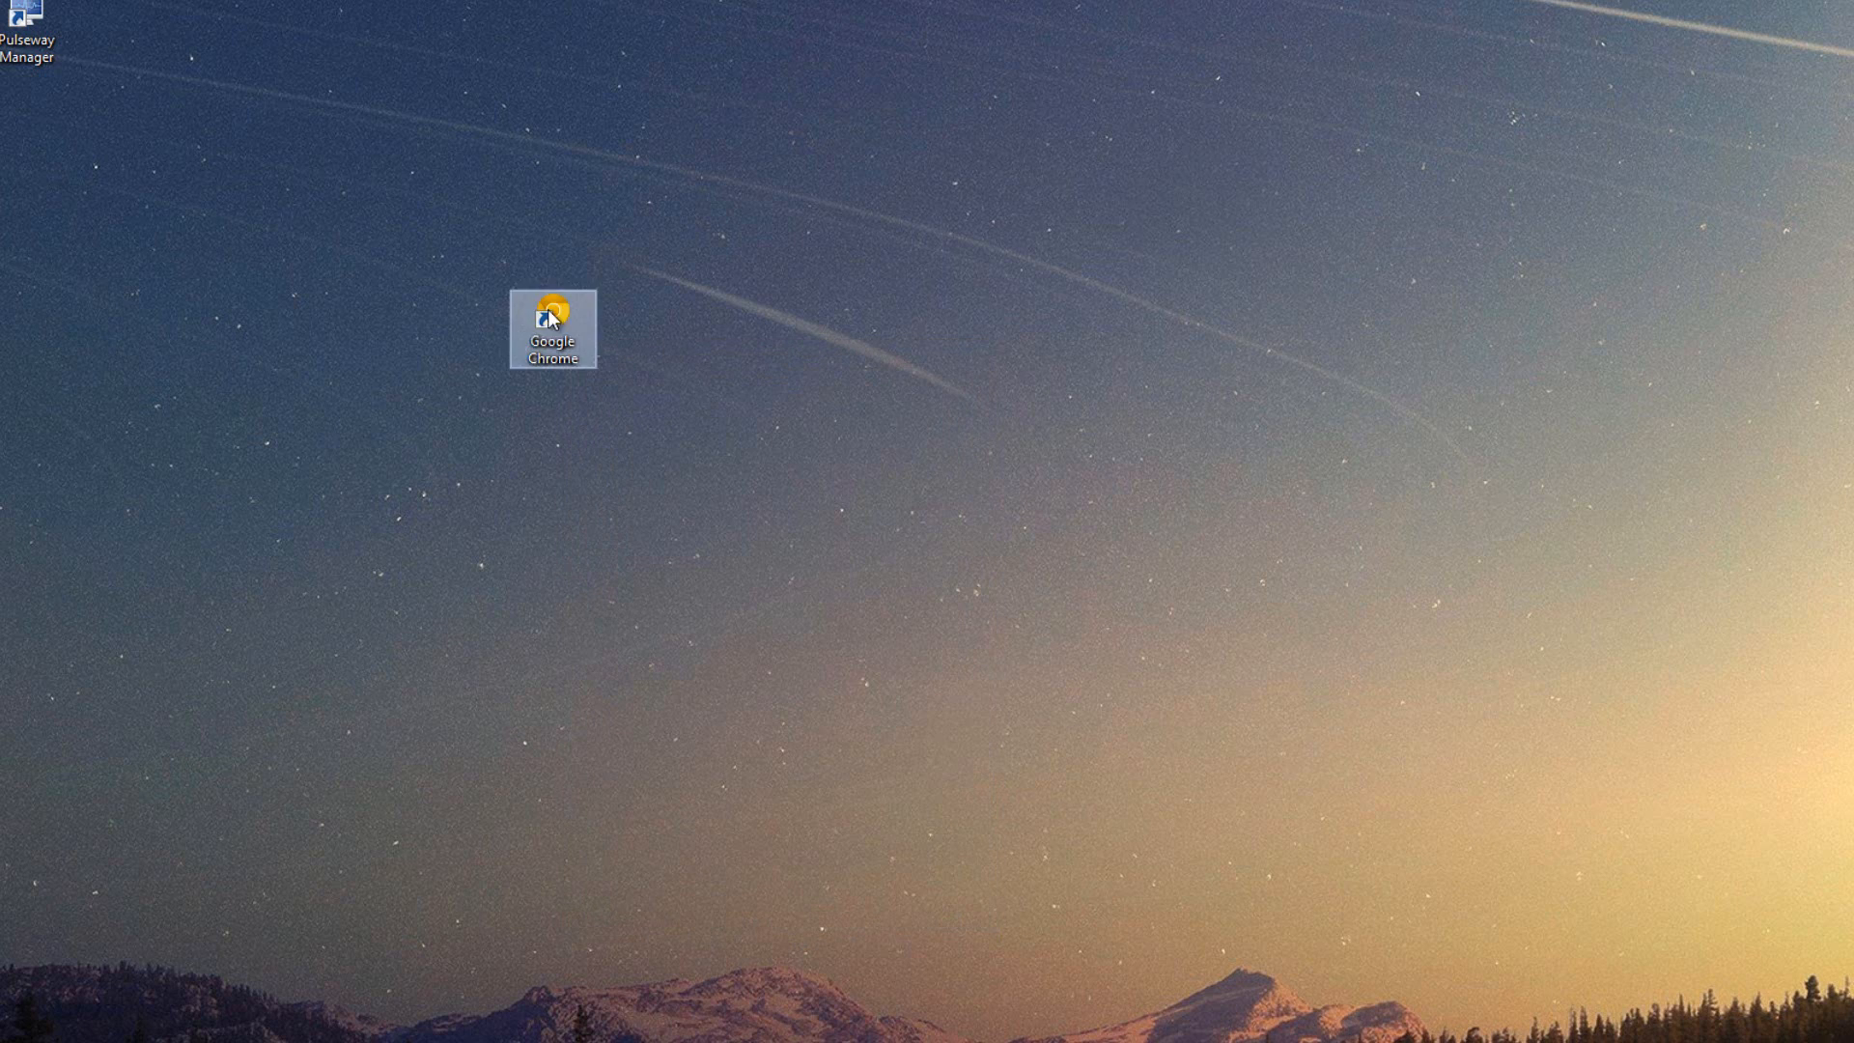